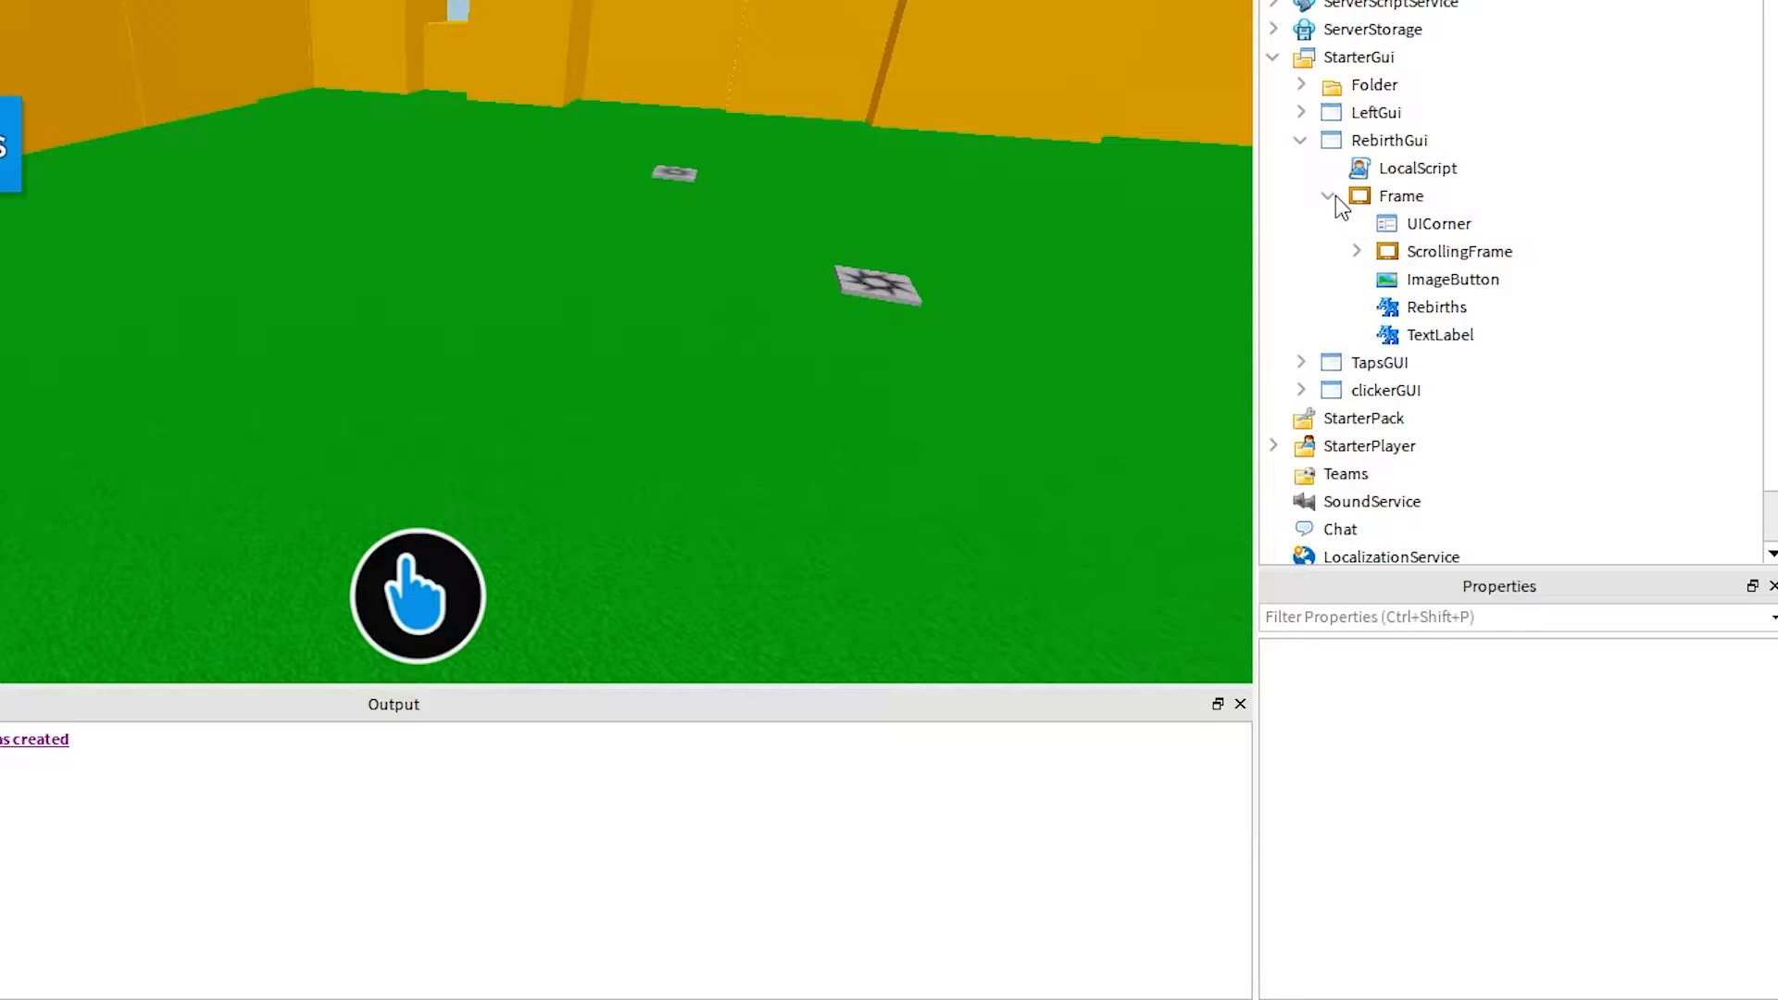
Step: Move the RebirthButton and RebirthLabel templates from RebirthGui's ScrollingFrame into ServerStorage
left_click(1399, 195)
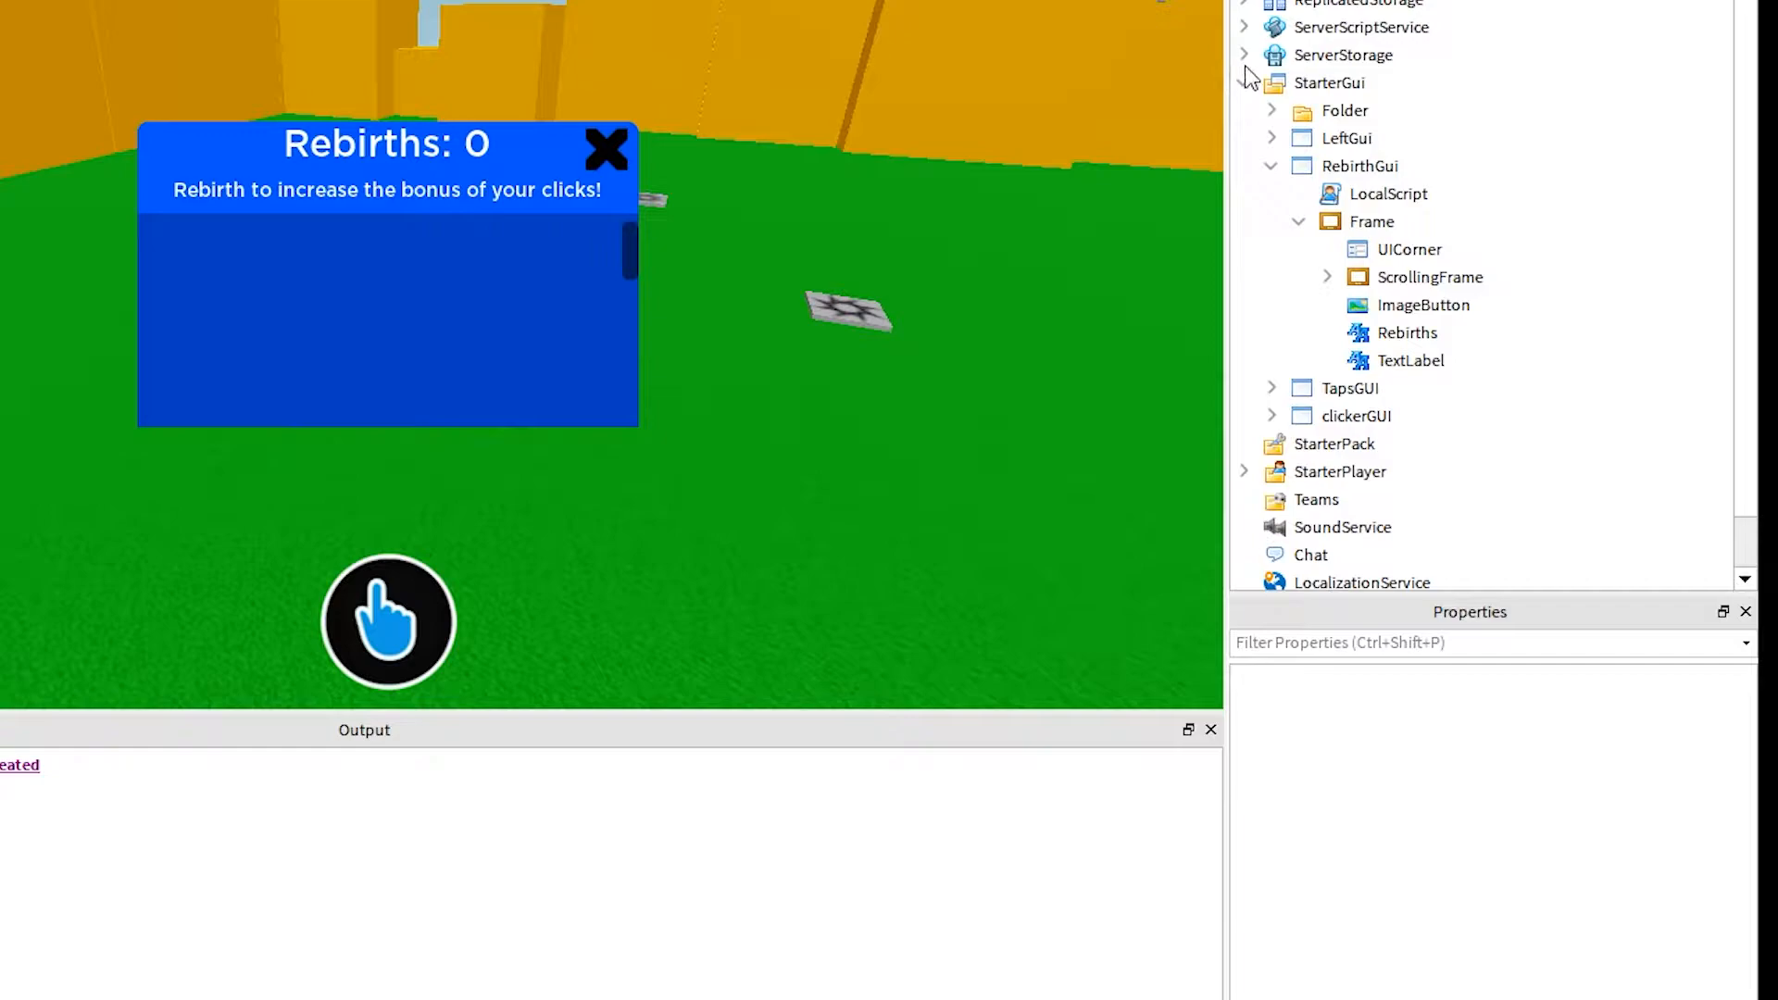
left_click(1372, 248)
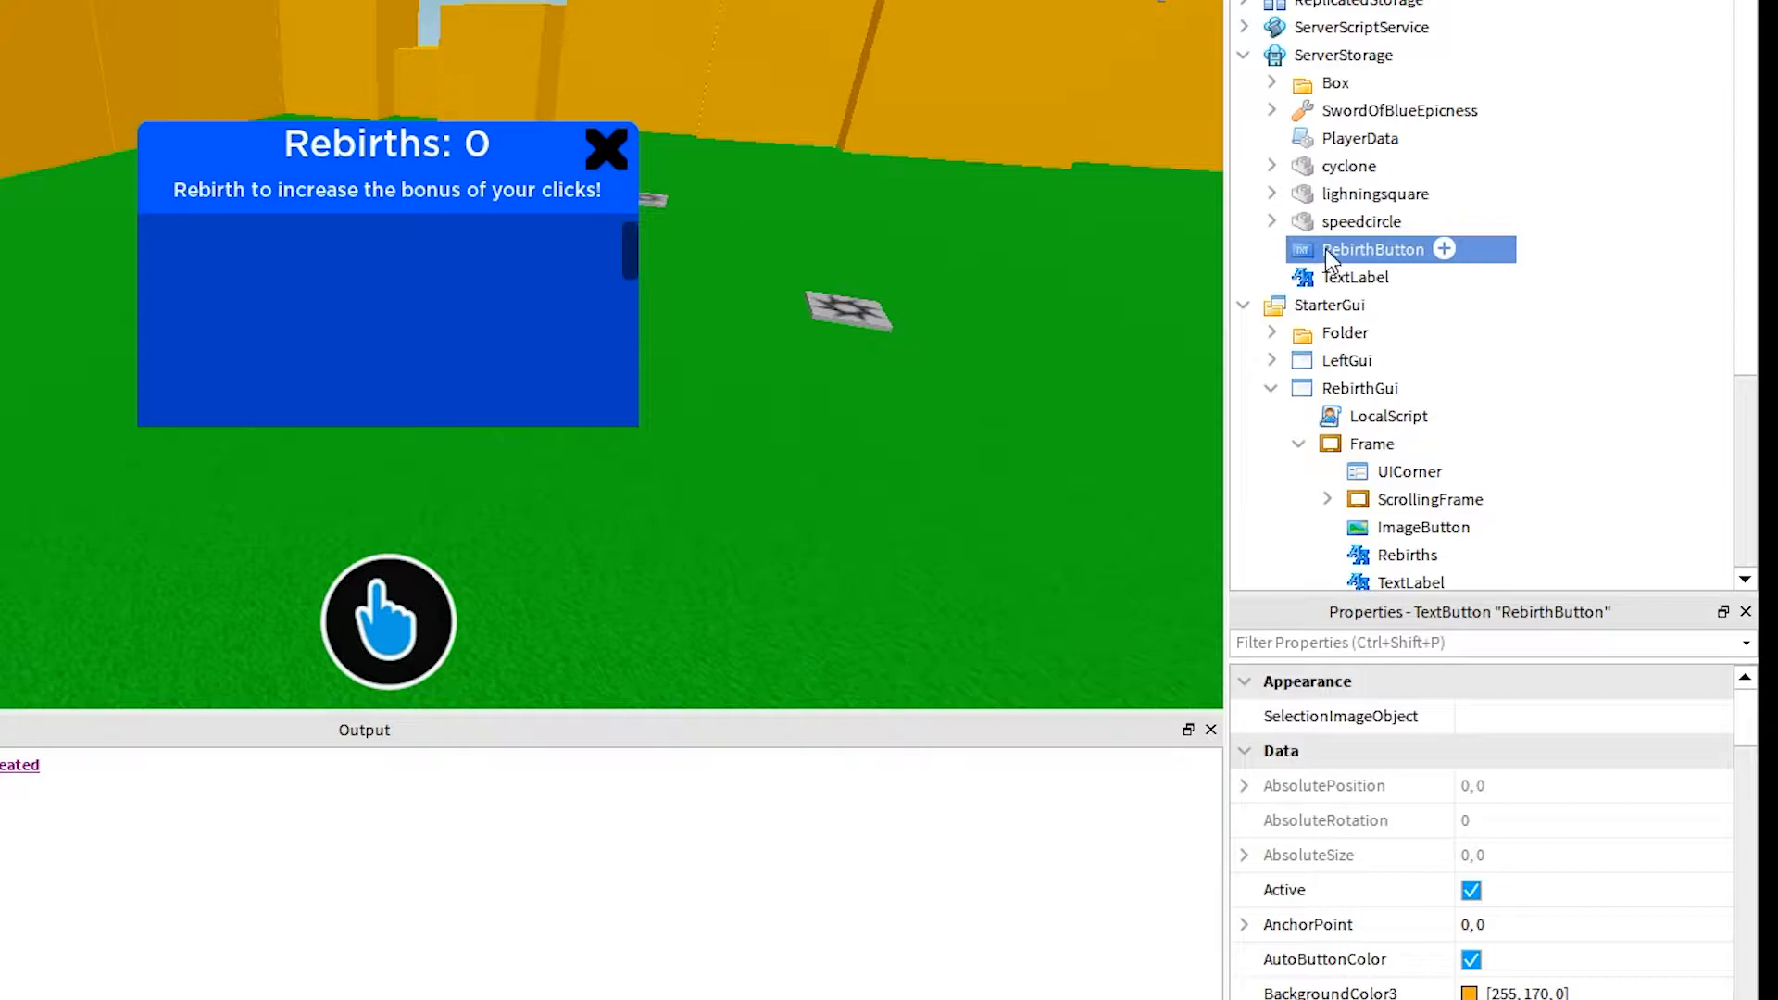
left_click(1354, 277)
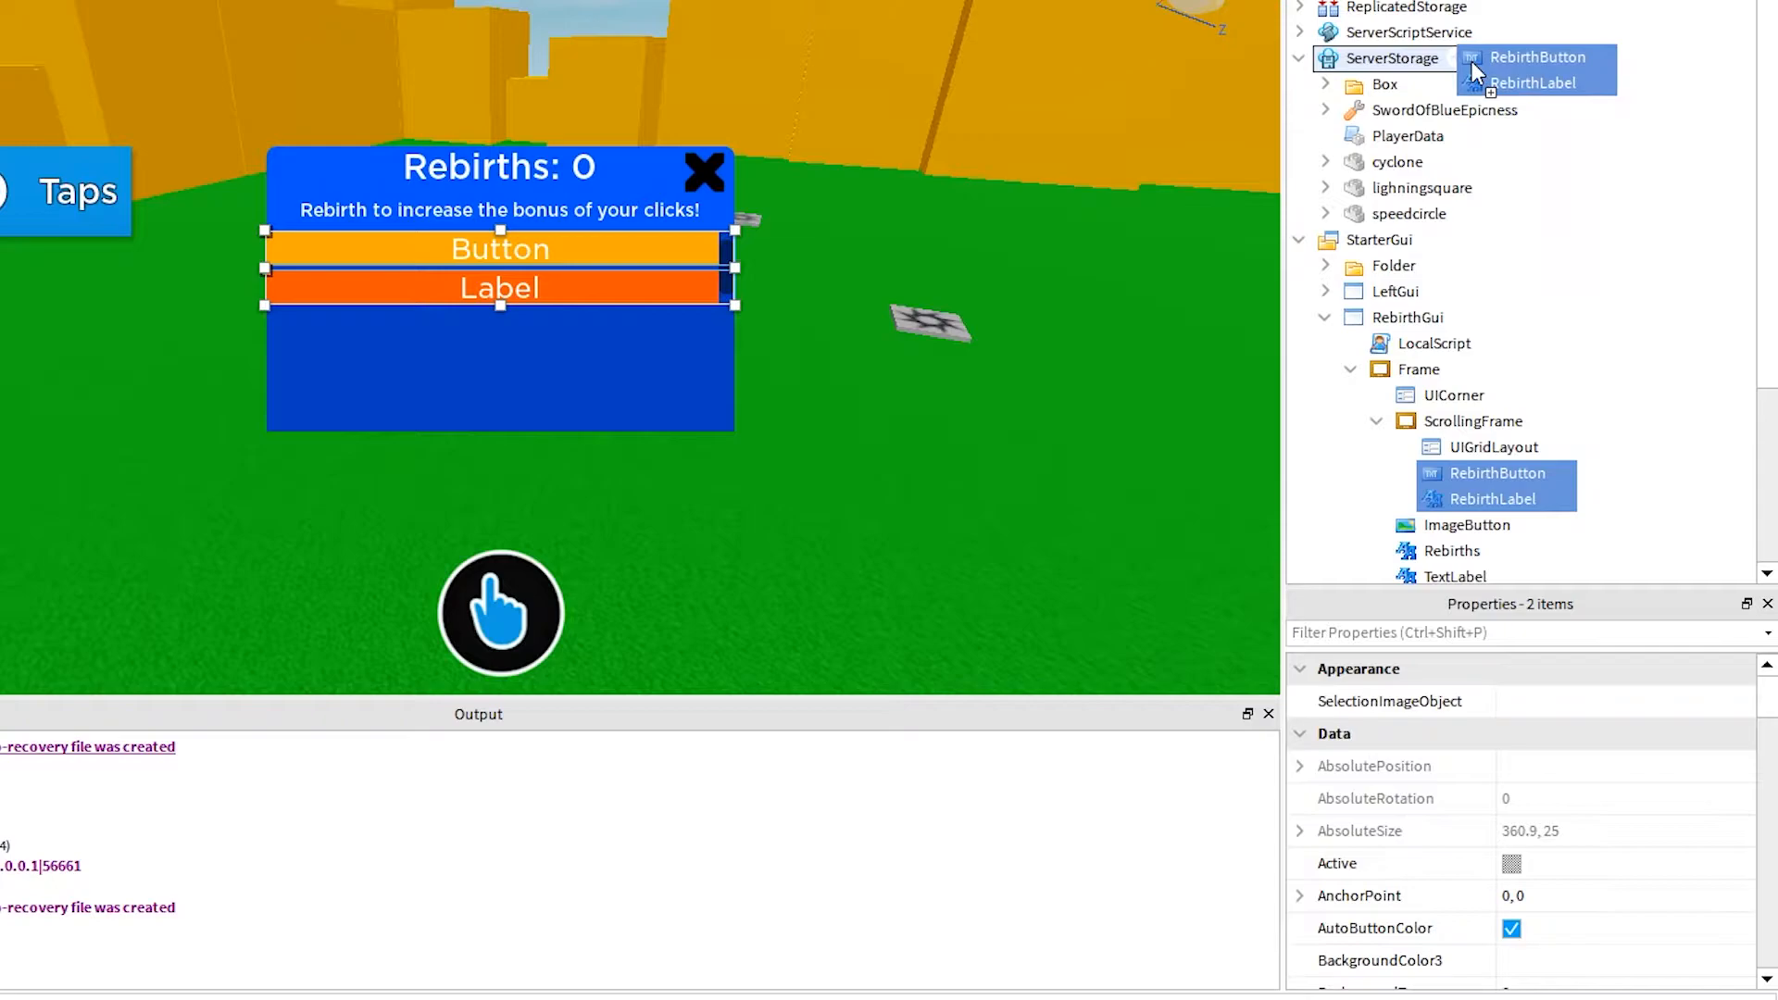
left_click(1417, 421)
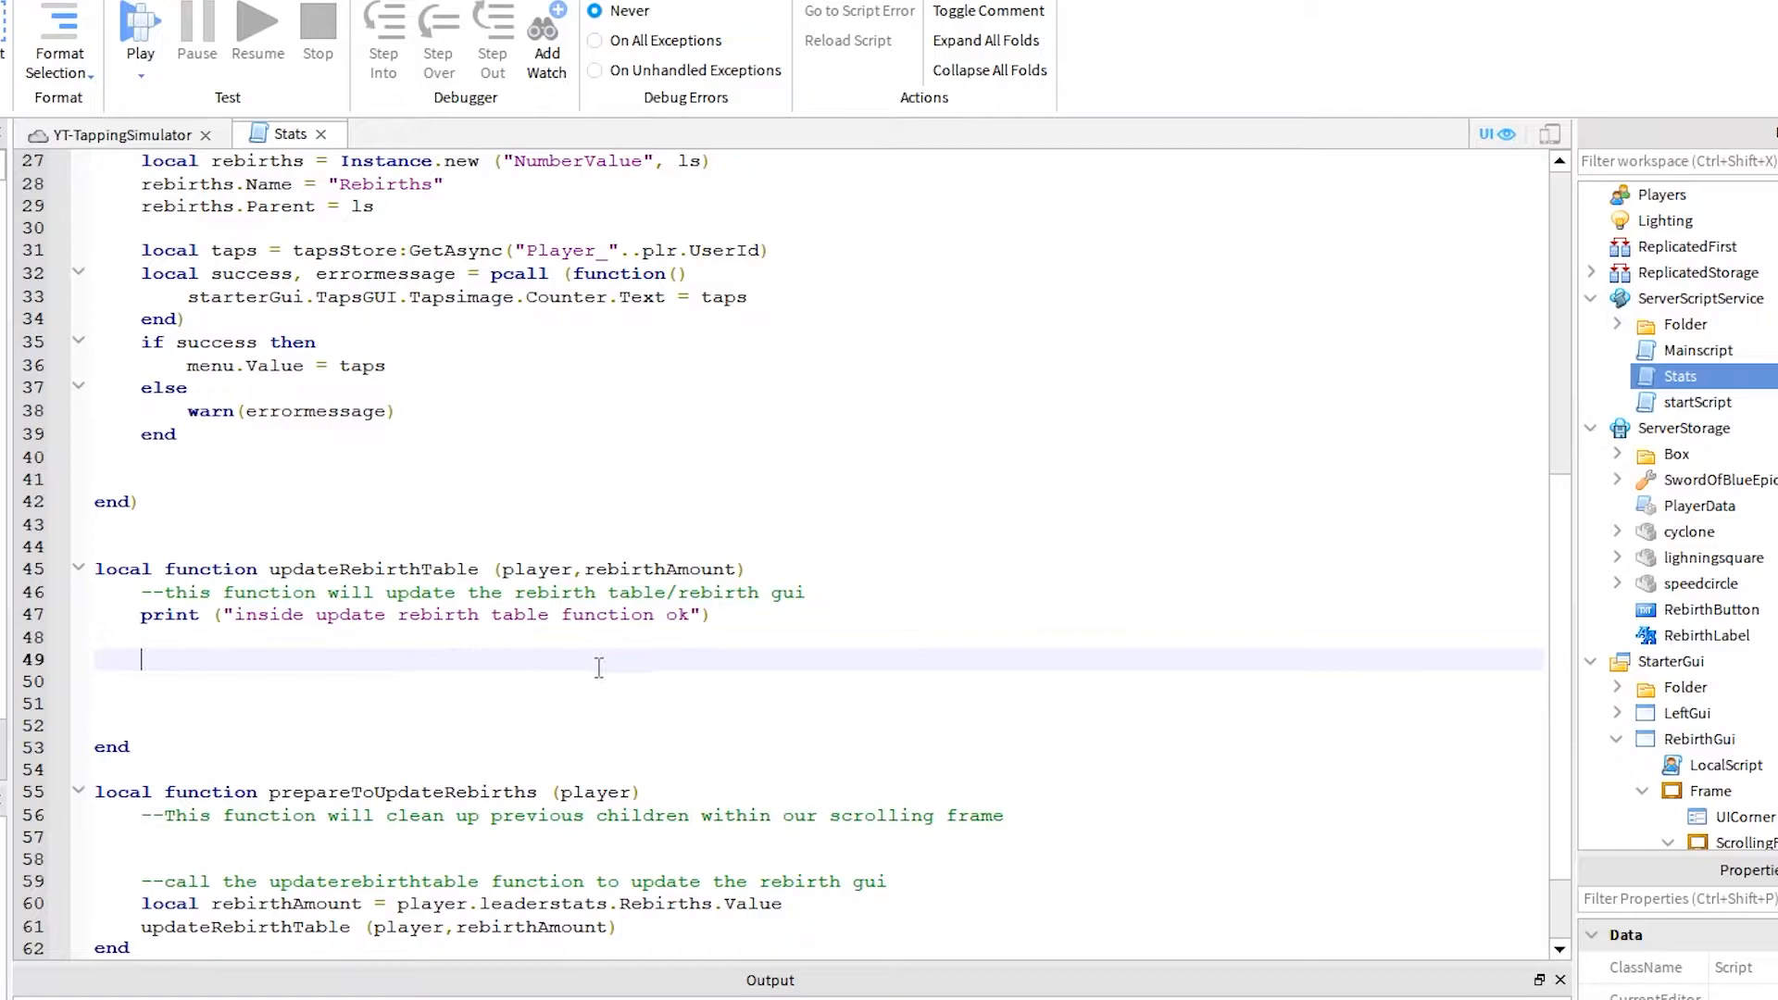
Step: Add rebirthTable {1,10,100,…,1000000} and a rebirthsCalc line dividing leaderstats Rebirths
type("local rebirthTable = {1,10,100,1000,10000,100000,1000000,1000}")
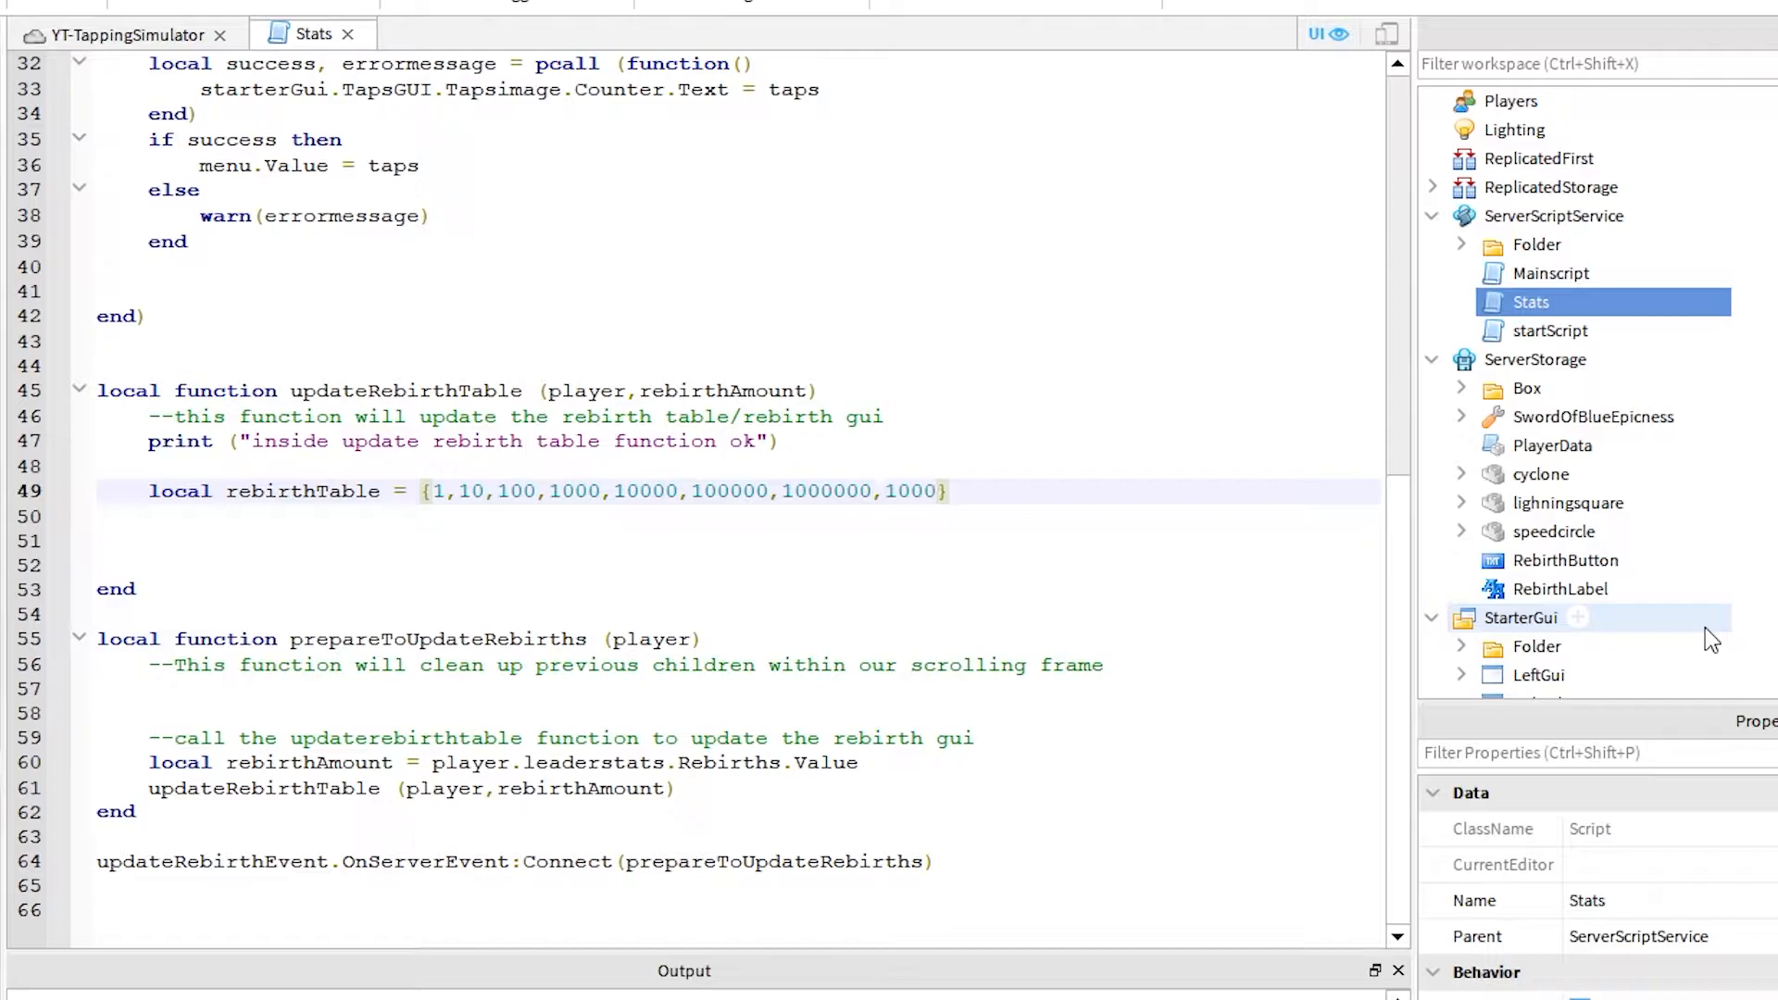
type("local rebirthsCalc =")
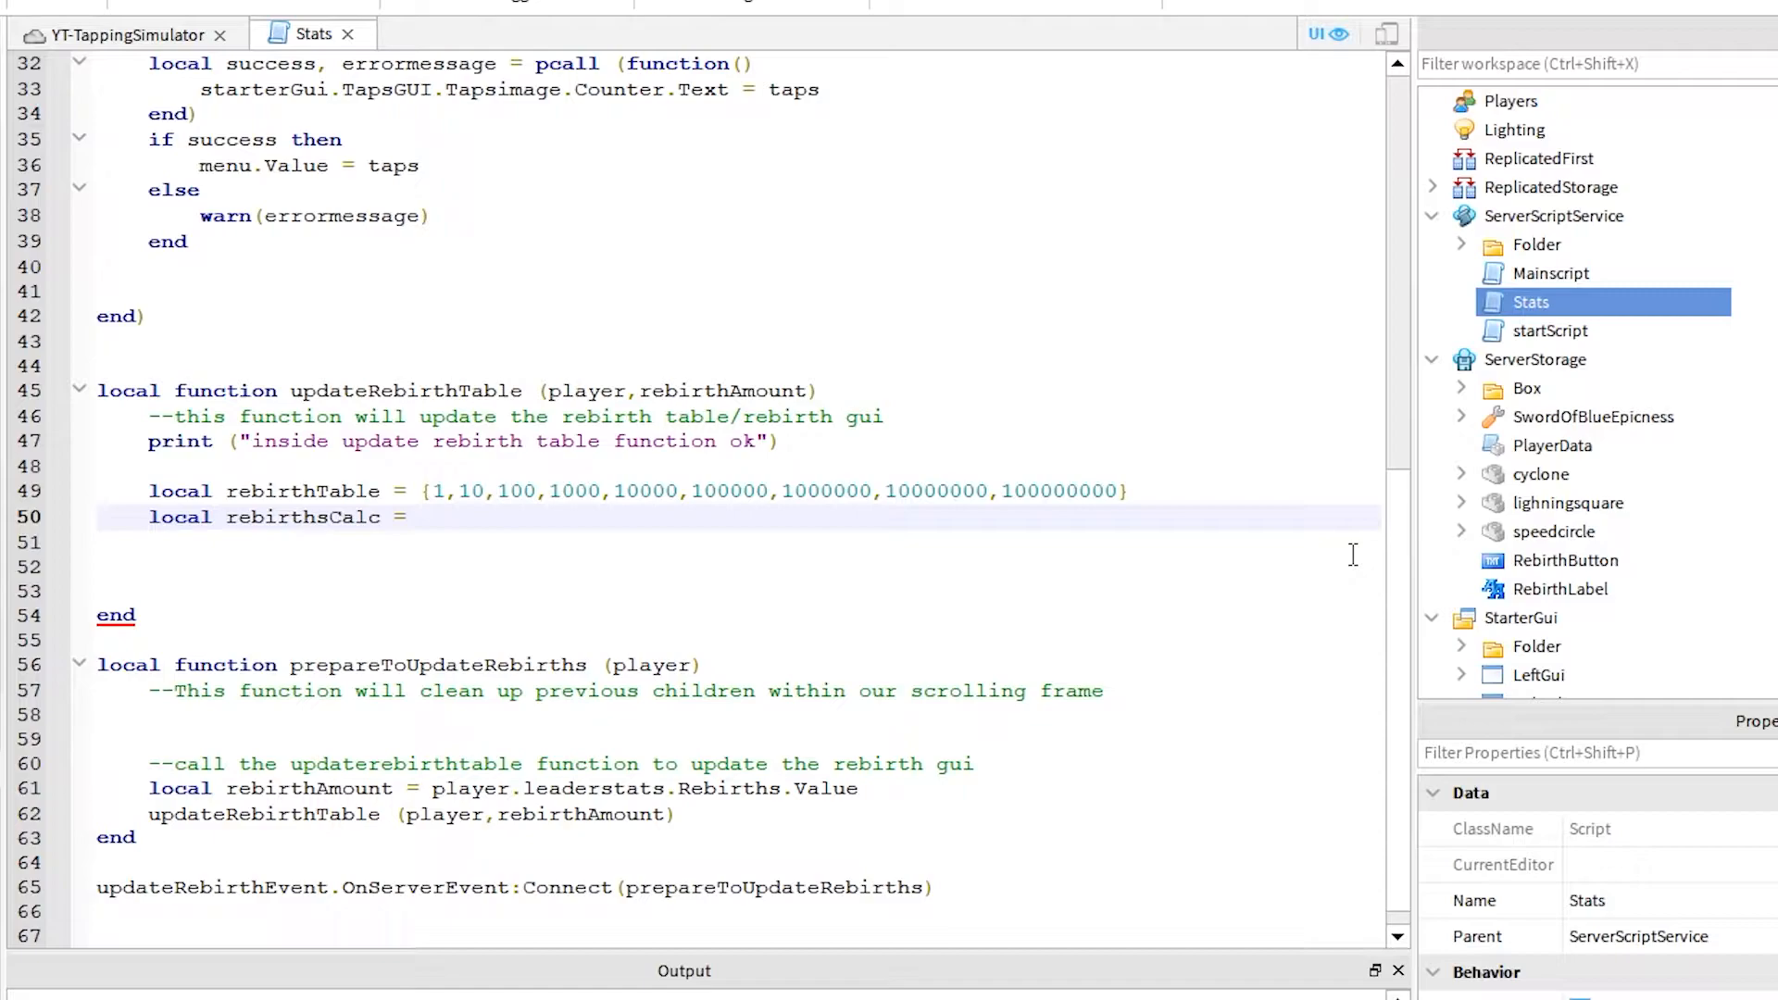
type("player.leaderstats.")
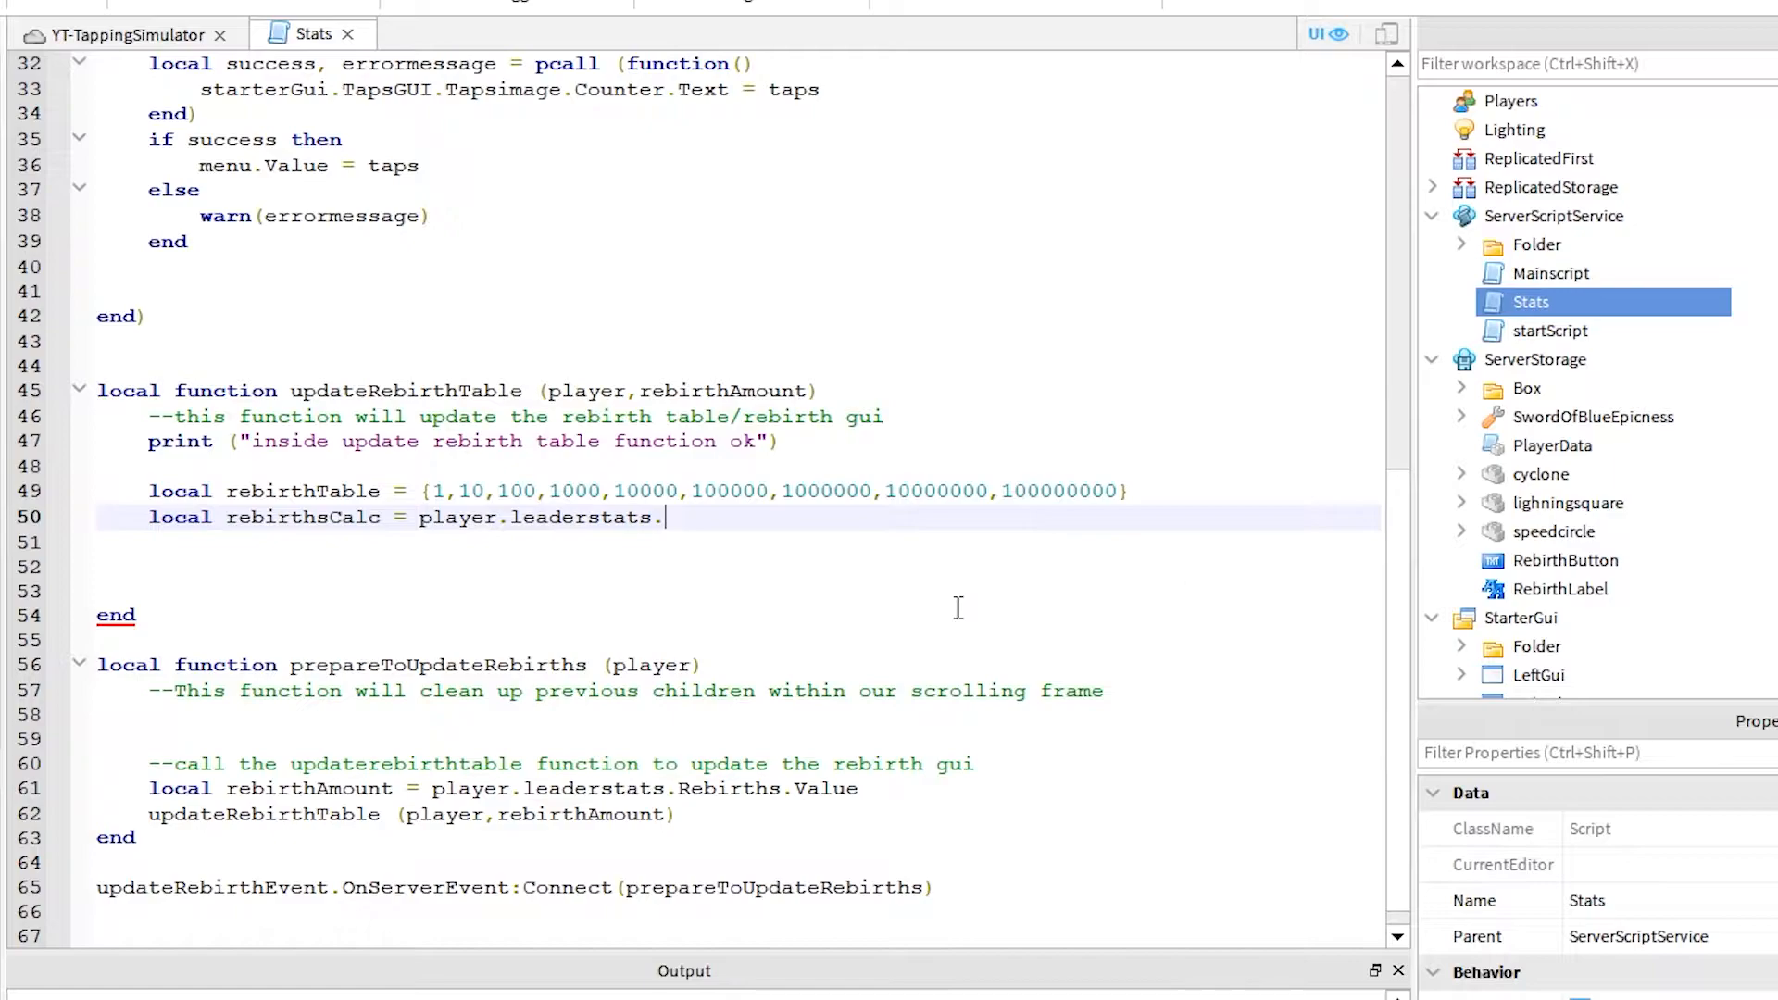
scroll("up", 3)
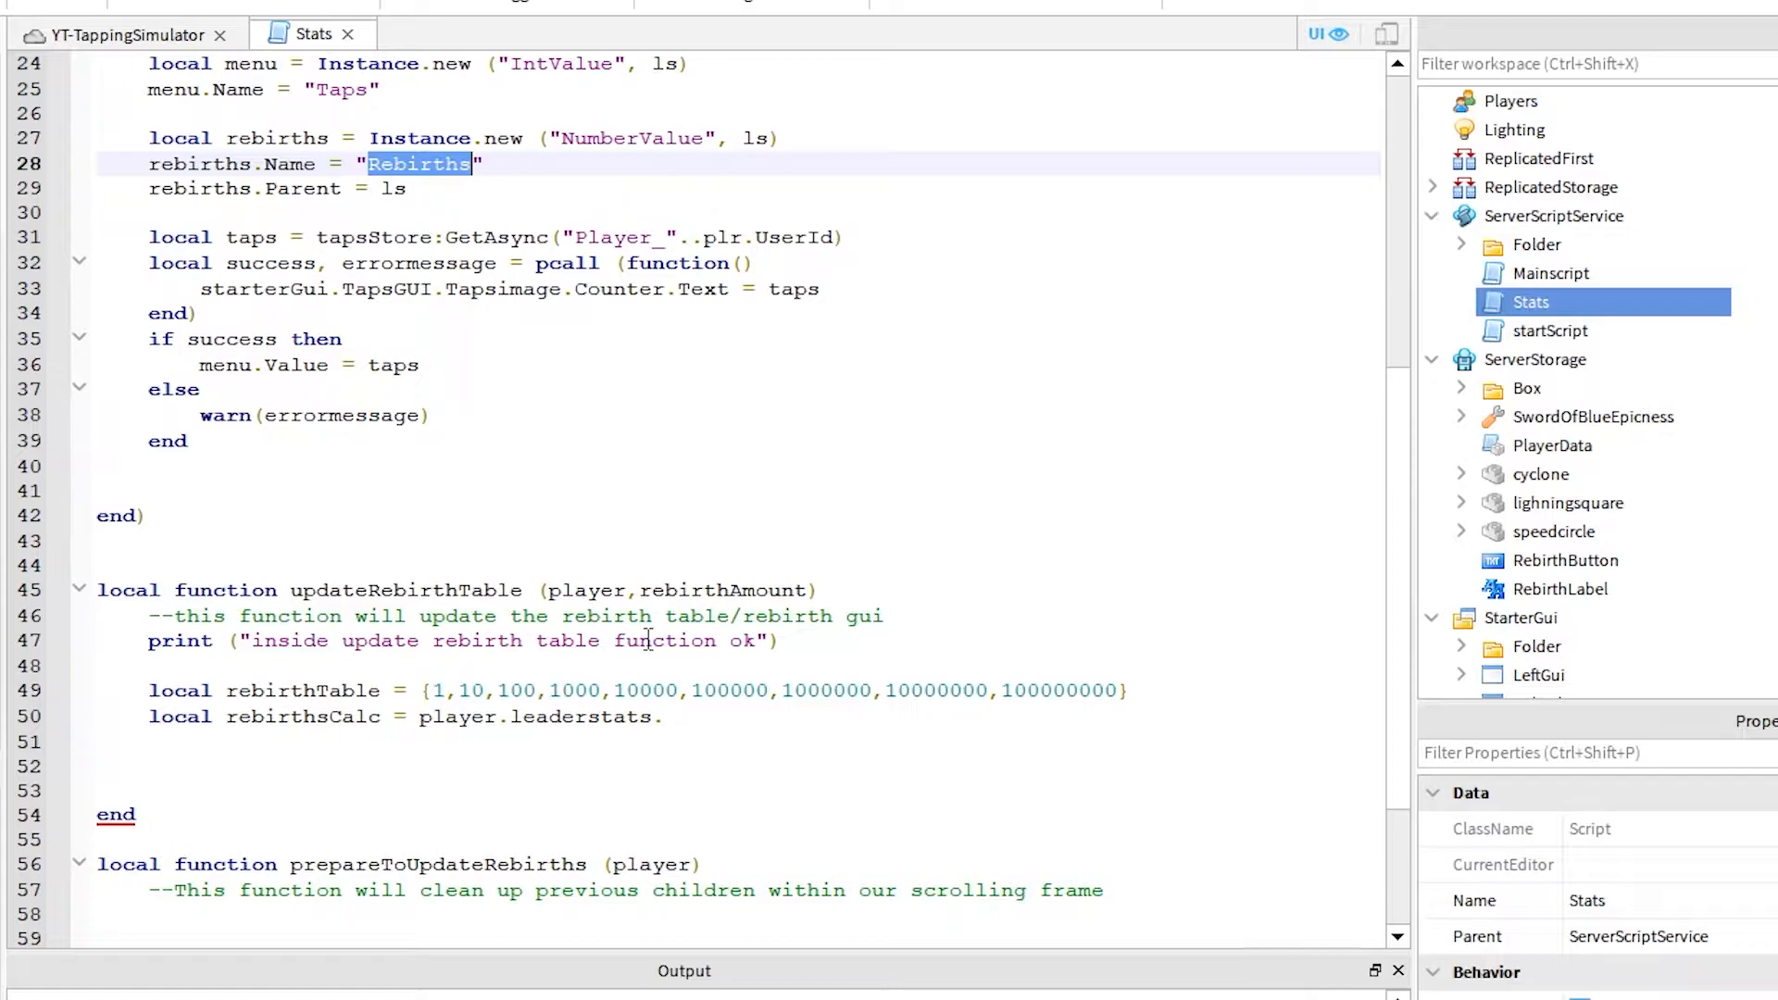
type(".Rebirths /1")
type("local currentTaps = player.leaderstats.Tap")
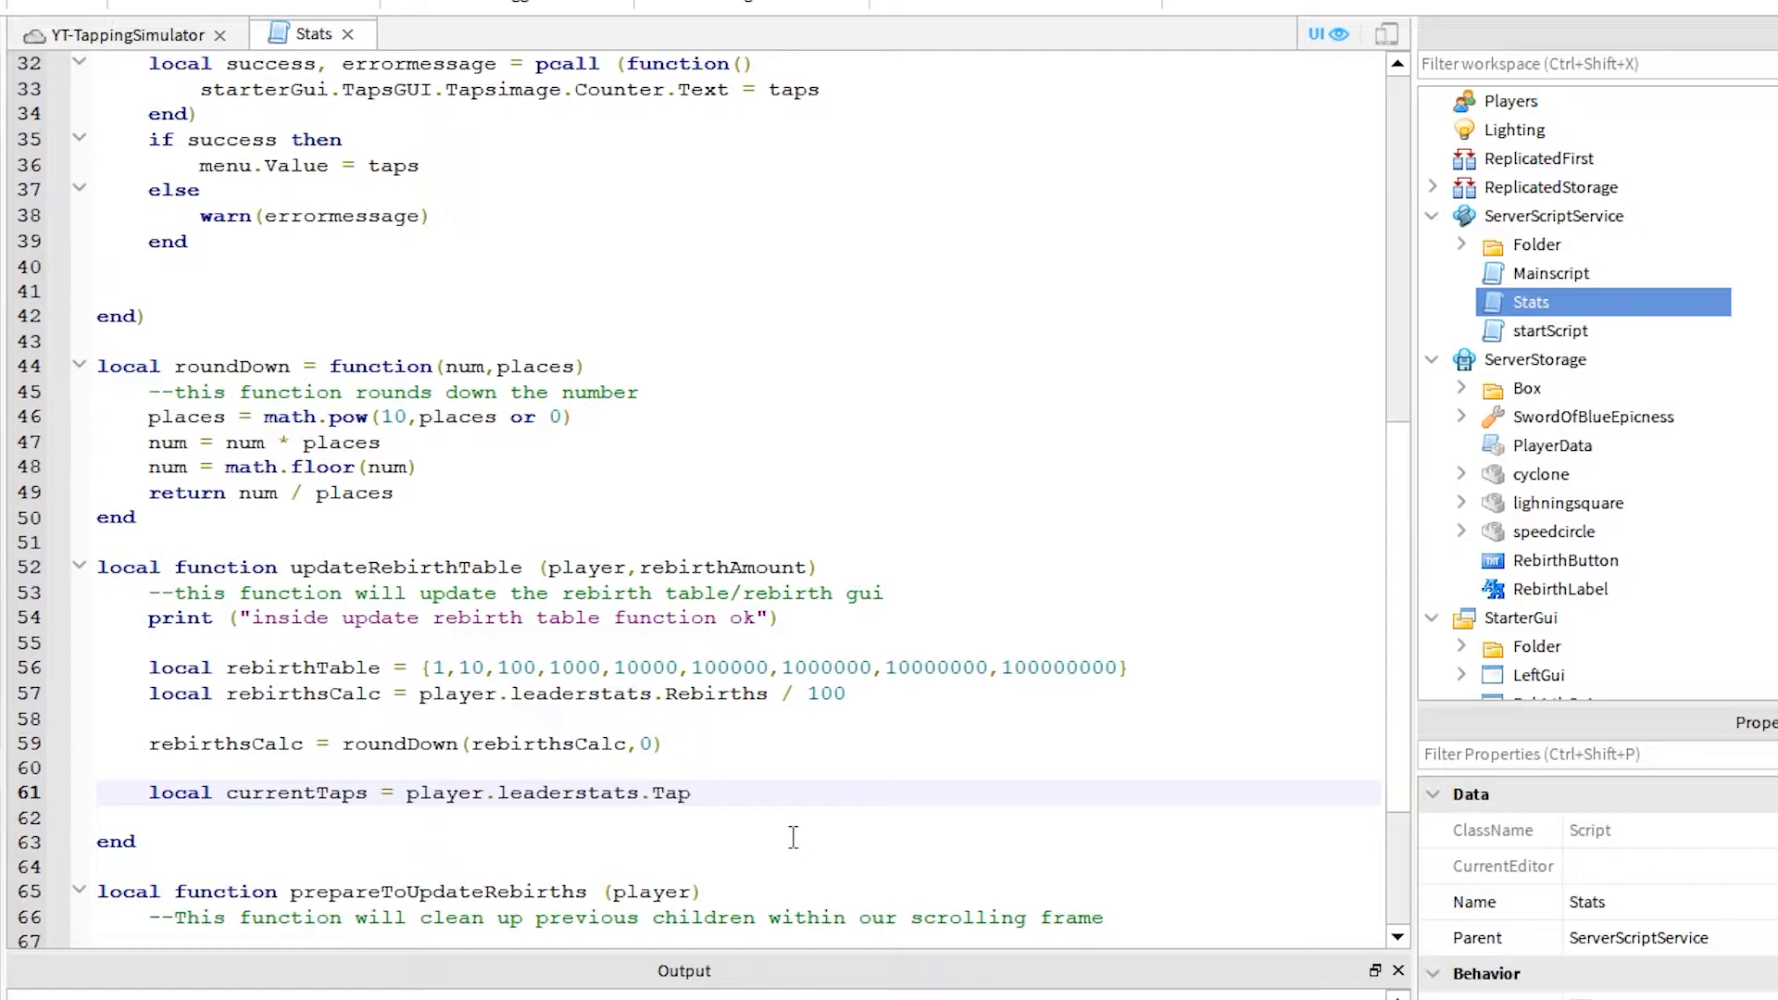
scroll("up", 3)
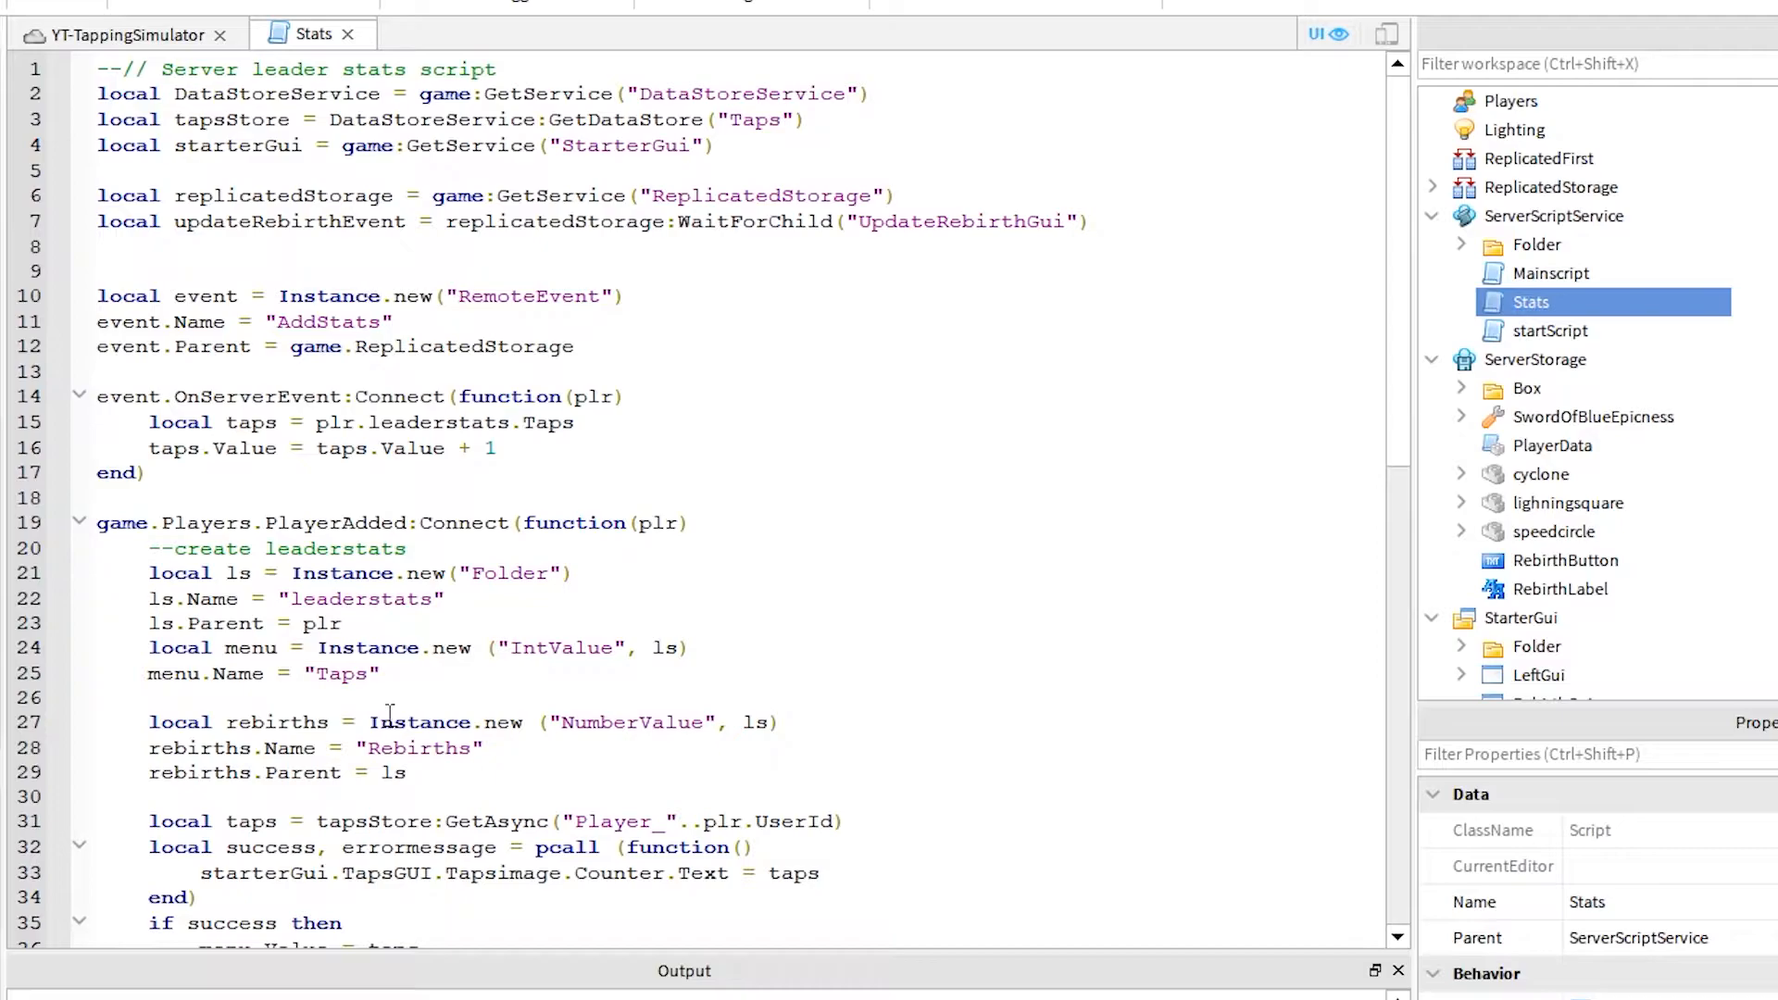
scroll("down", 3)
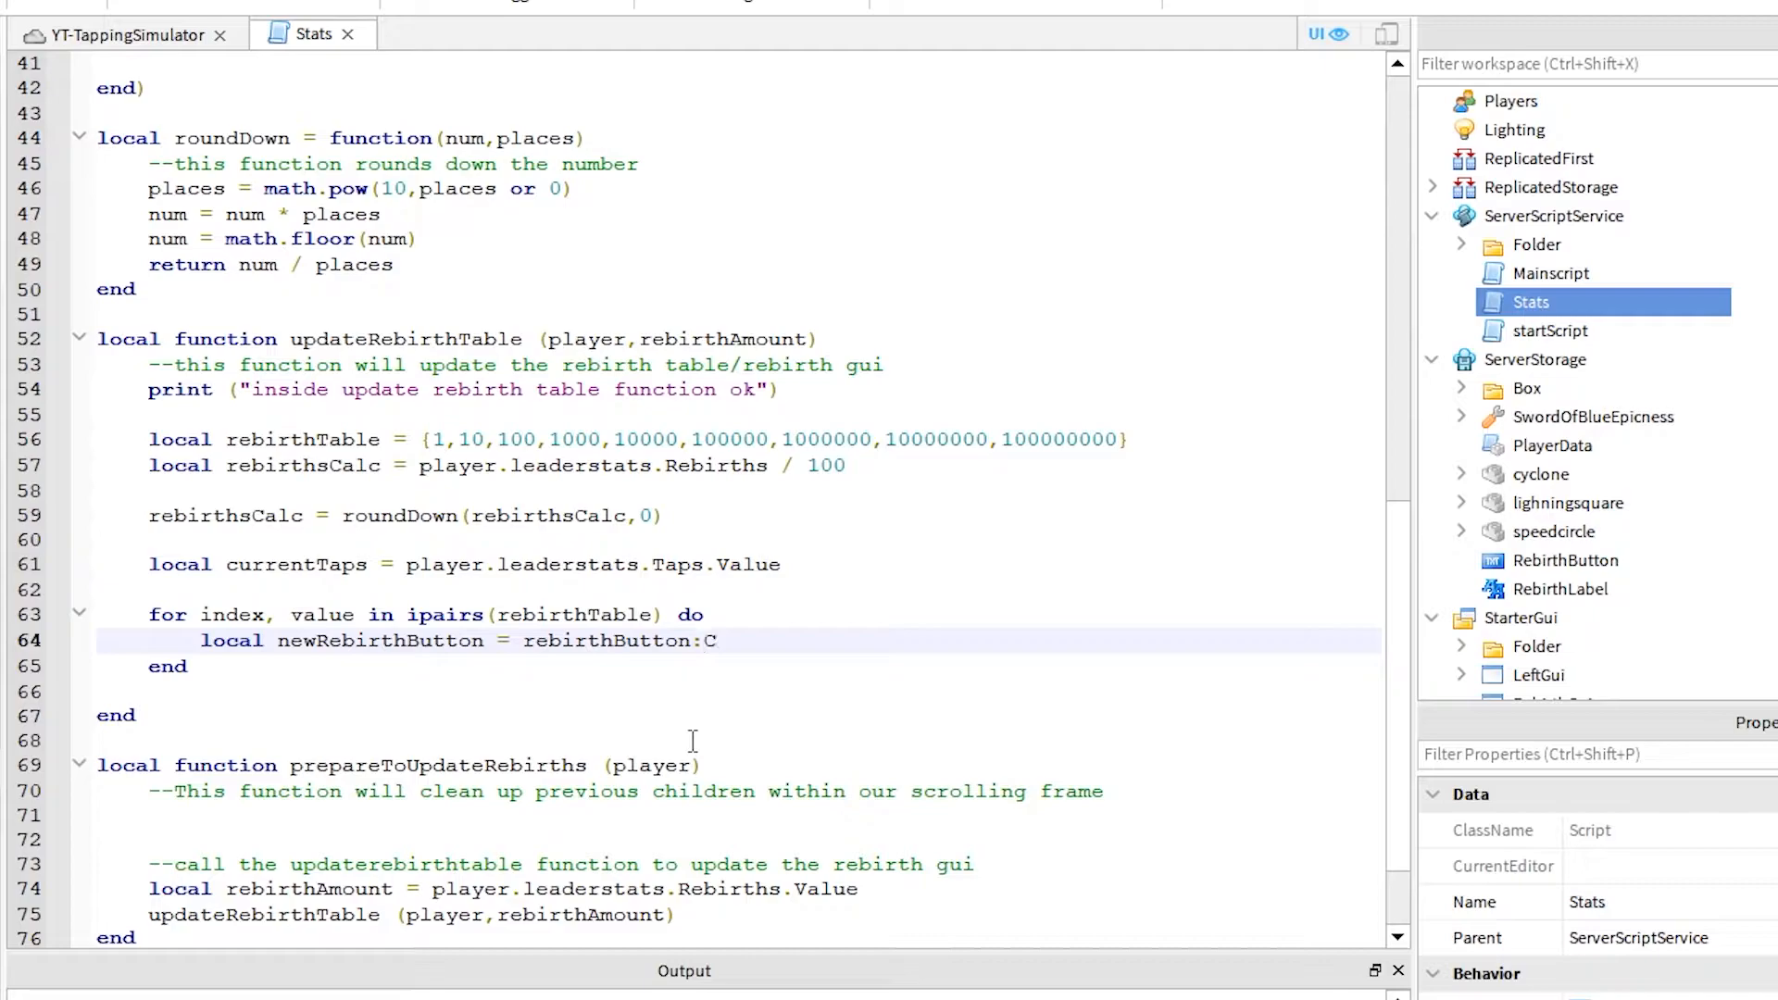
scroll("up", 3)
type("local taps")
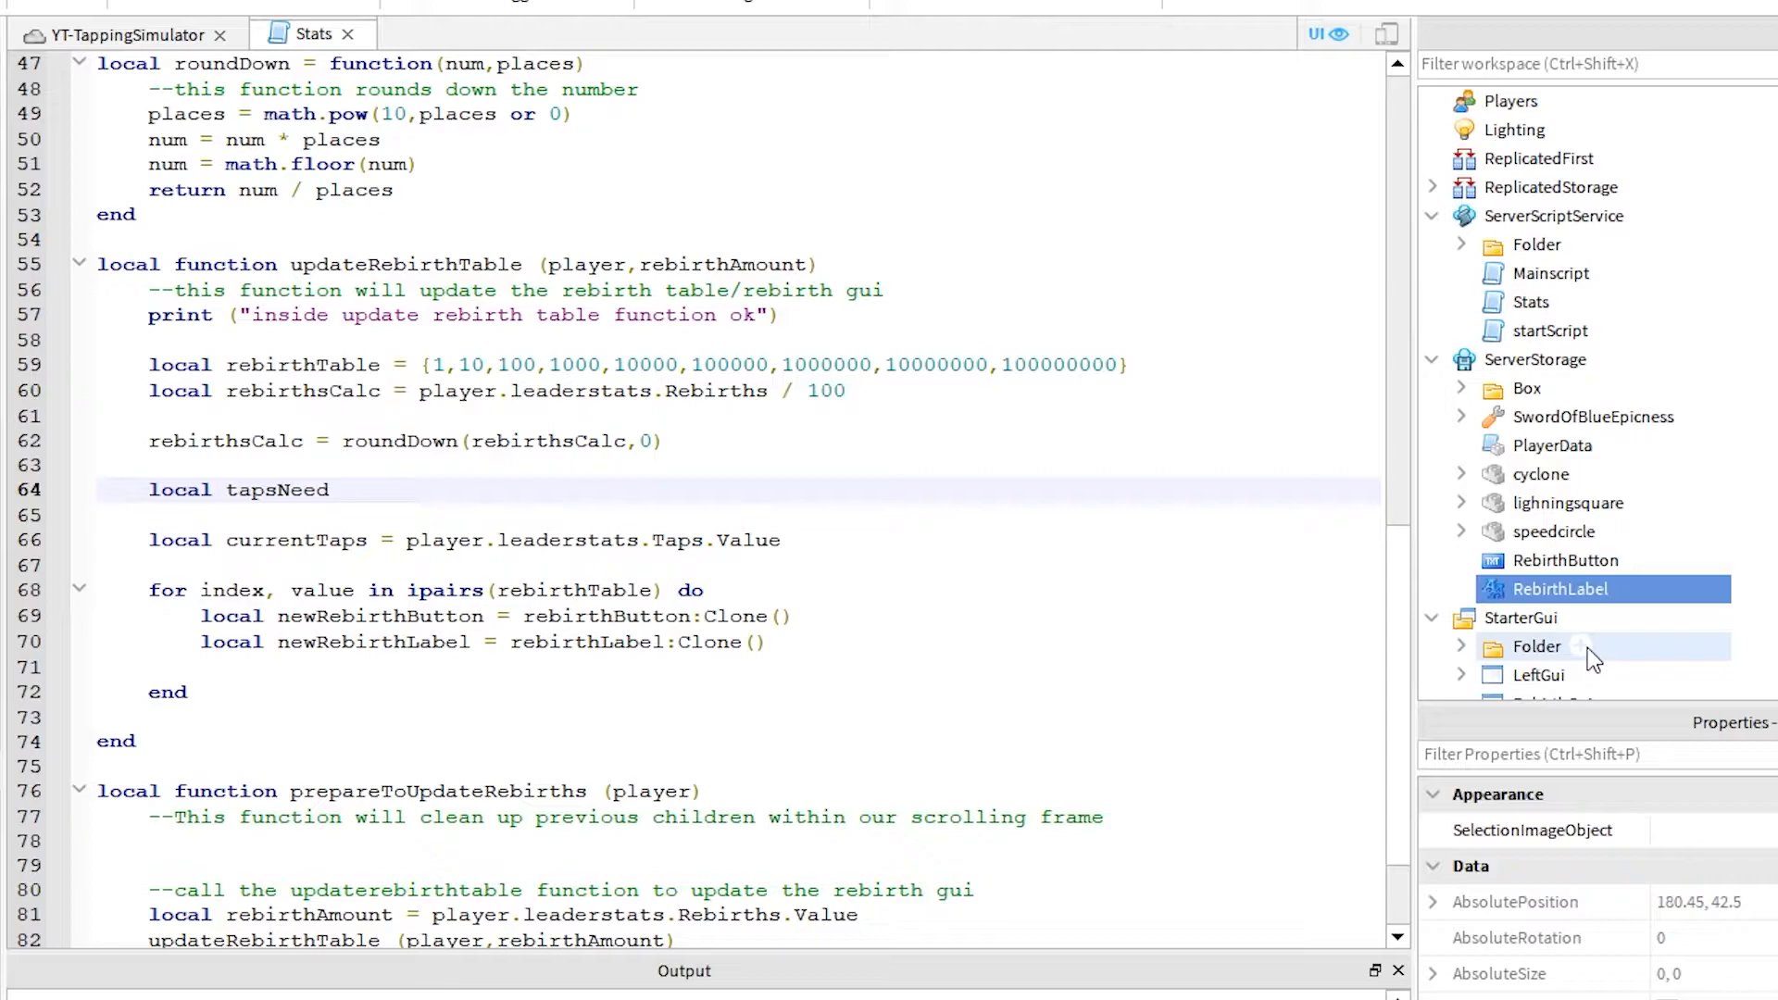
Step: Add an empty tapsNeededTable and fill tapsNeededTable[count] inside the counting loop
type("NeededTable = {}")
type("for count = 1,9 do")
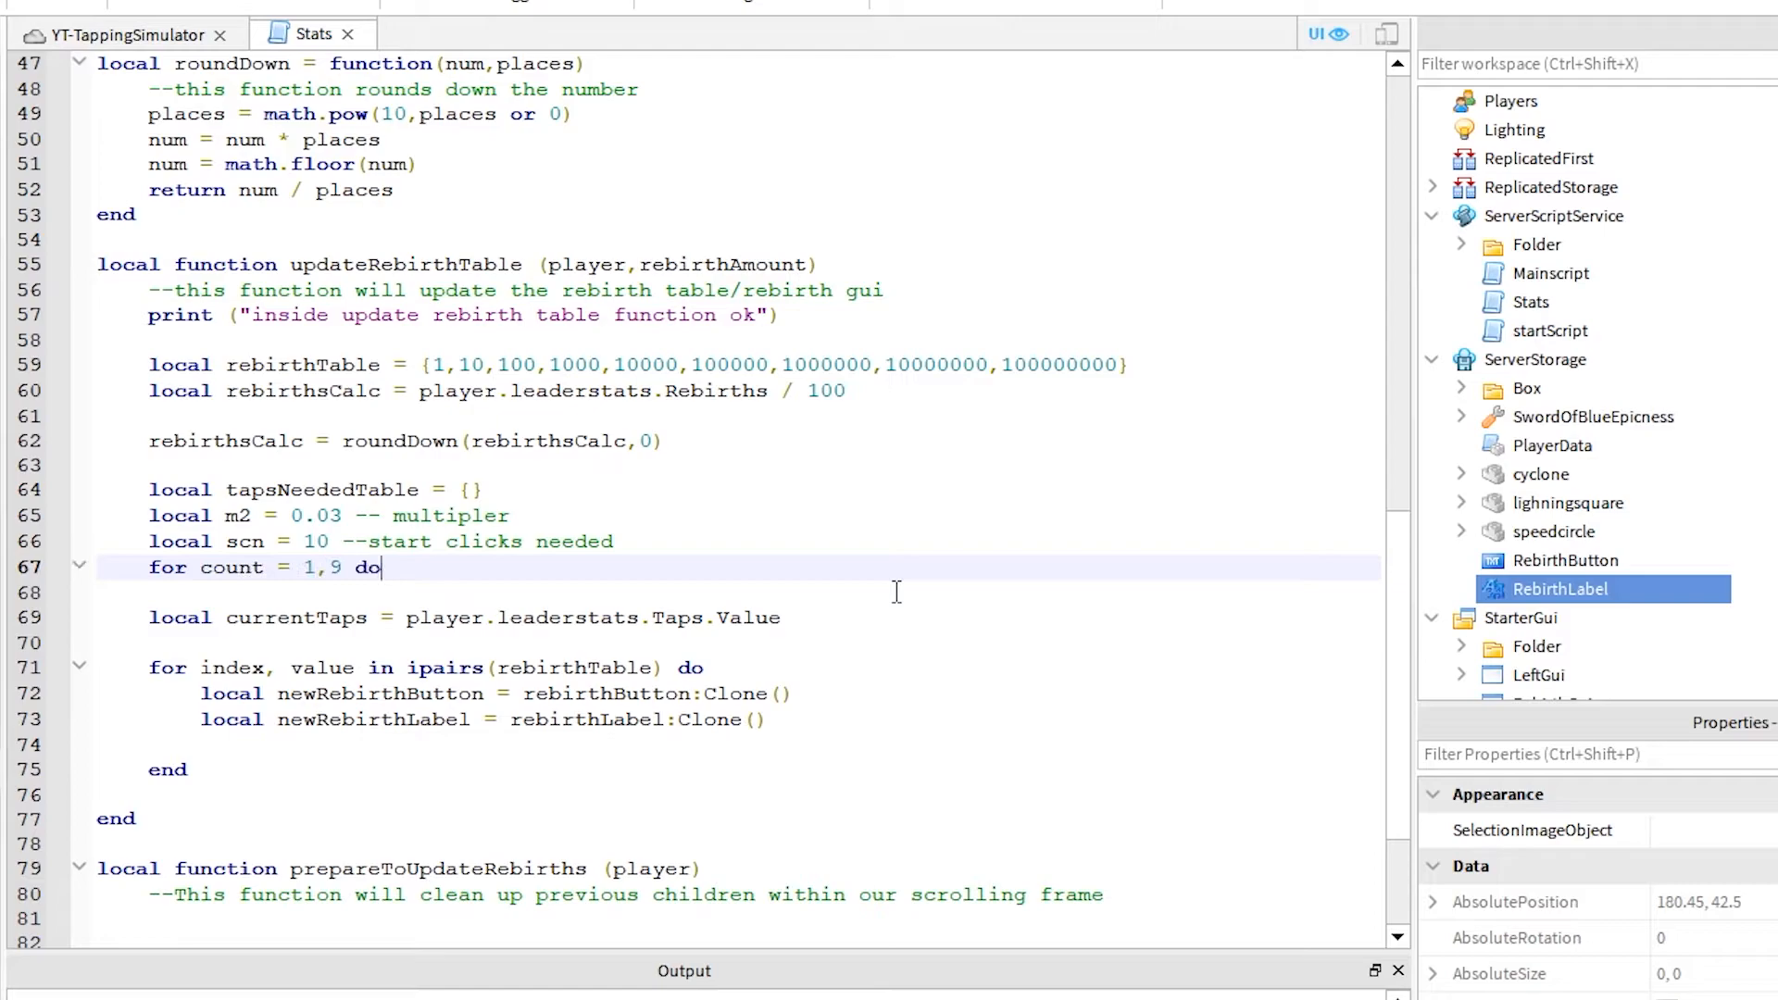
type("tapsNeededTable[count] =")
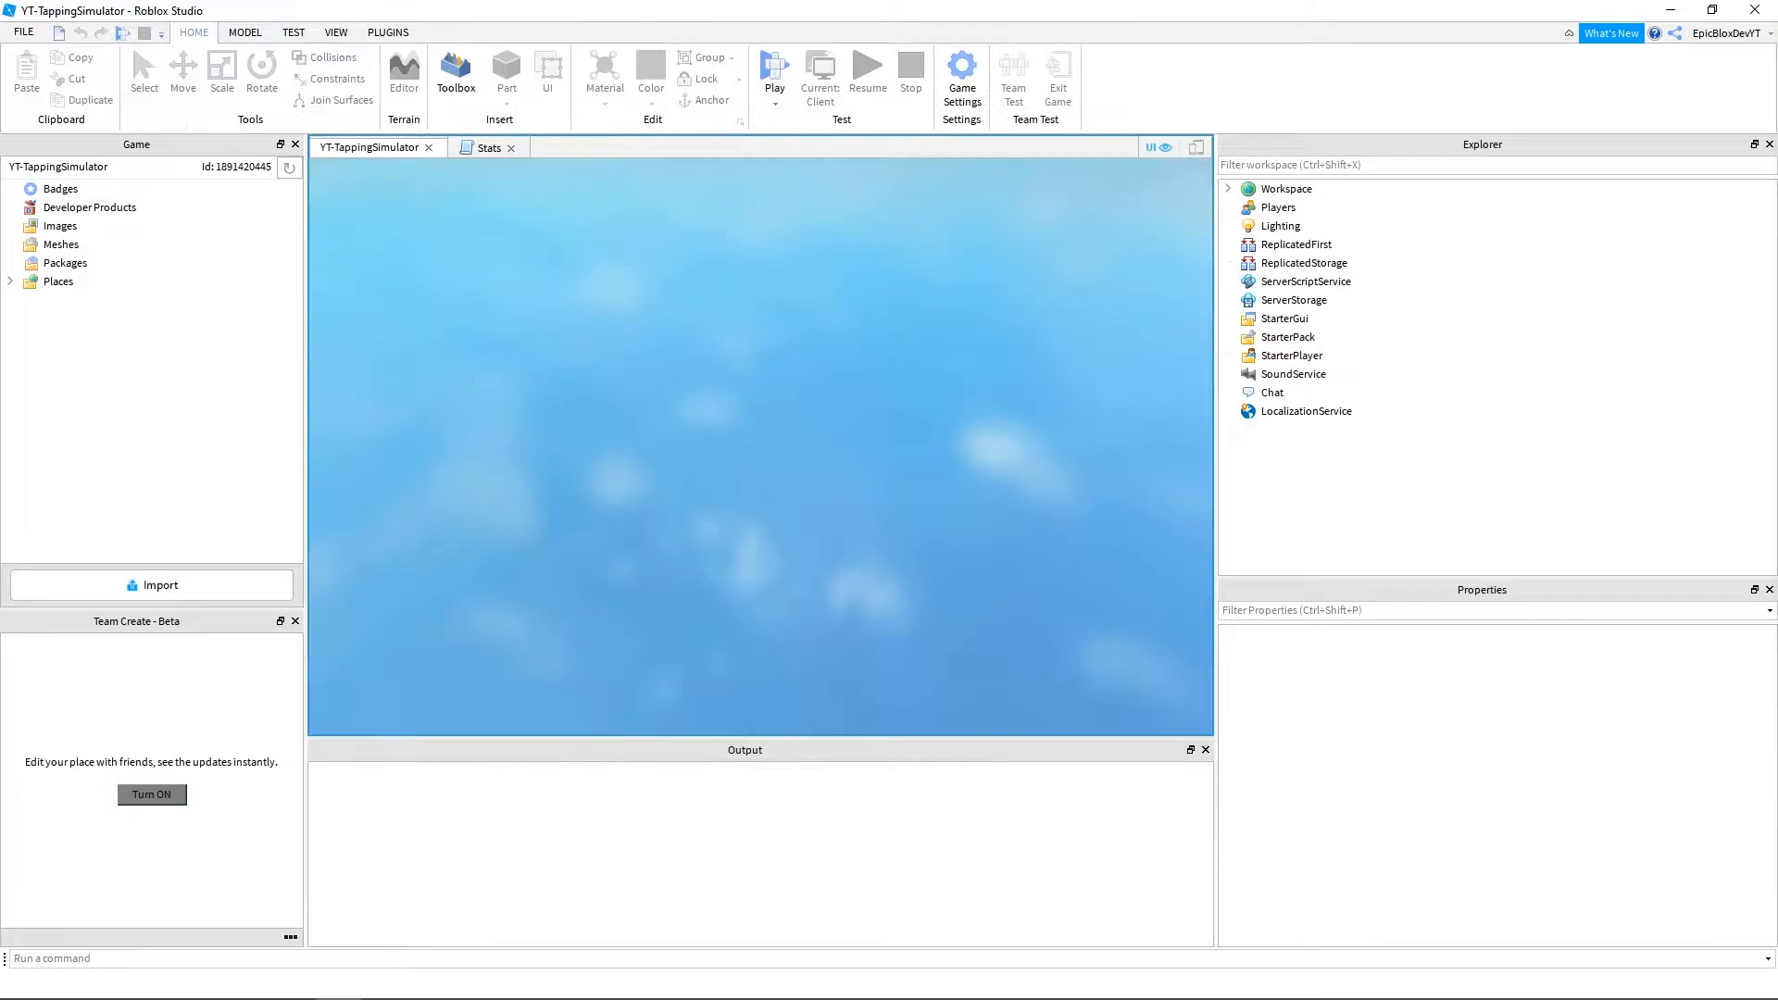
Step: Jump from the line 67 arithmetic error in Output to the failing Stats code
left_click(773, 70)
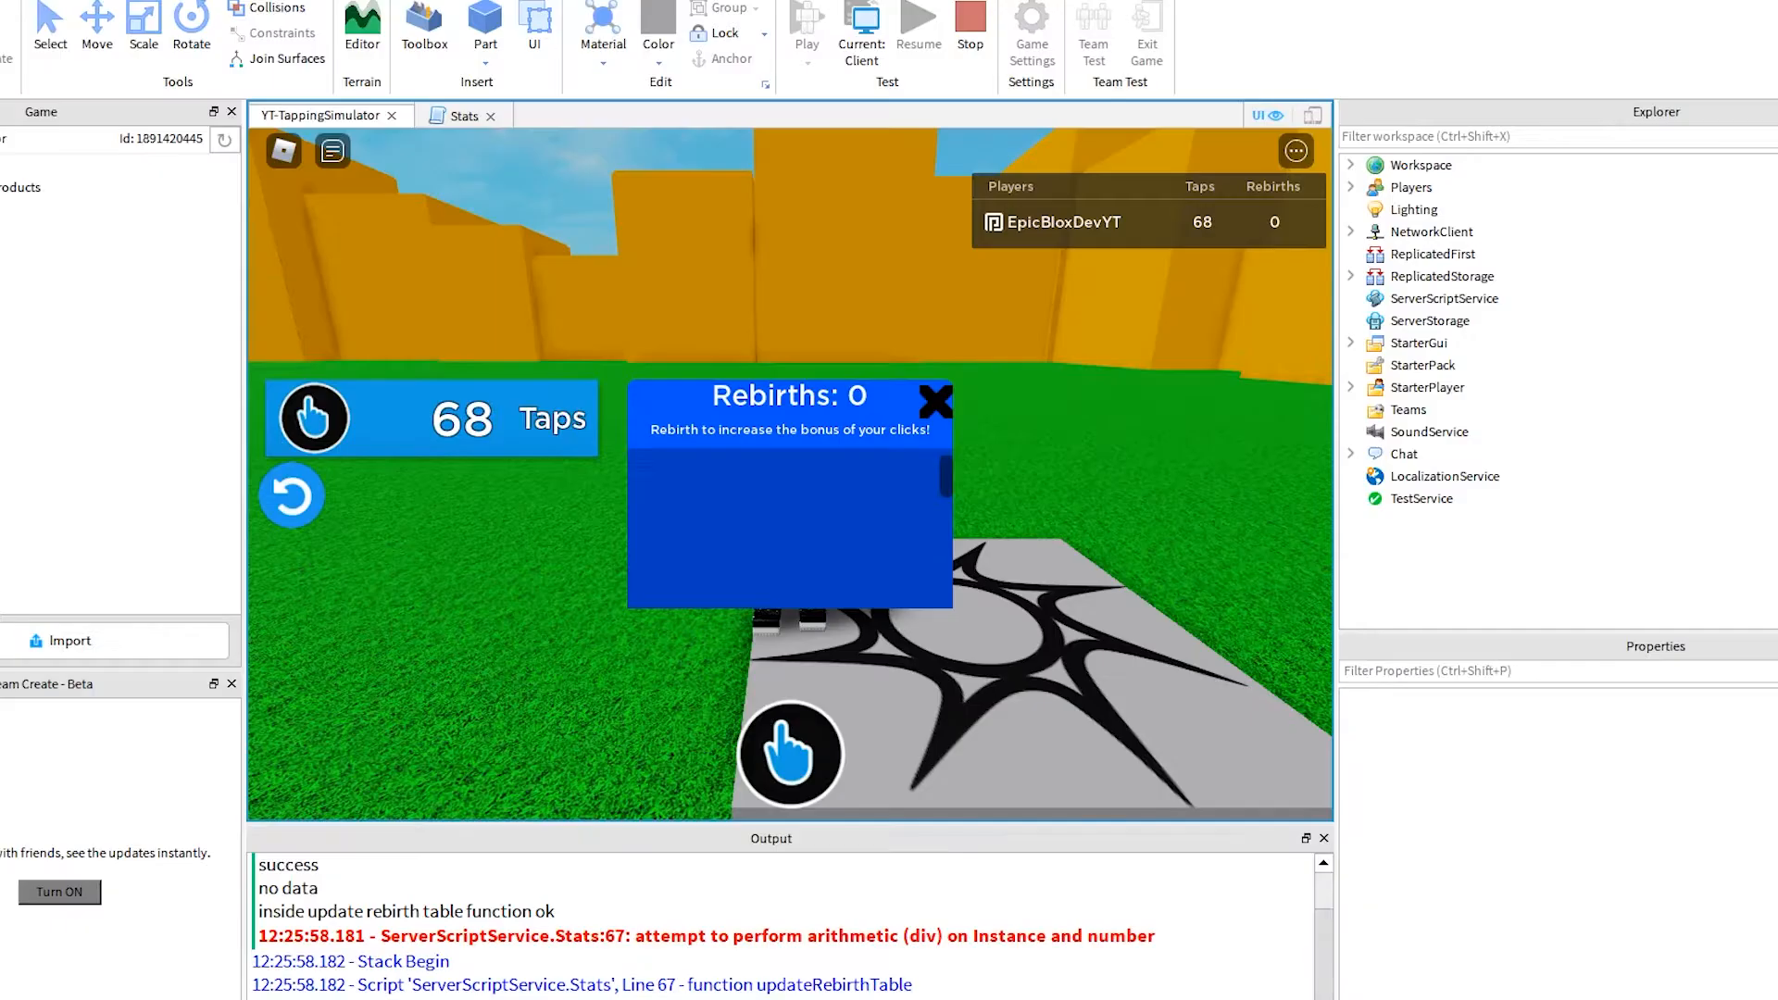
left_click(463, 114)
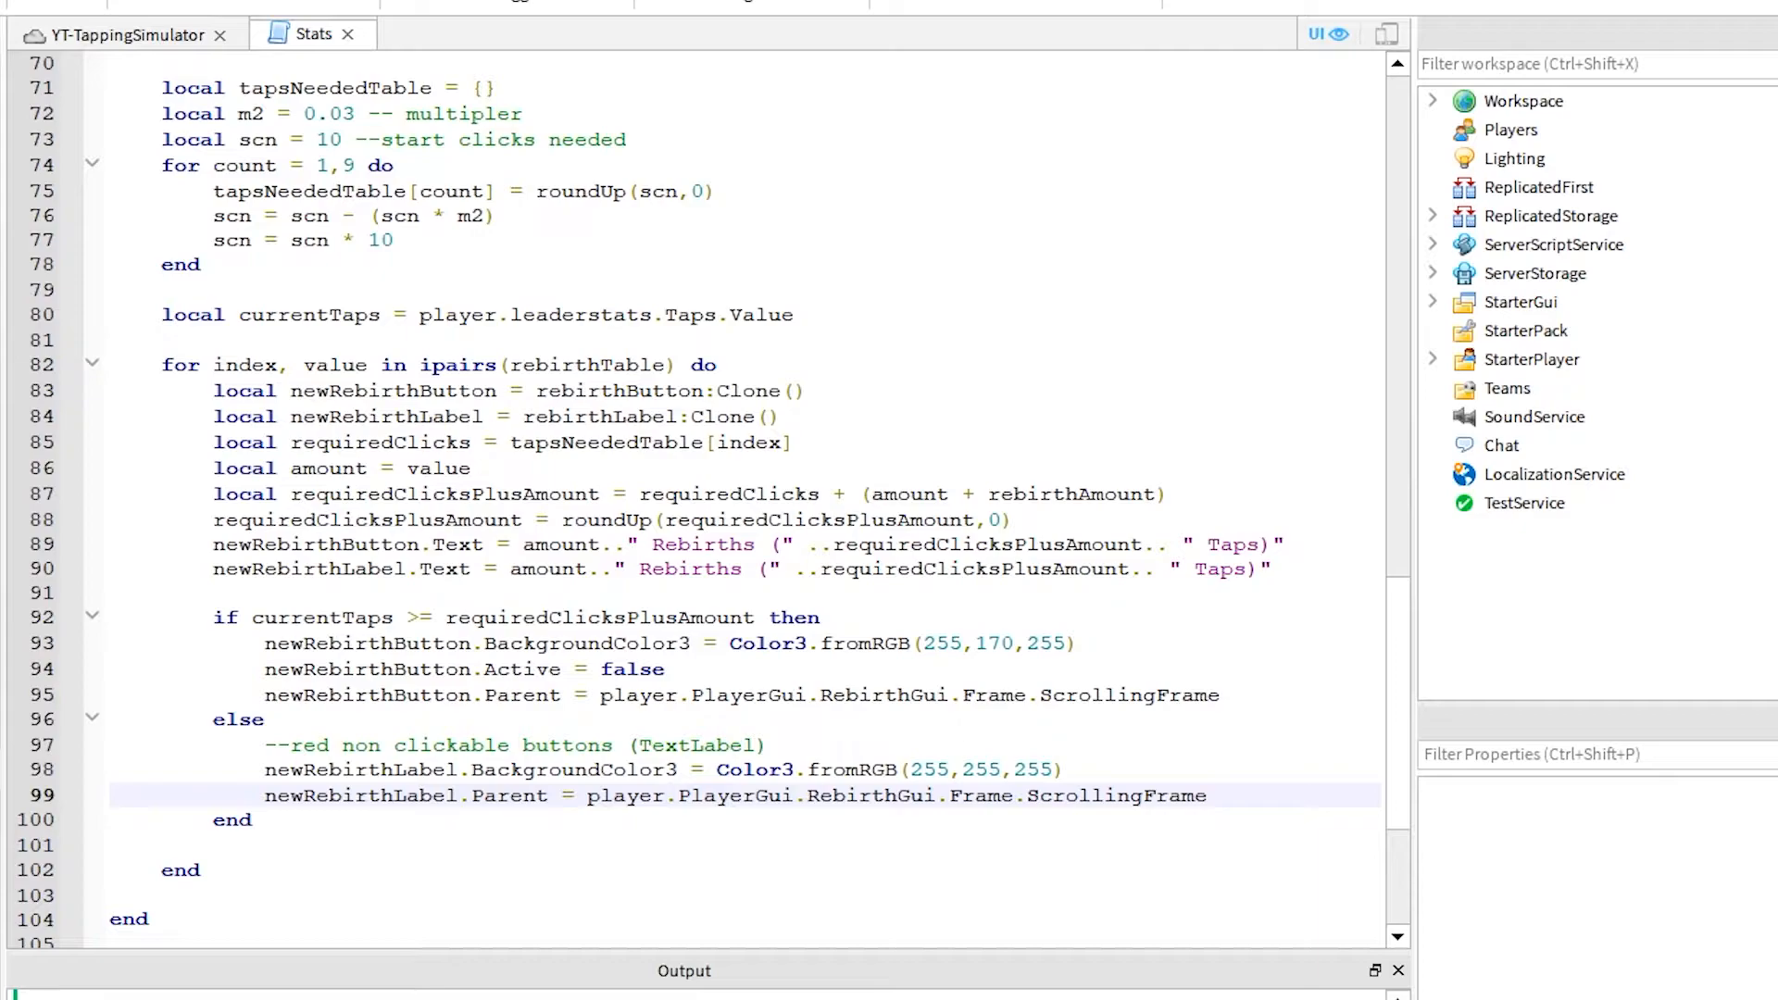
scroll("up", 3)
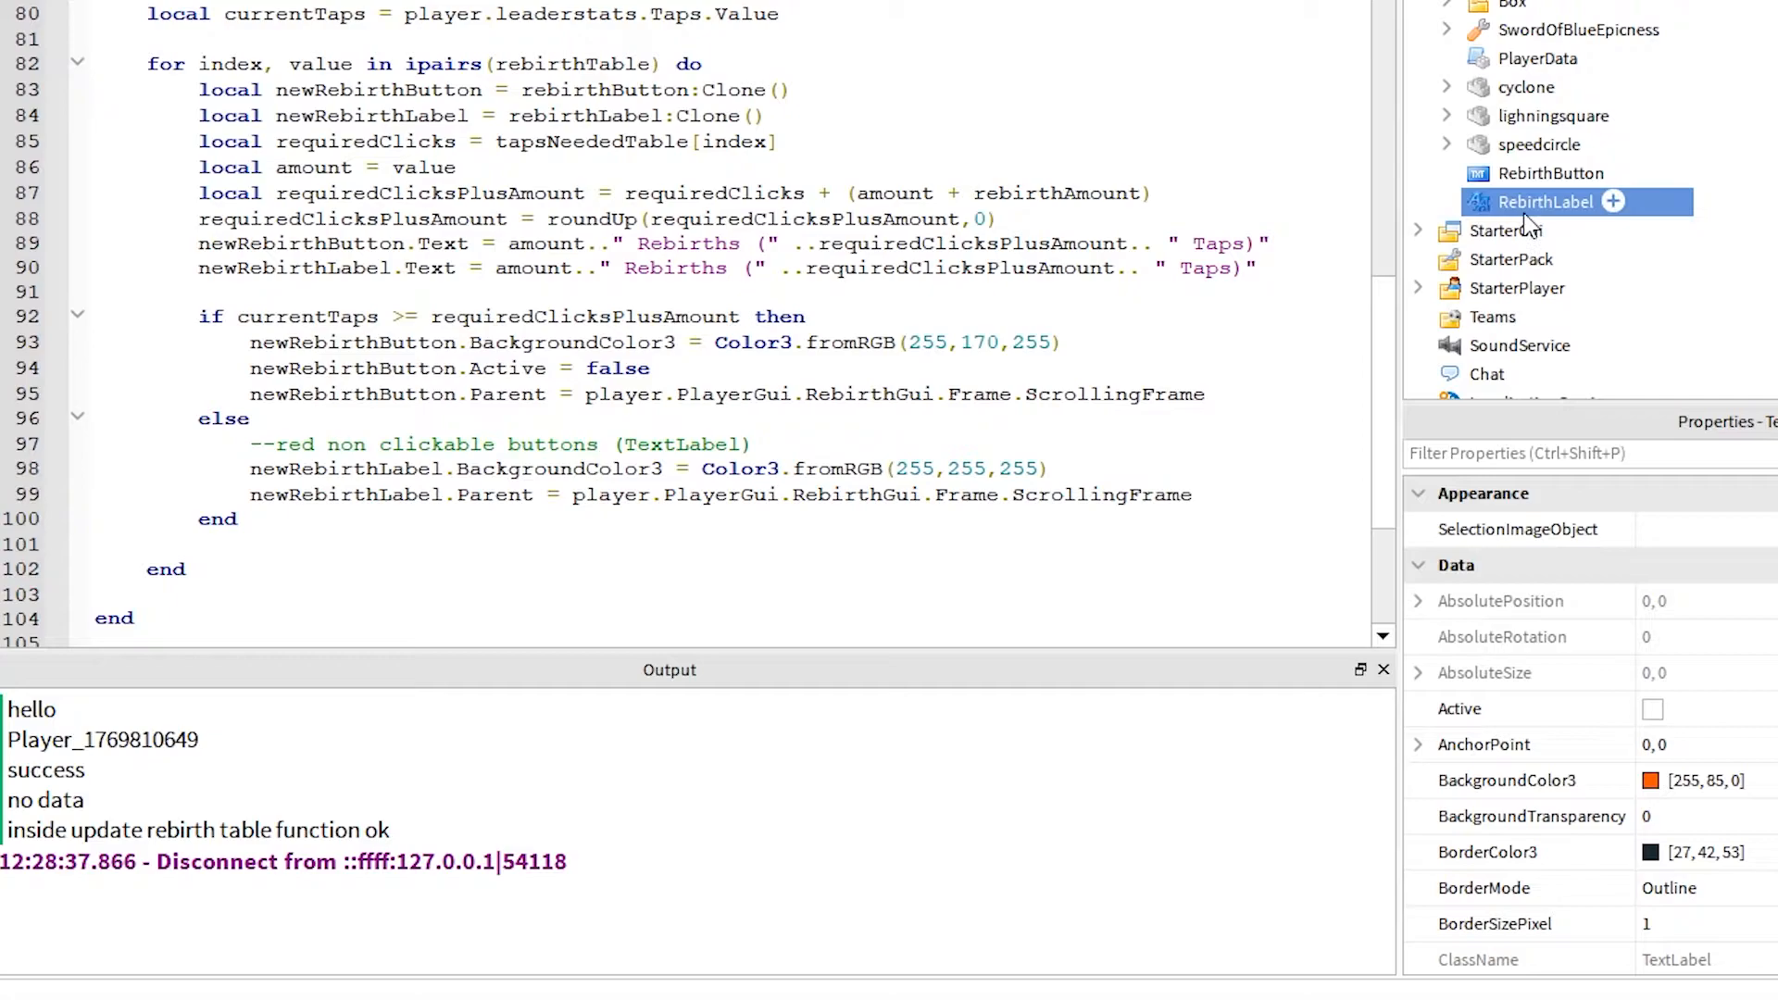
Step: Compare BackgroundColor3 of the RebirthLabel and RebirthButton templates in ServerStorage
left_click(1549, 172)
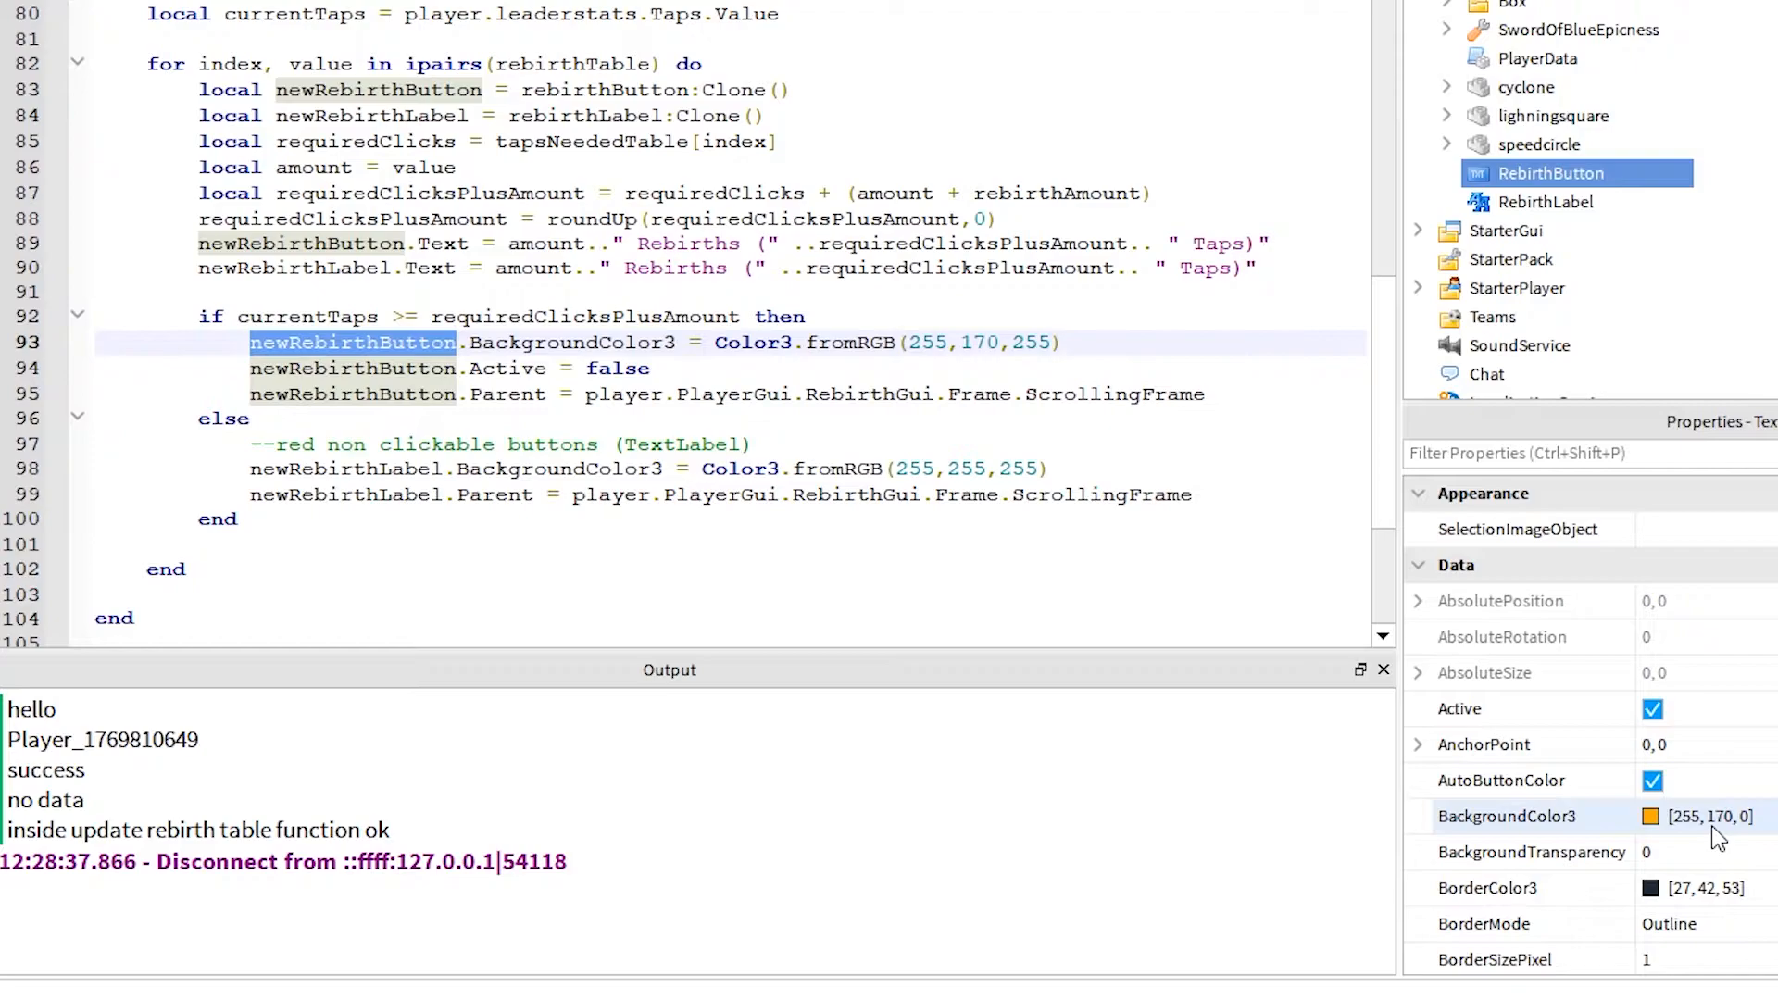
left_click(1550, 201)
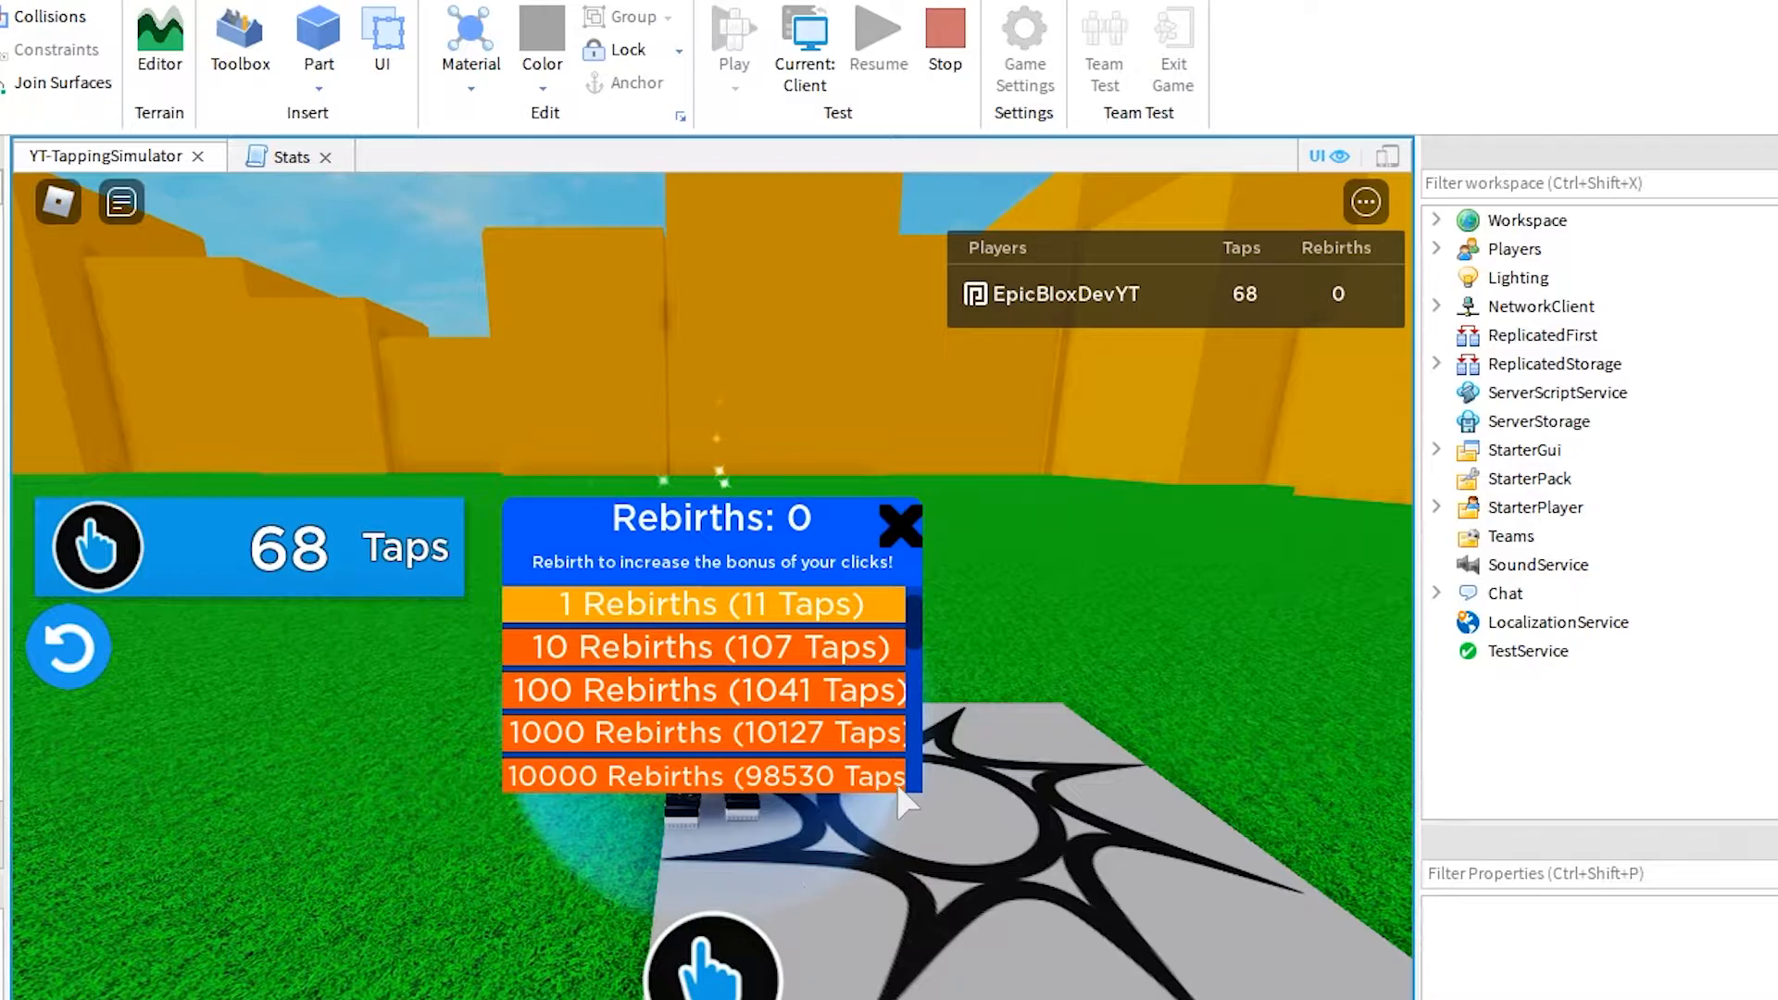
mouse_move(850, 737)
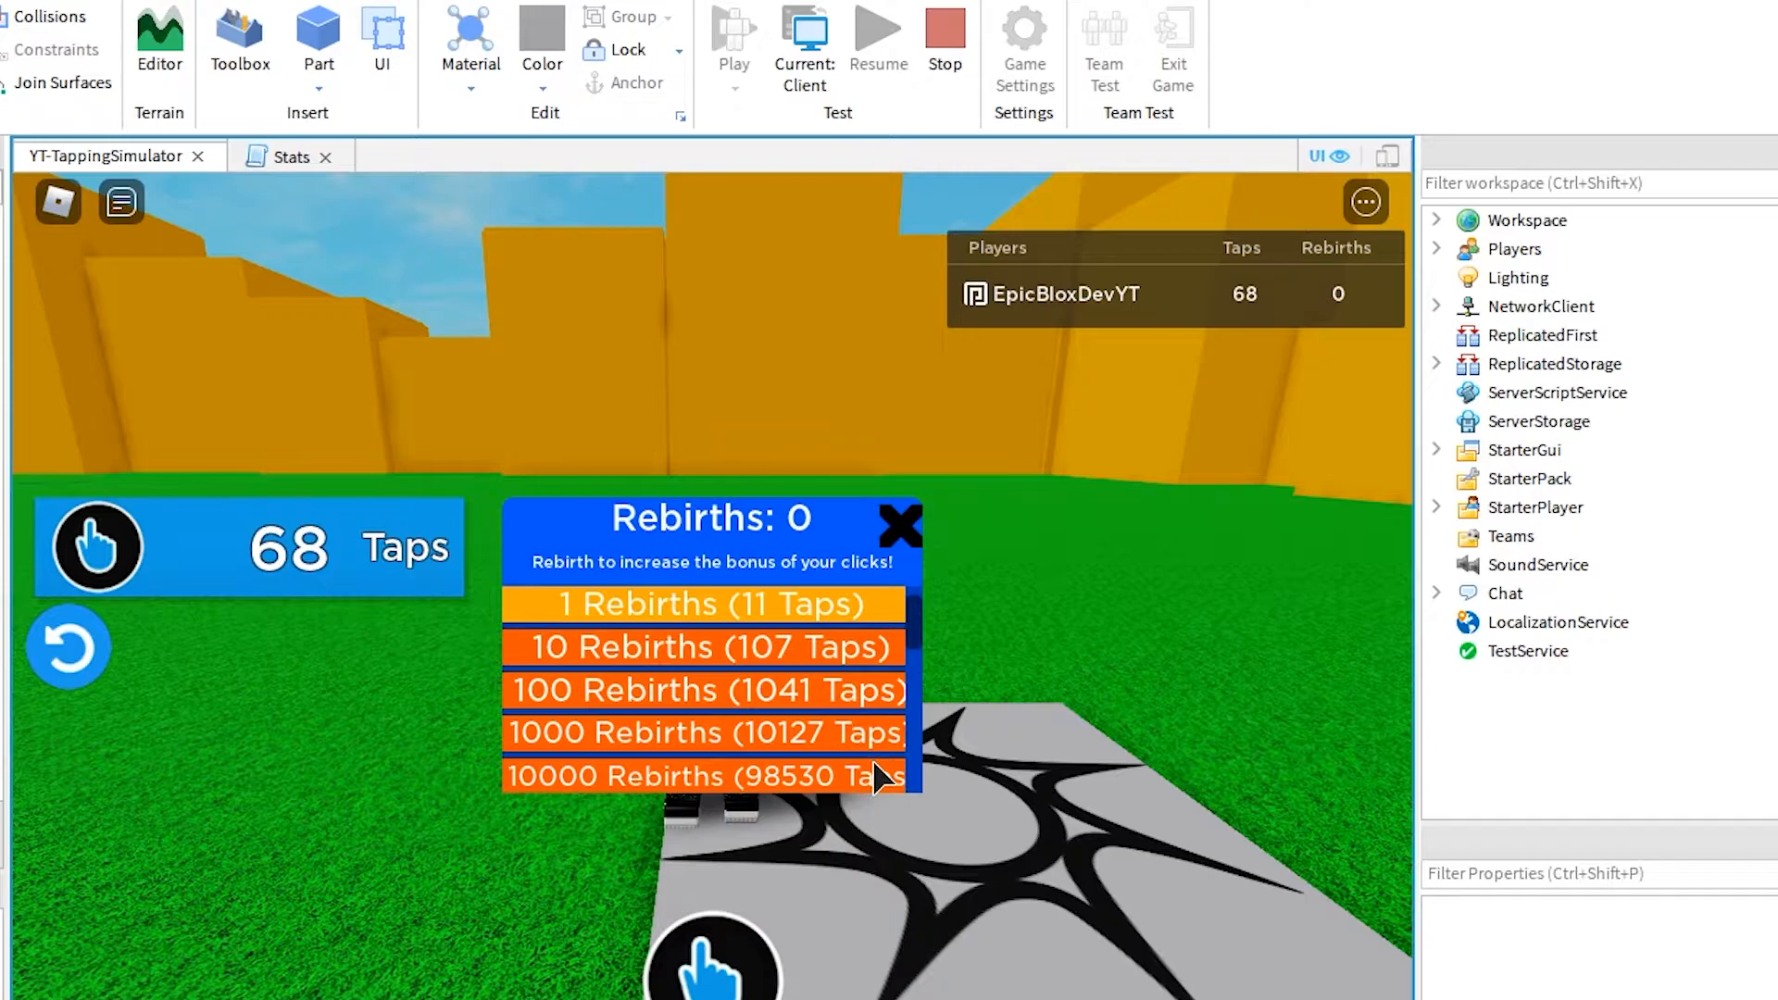
left_click(299, 157)
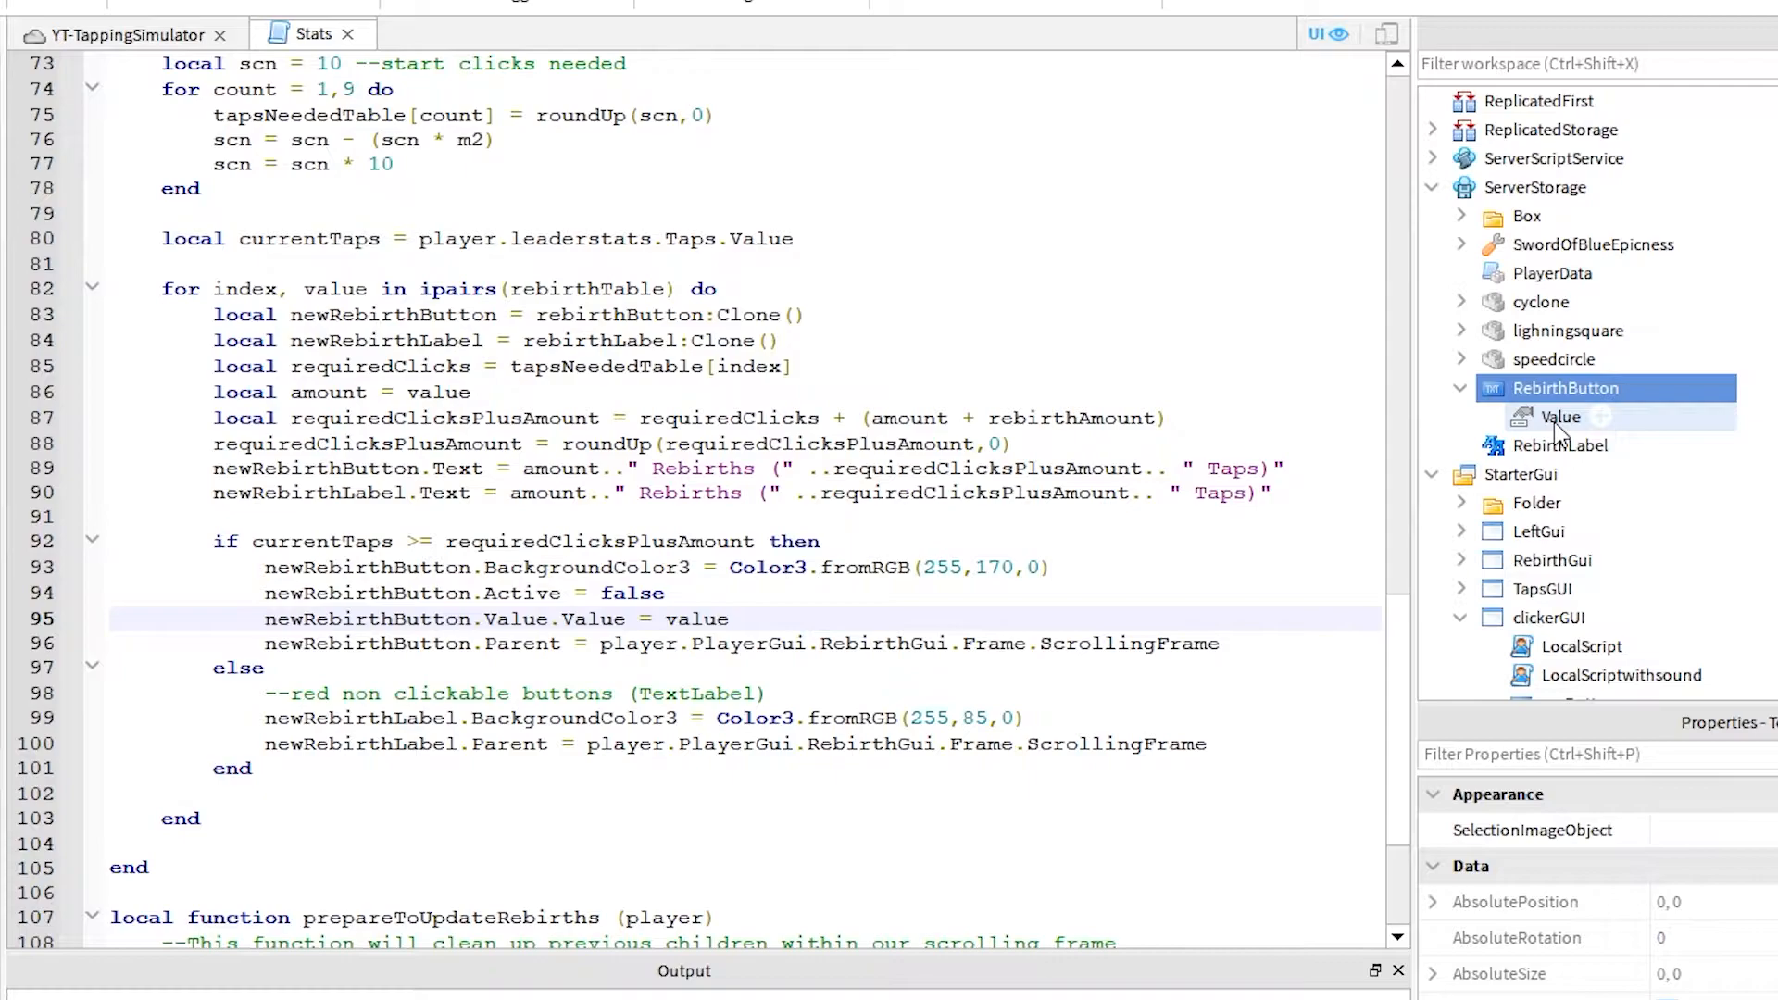
Step: Select and edit the new Value NumberValue under the RebirthButton template
left_click(1561, 416)
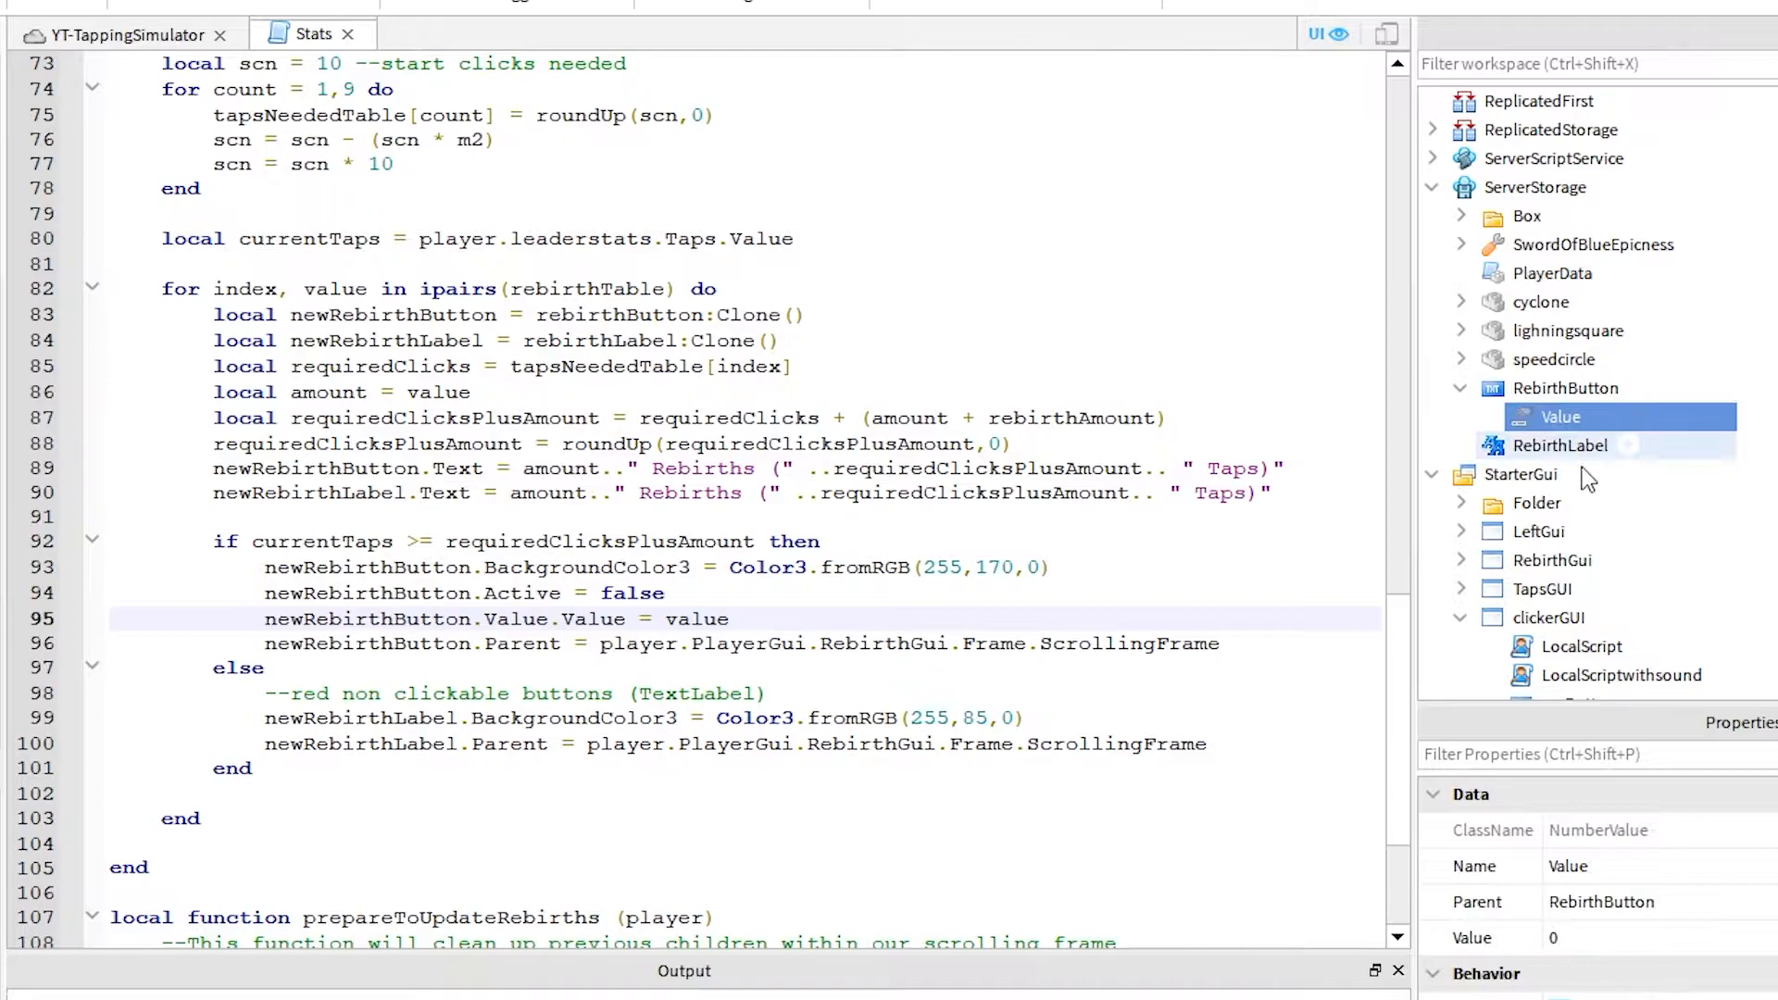
double_click(1581, 445)
type("local value = script")
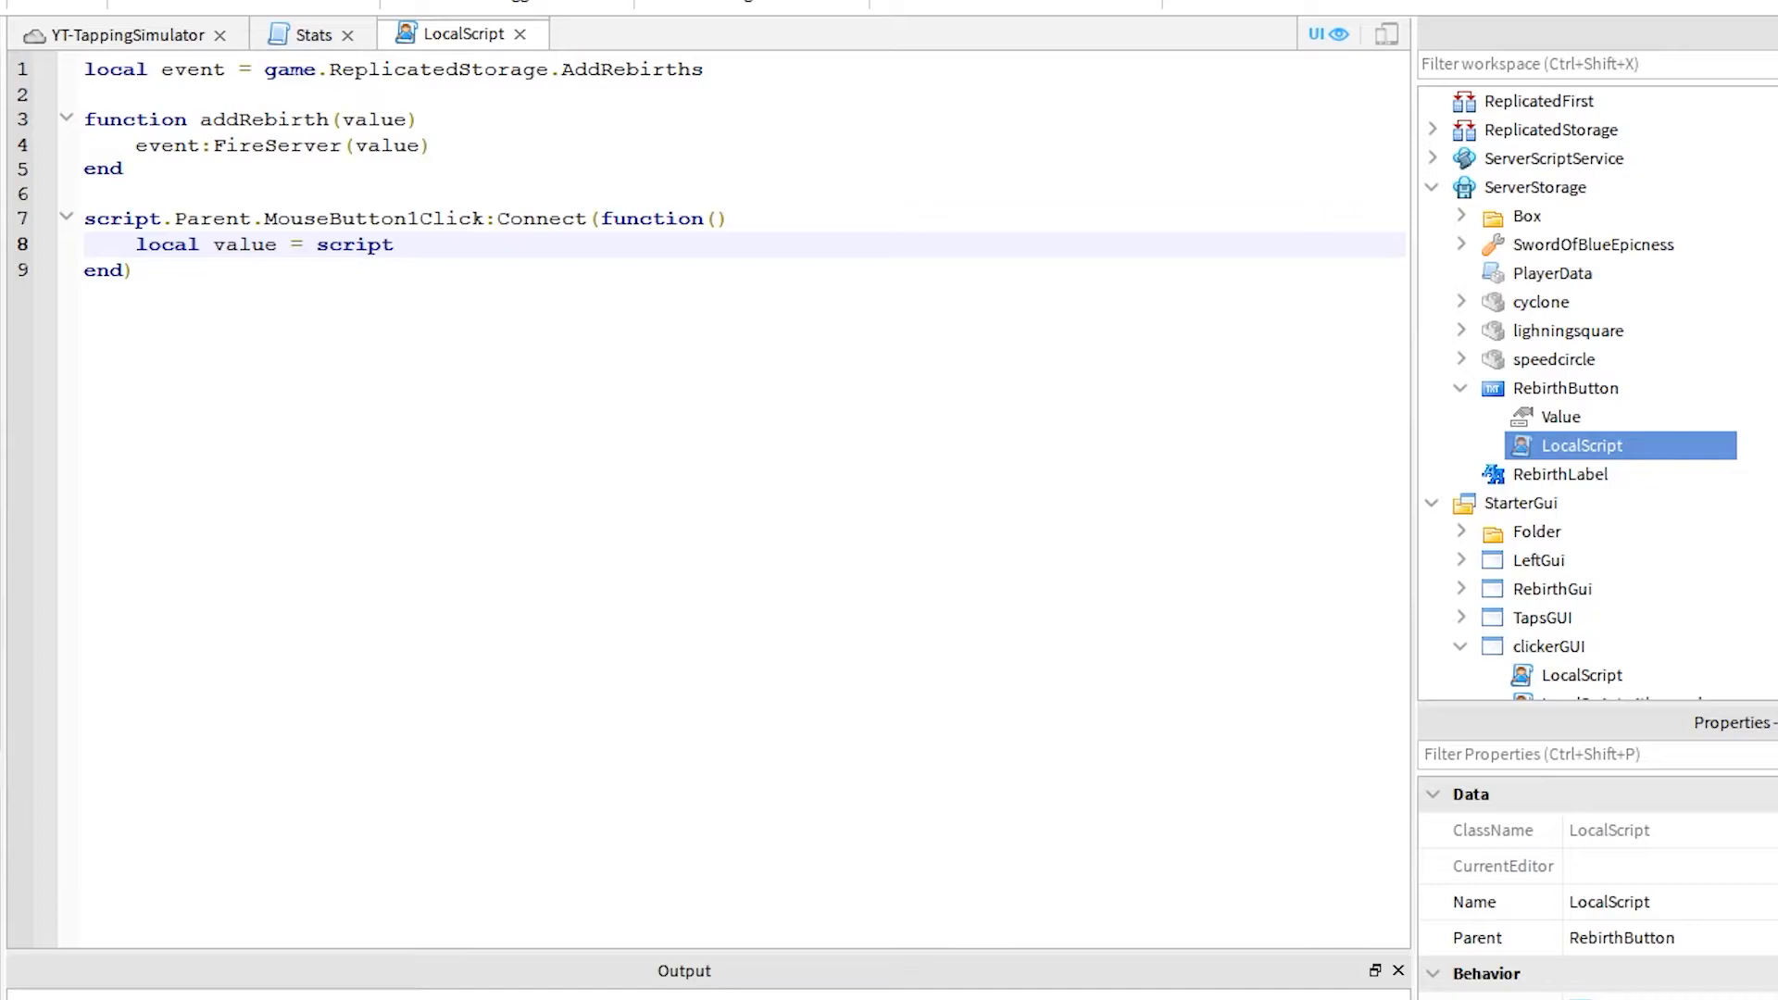
Step: Verify the RebirthButton's Value object, review the AddRebirths click handler, and playtest
left_click(1562, 415)
type(".Parent.Value.Value")
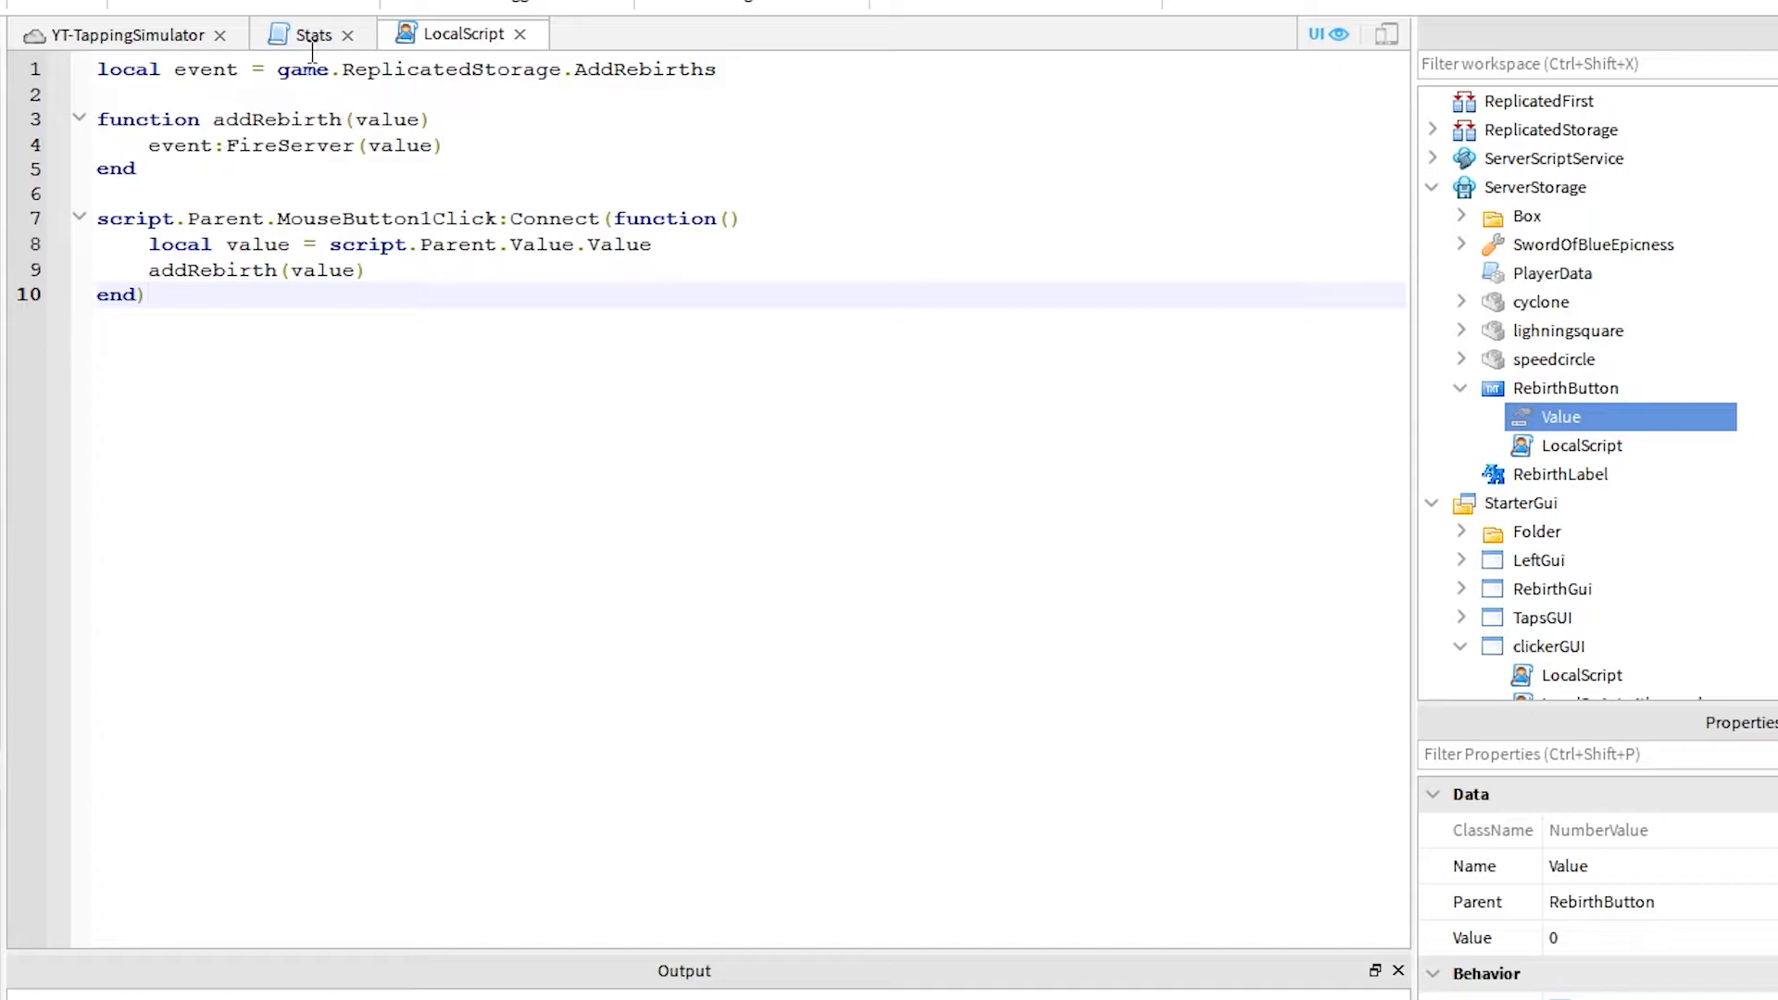
scroll("down", 3)
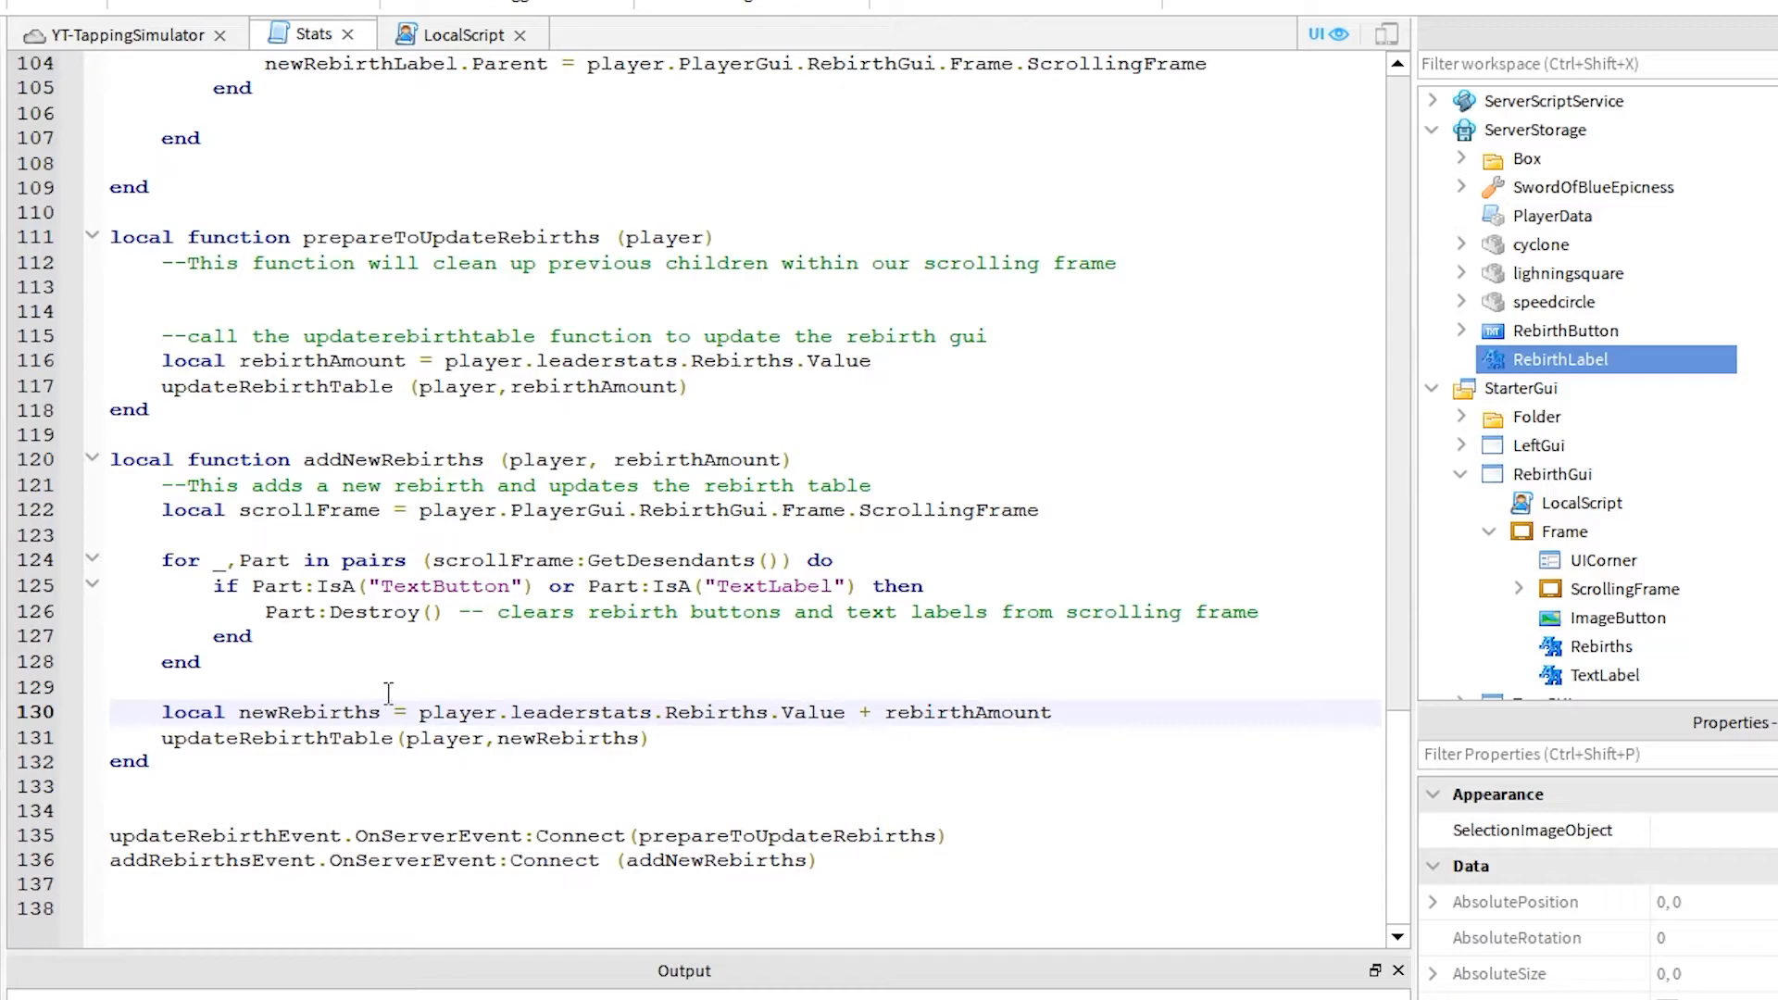
left_click(779, 22)
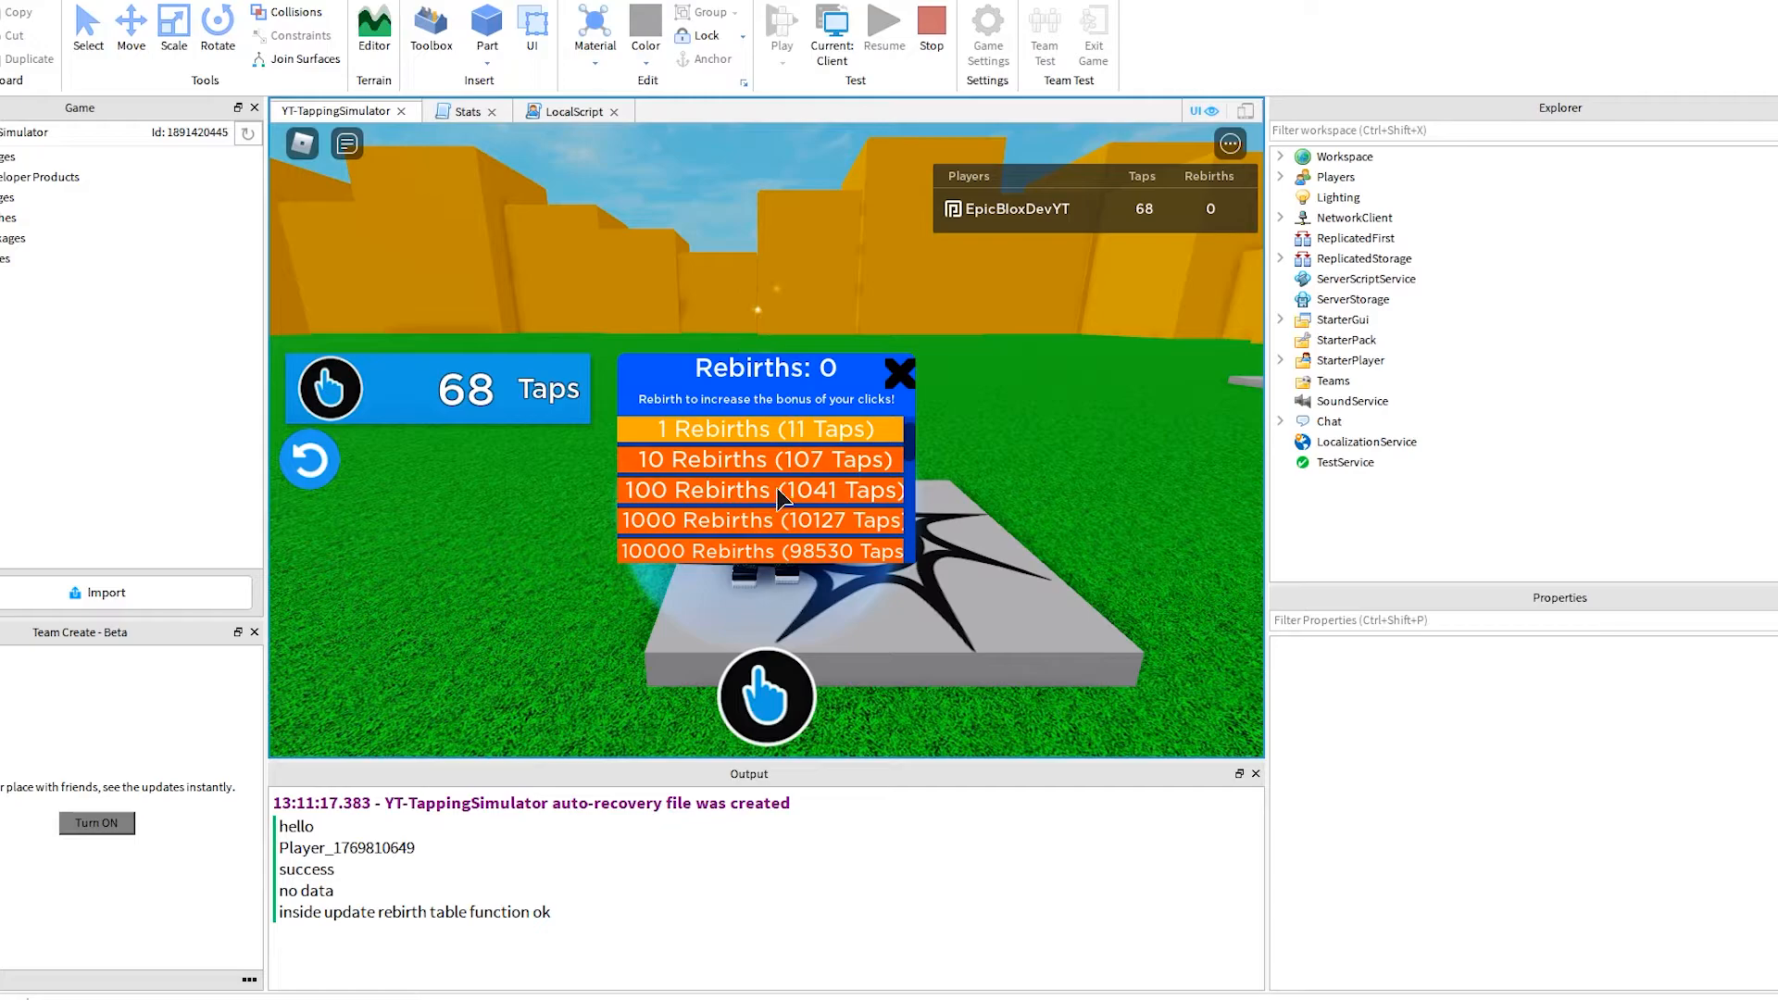
Step: Try the rebirth options, including 1 Rebirths, in the playtest and return to Stats
left_click(762, 490)
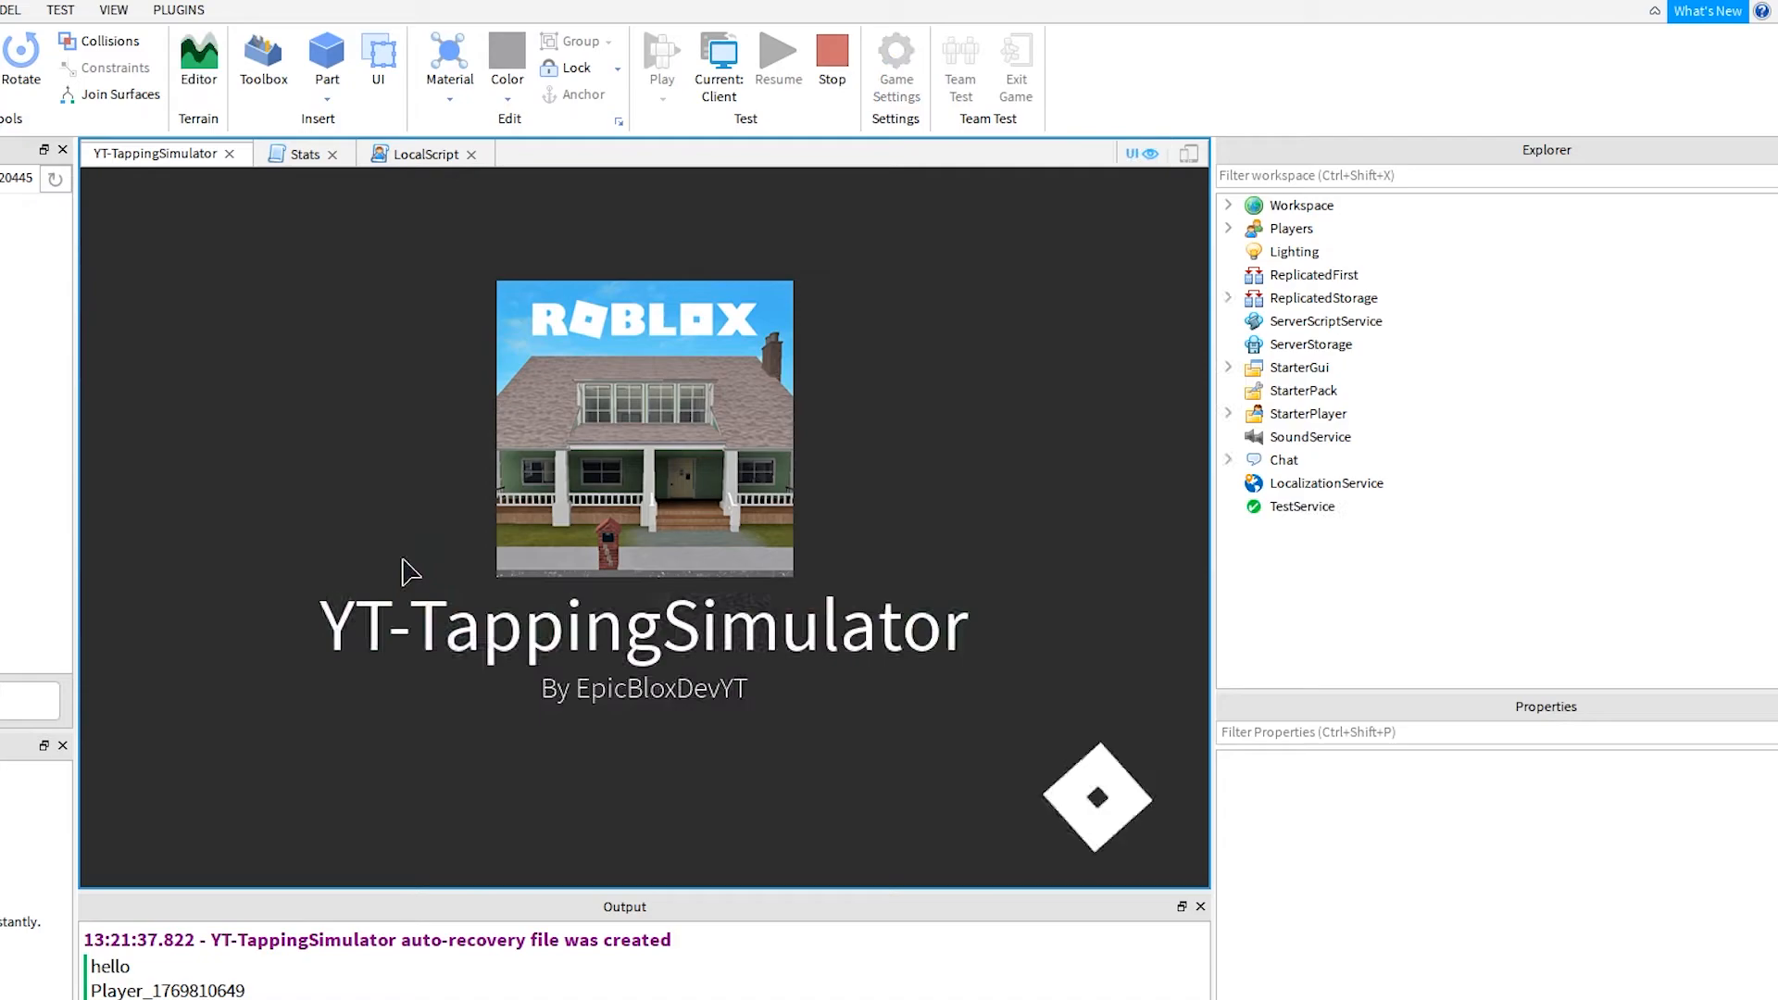
left_click(619, 46)
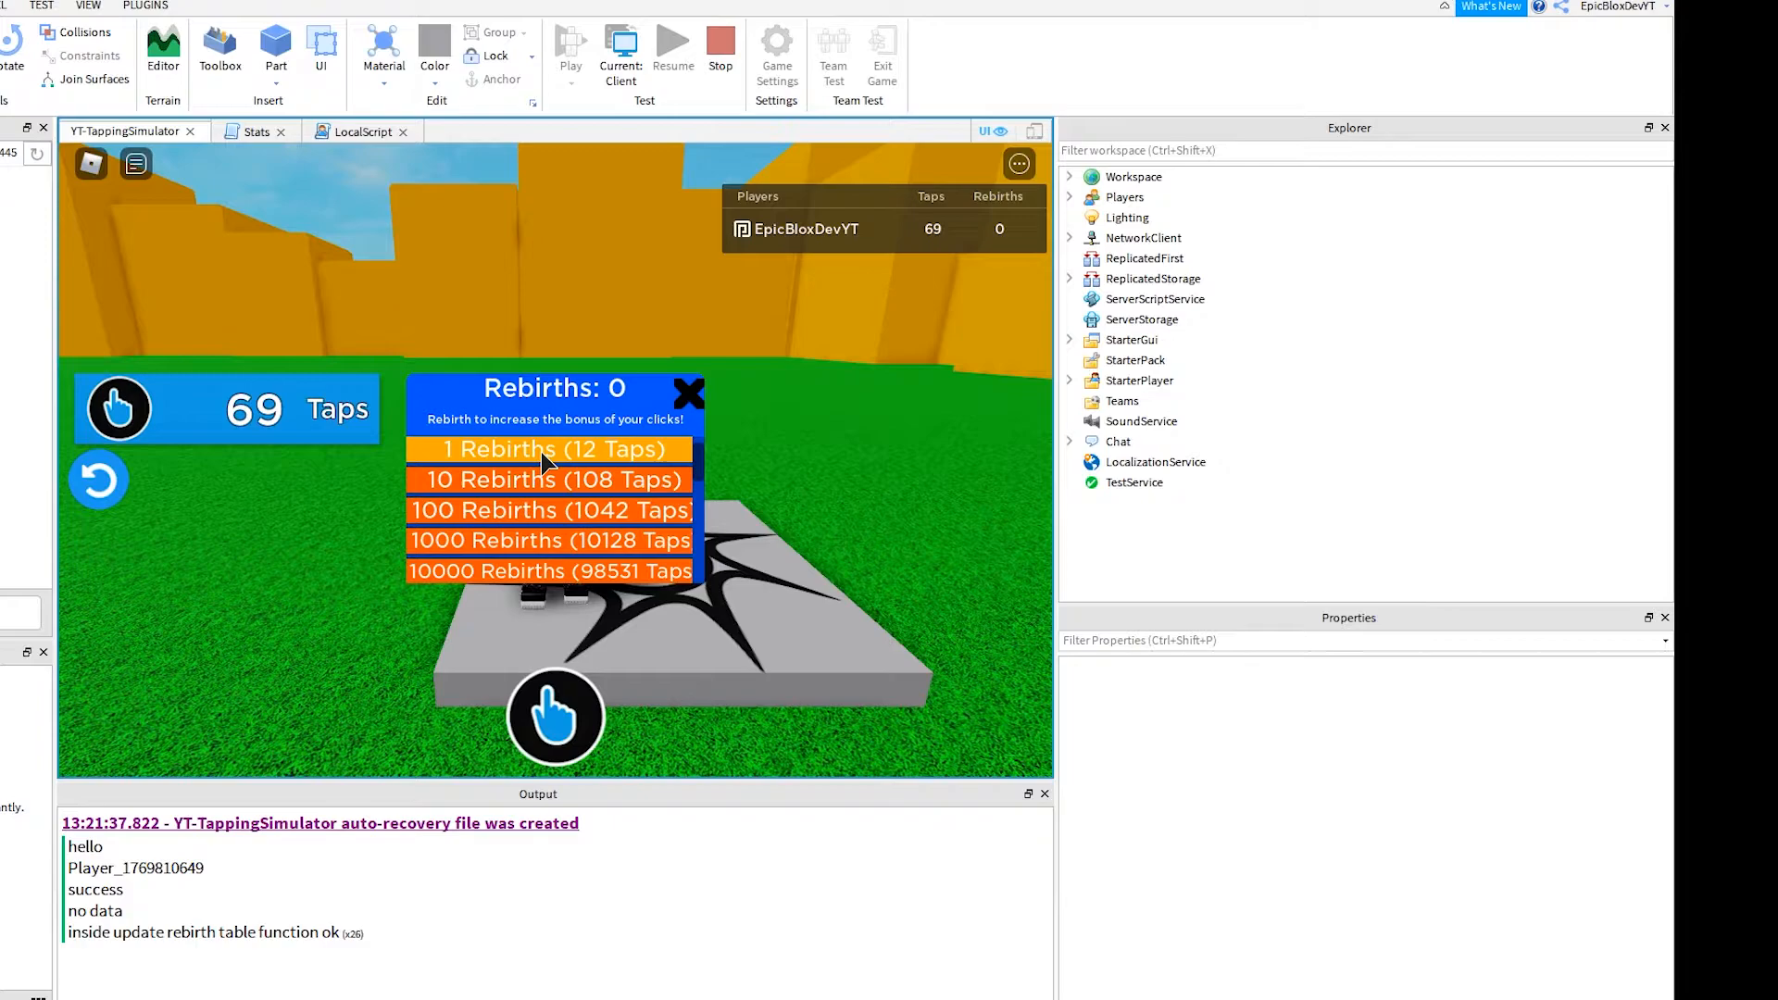
left_click(358, 131)
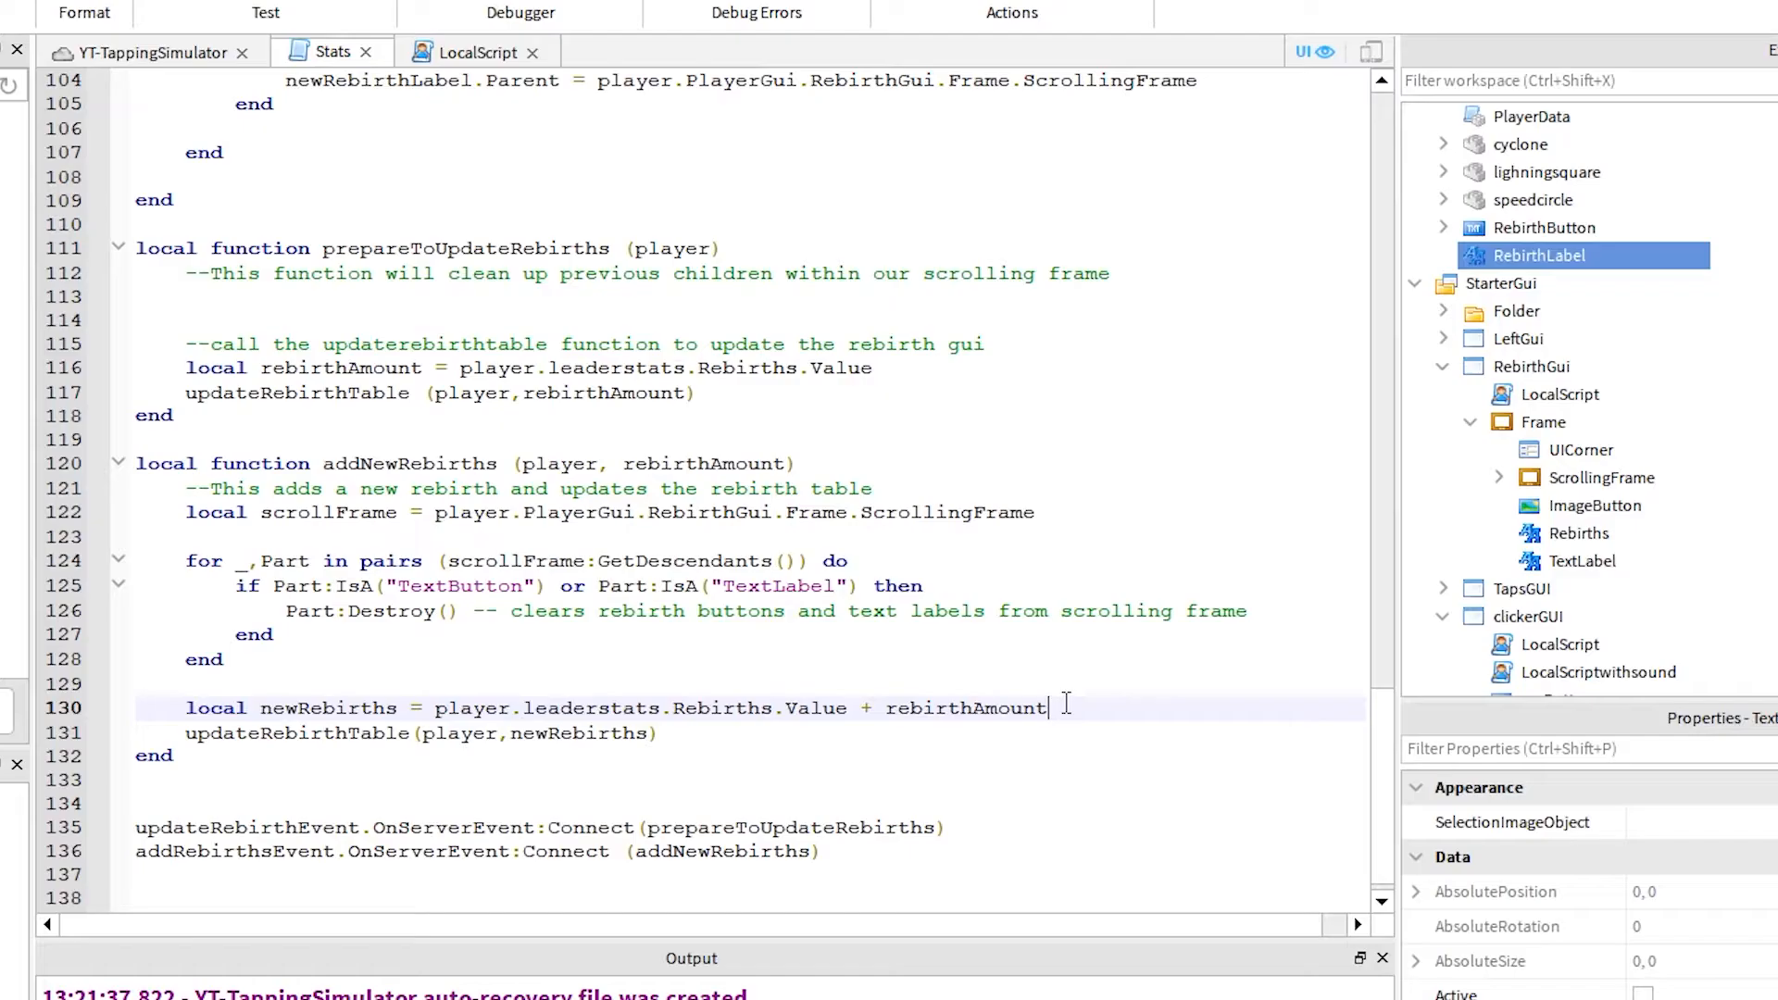
Step: Write the '--set Taps to 0' comment and a player.playerGui counter line in addNewRebirths
type("--set Taps to 0")
type("player.leaderstats.Rebirths =")
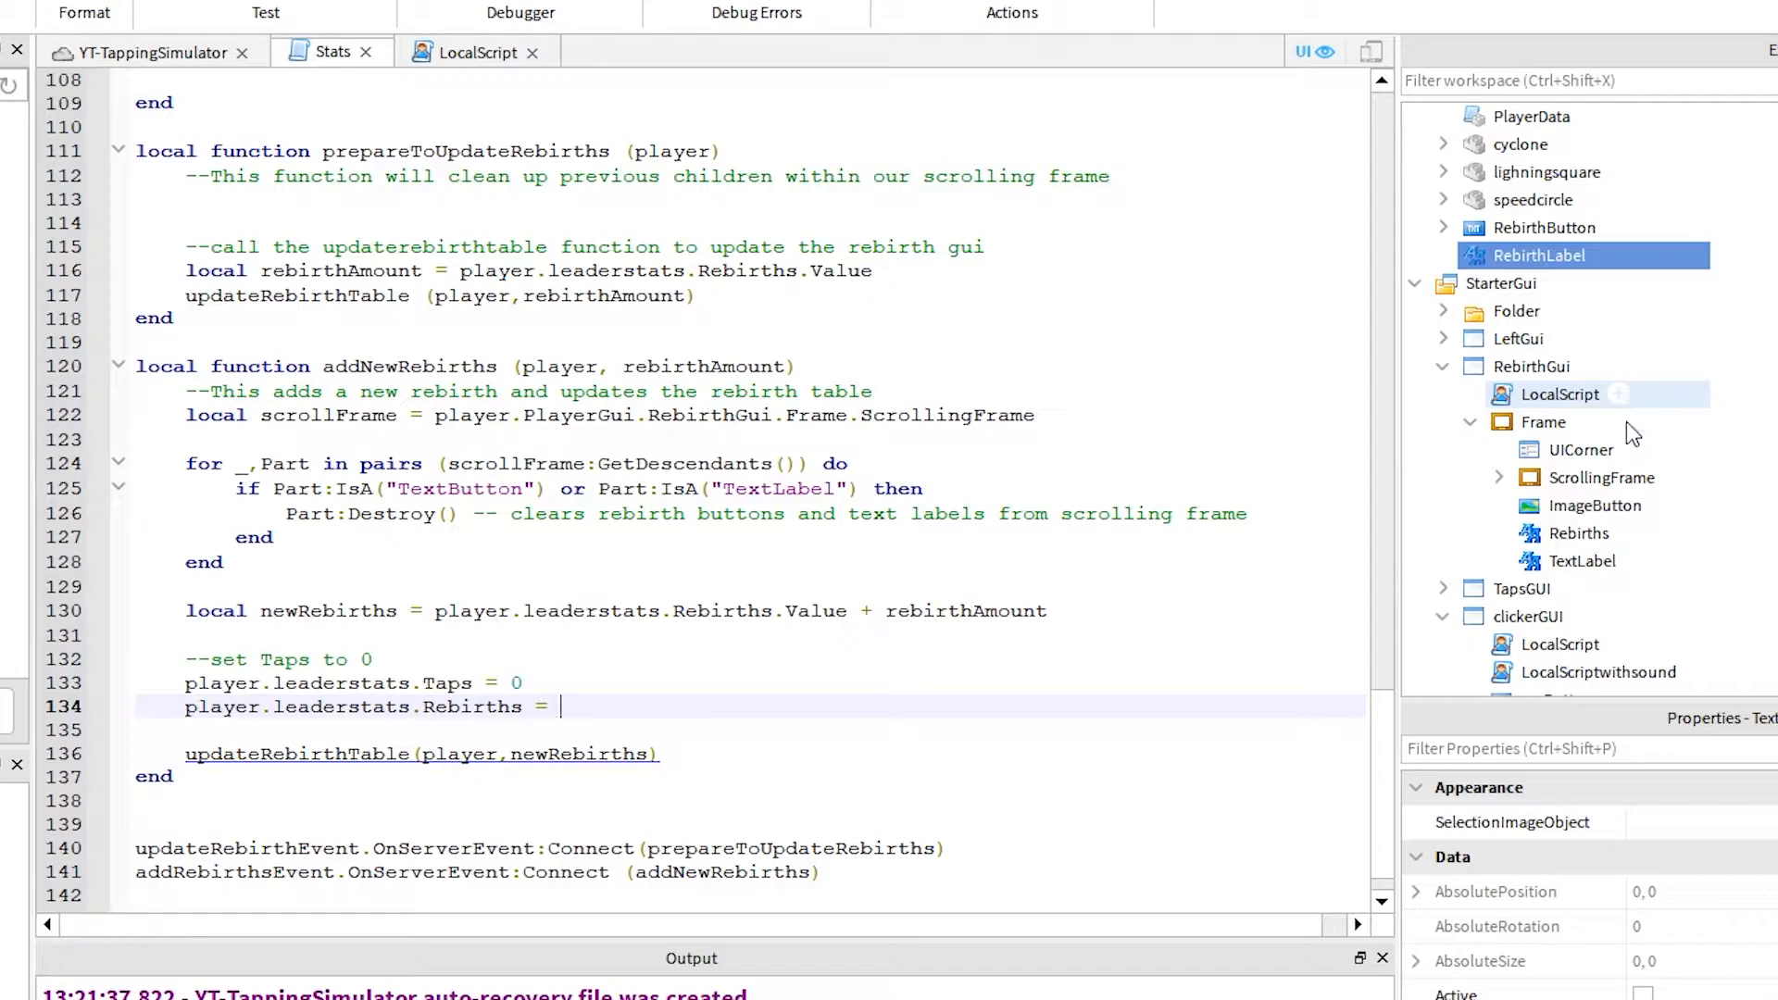
type("player.playerGui.TapsGui.T")
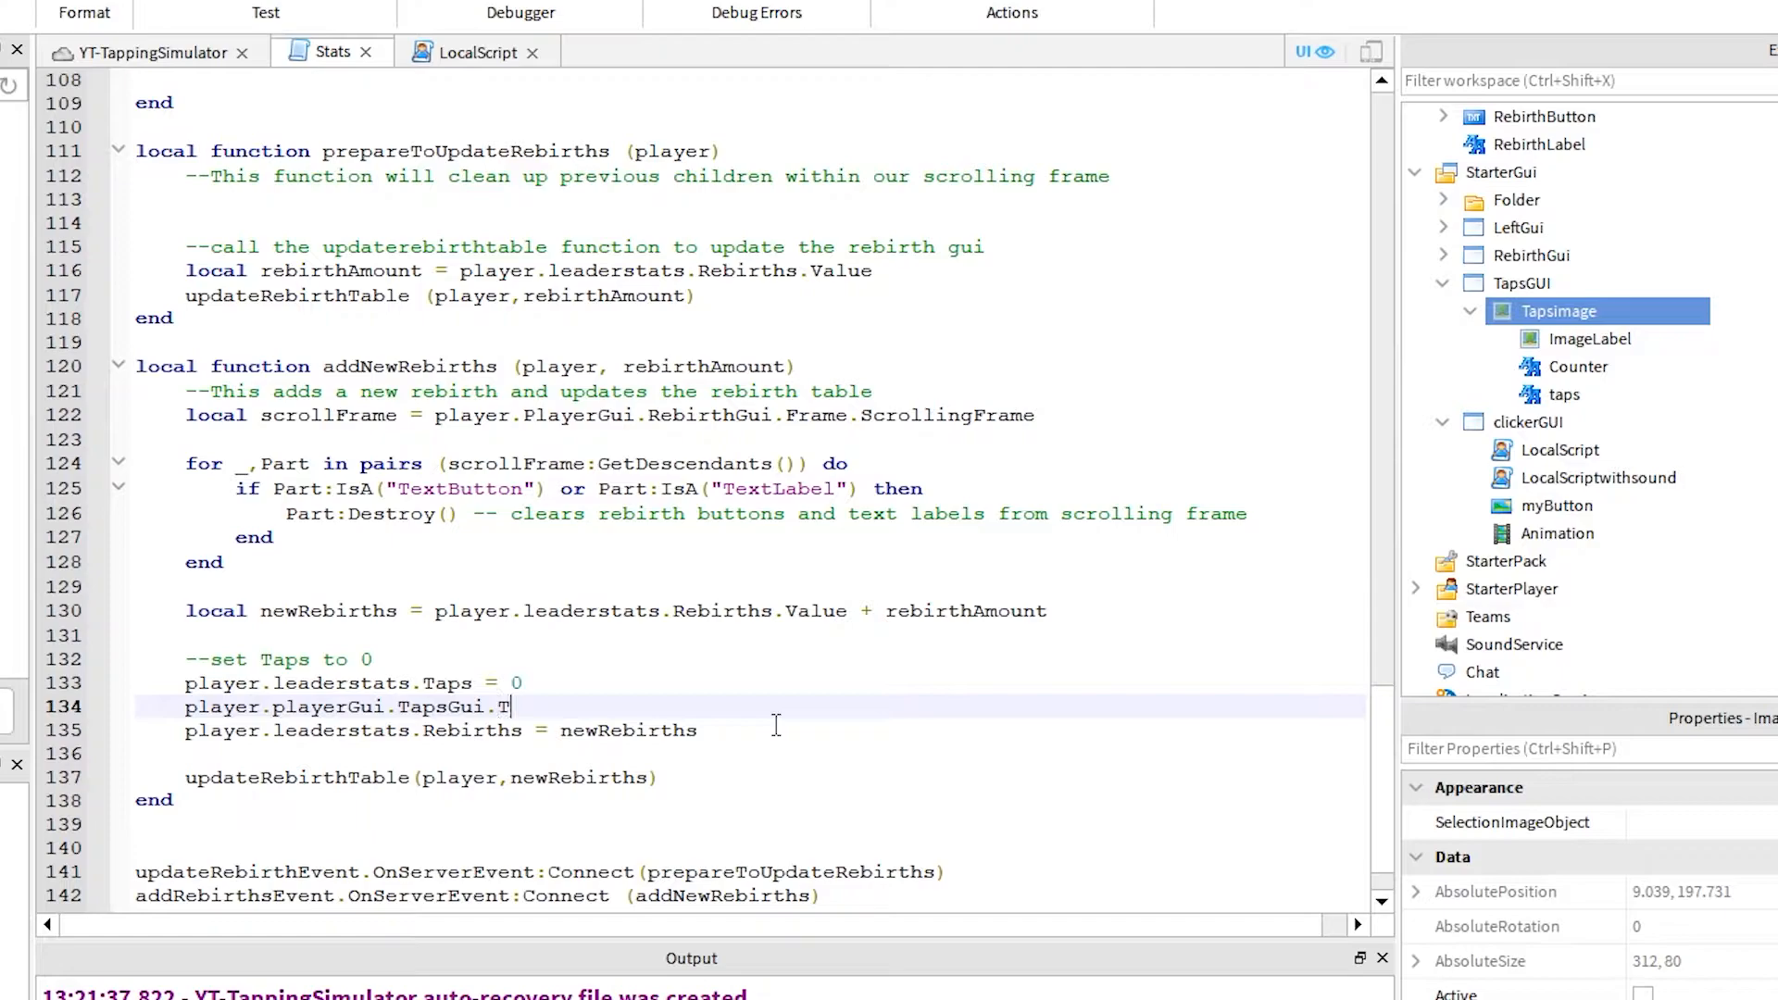
left_click(771, 29)
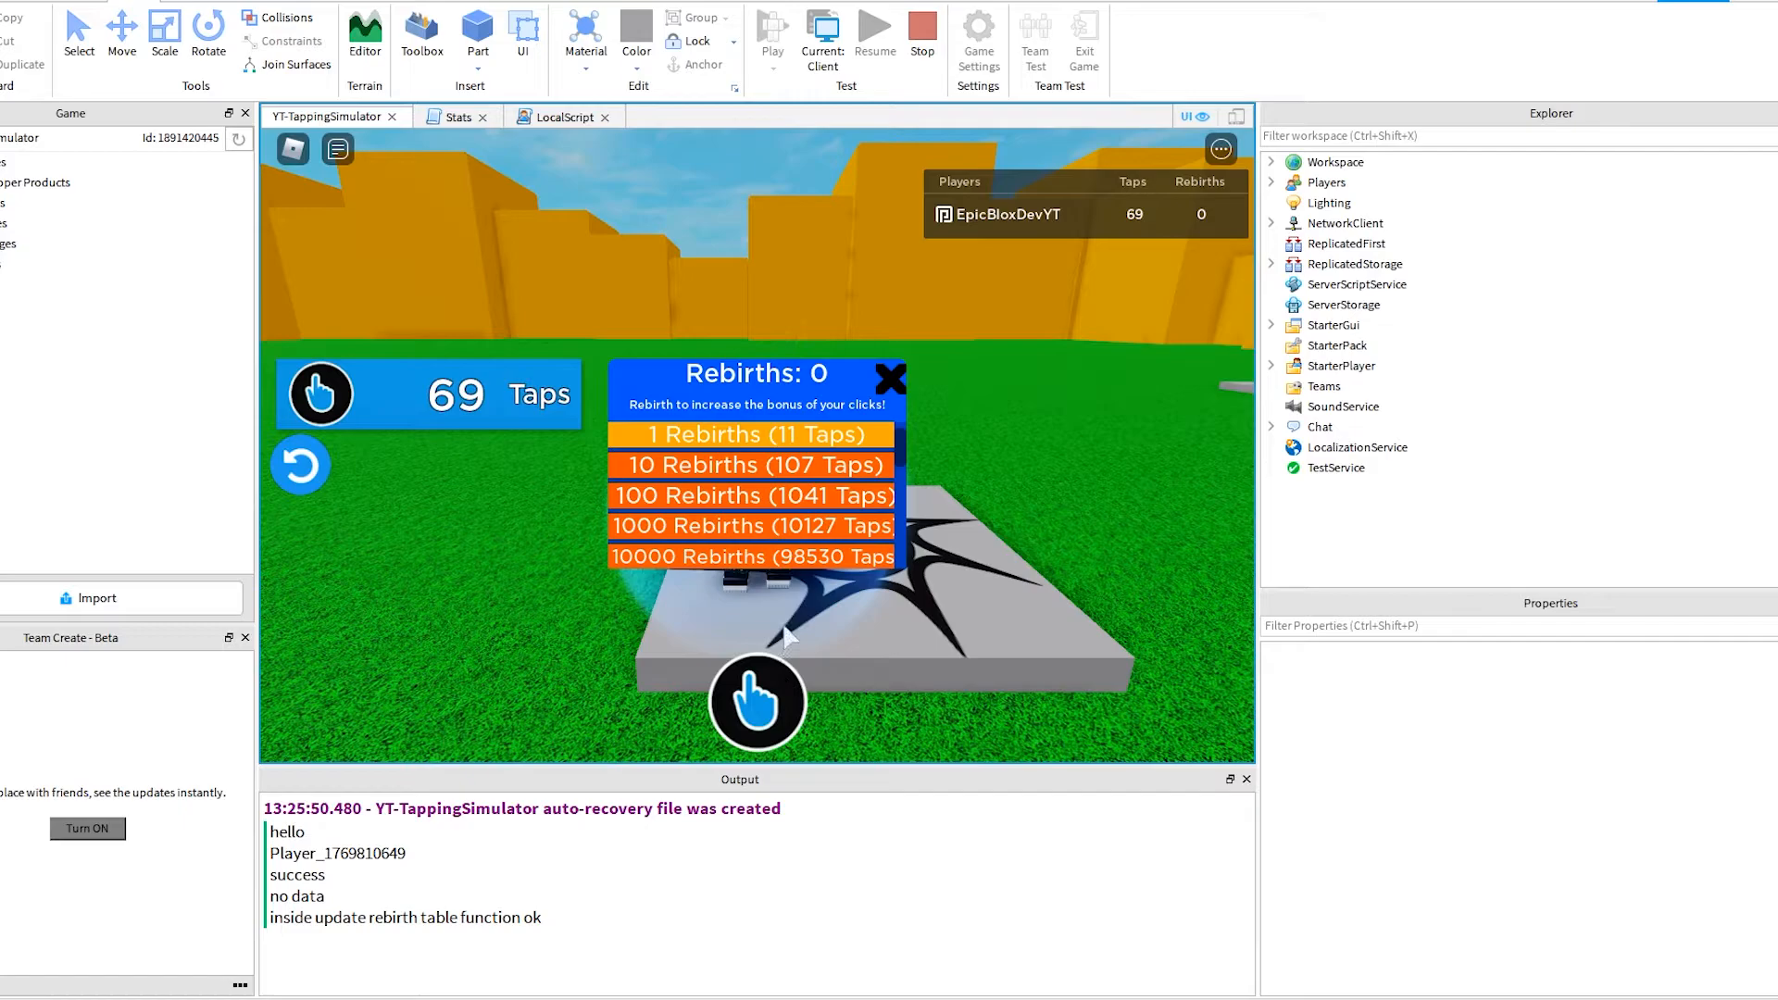
Step: Set Taps.Value and the TapsGui Counter text to 0, then buy 1 rebirth in a playtest
left_click(749, 434)
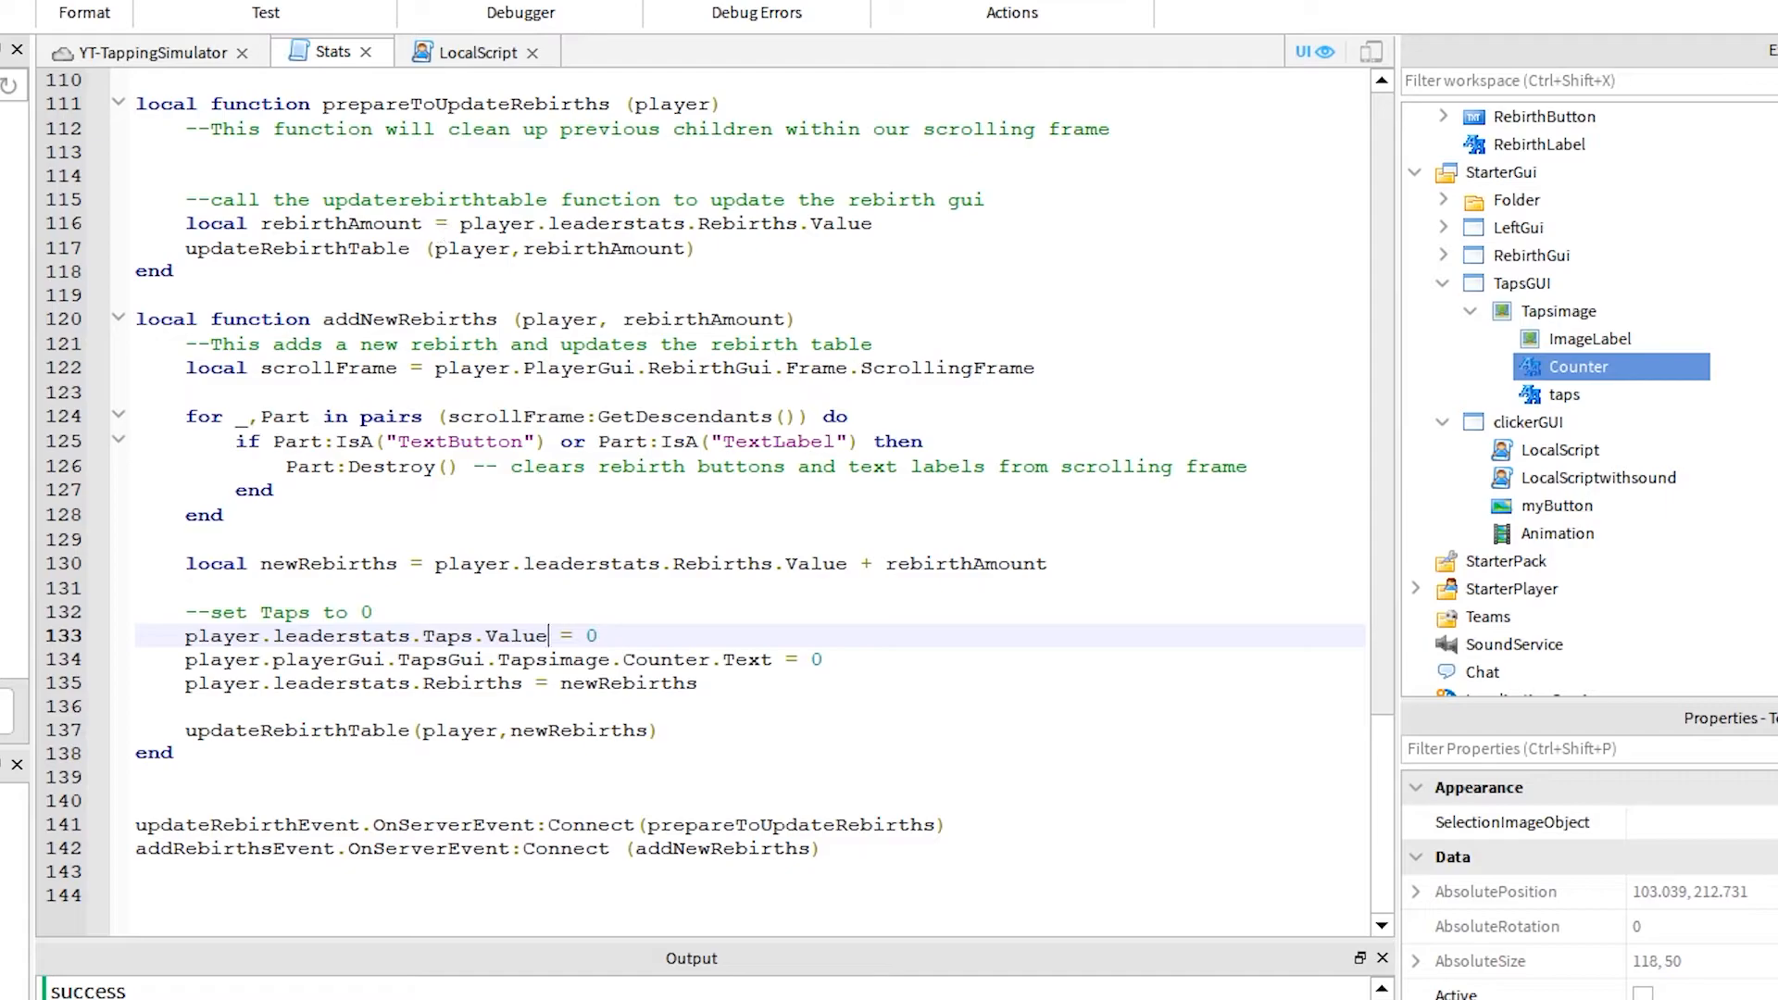
left_click(764, 34)
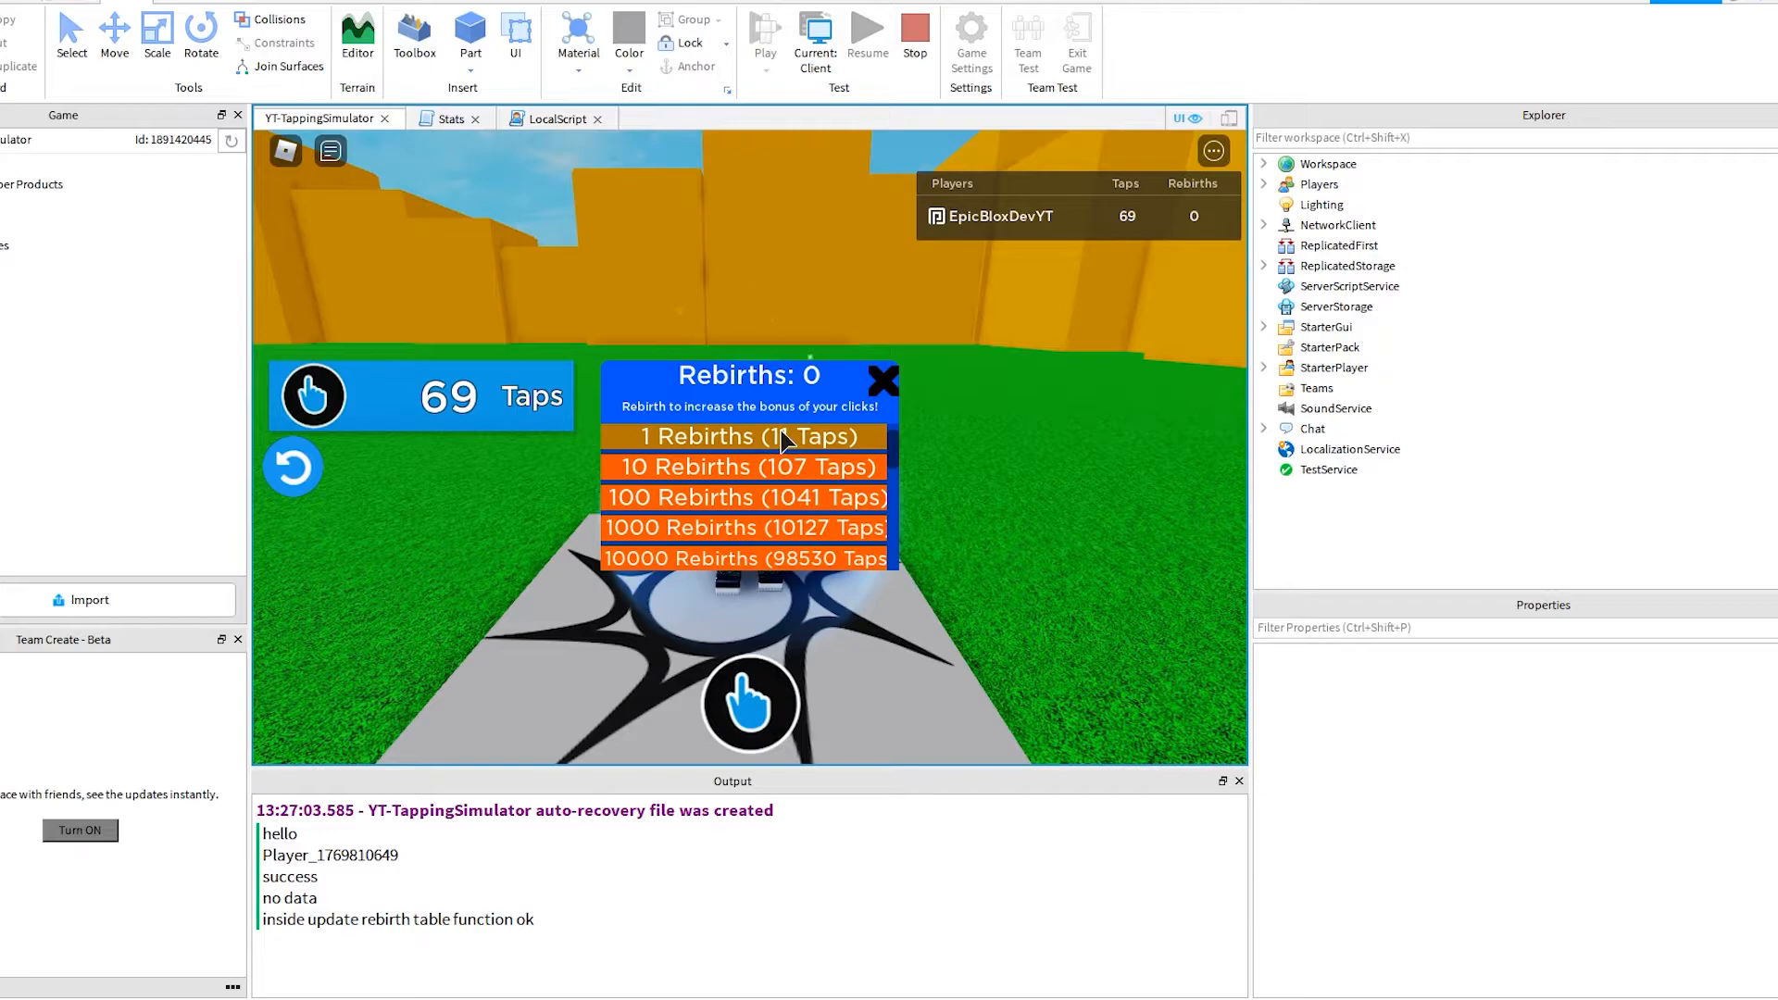
left_click(742, 436)
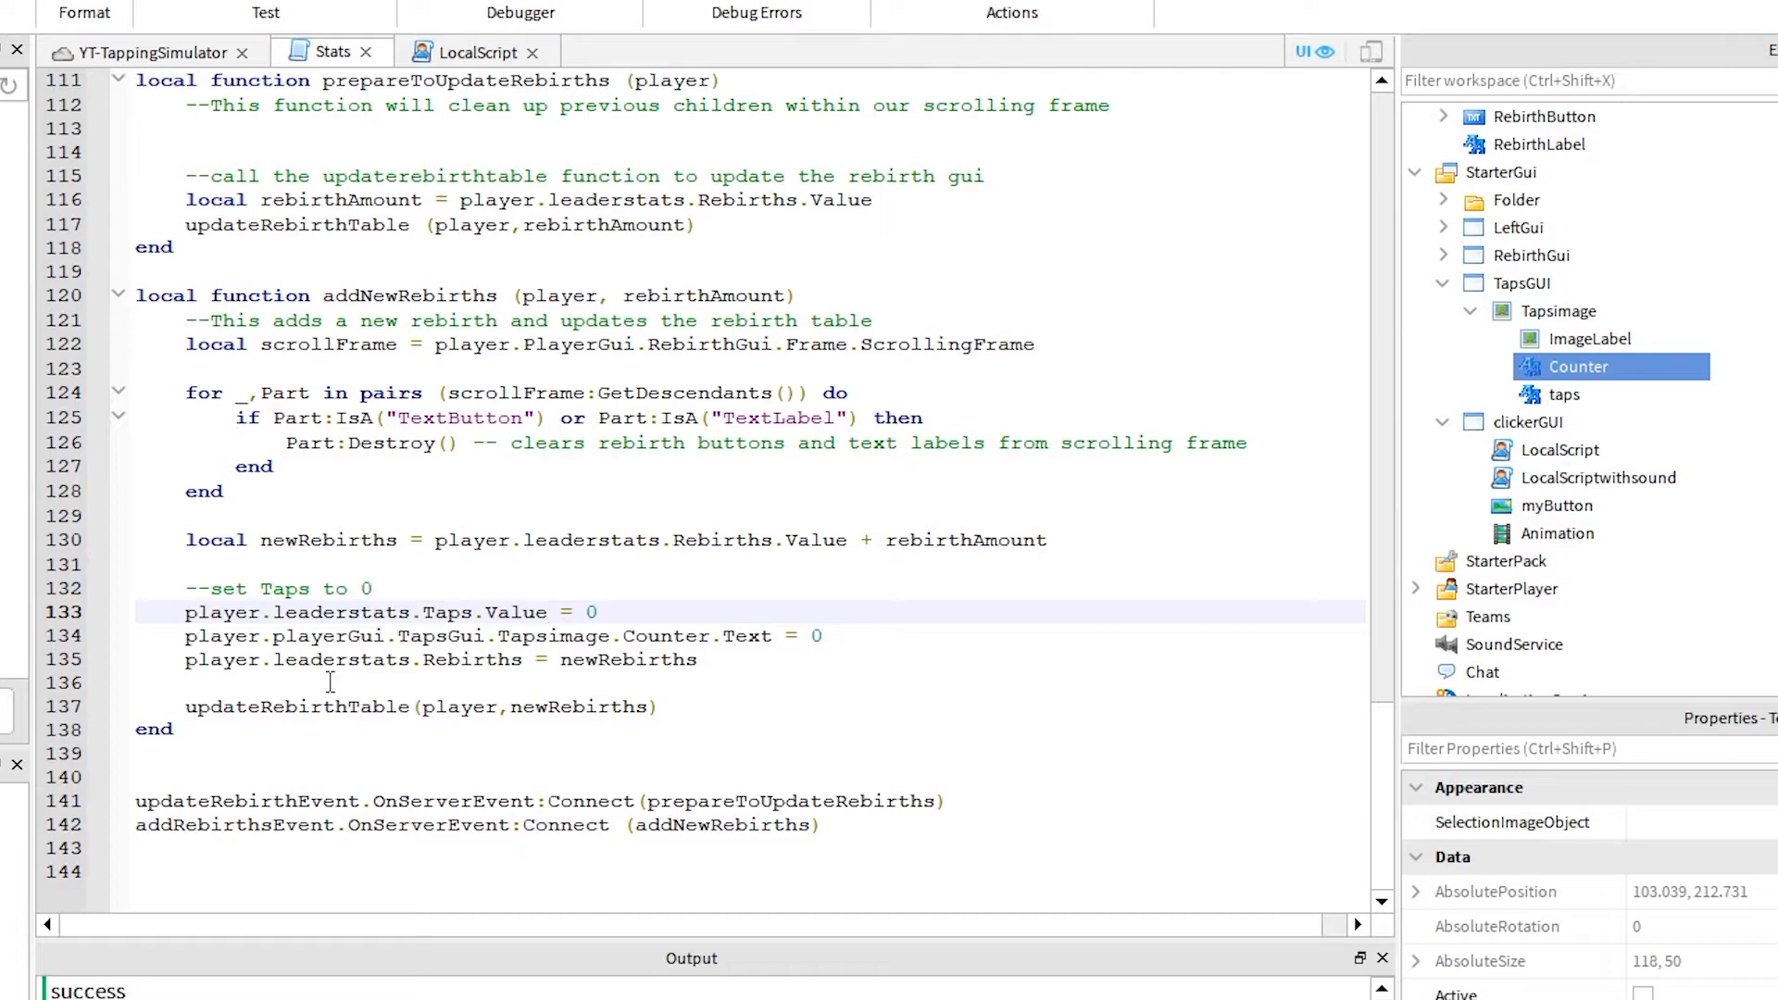
Step: Trace the TapsGui error to line 134, correct playerGui to PlayerGui, and playtest again
left_click(727, 20)
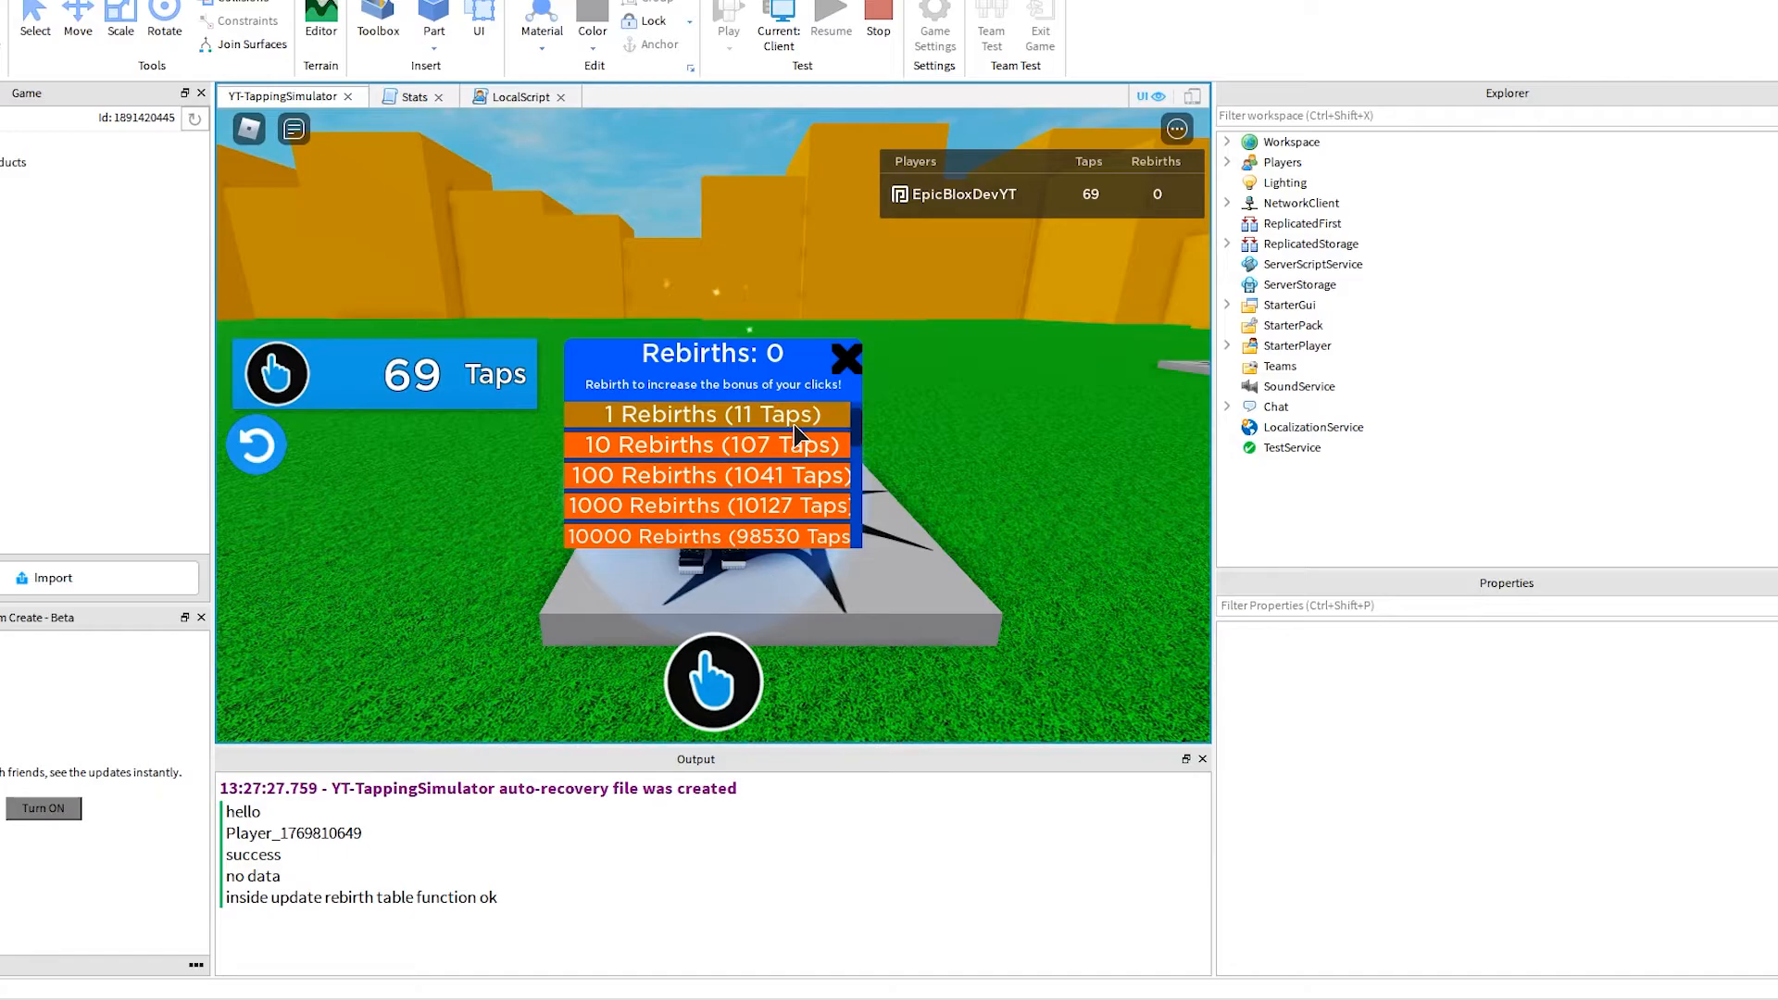
left_click(707, 414)
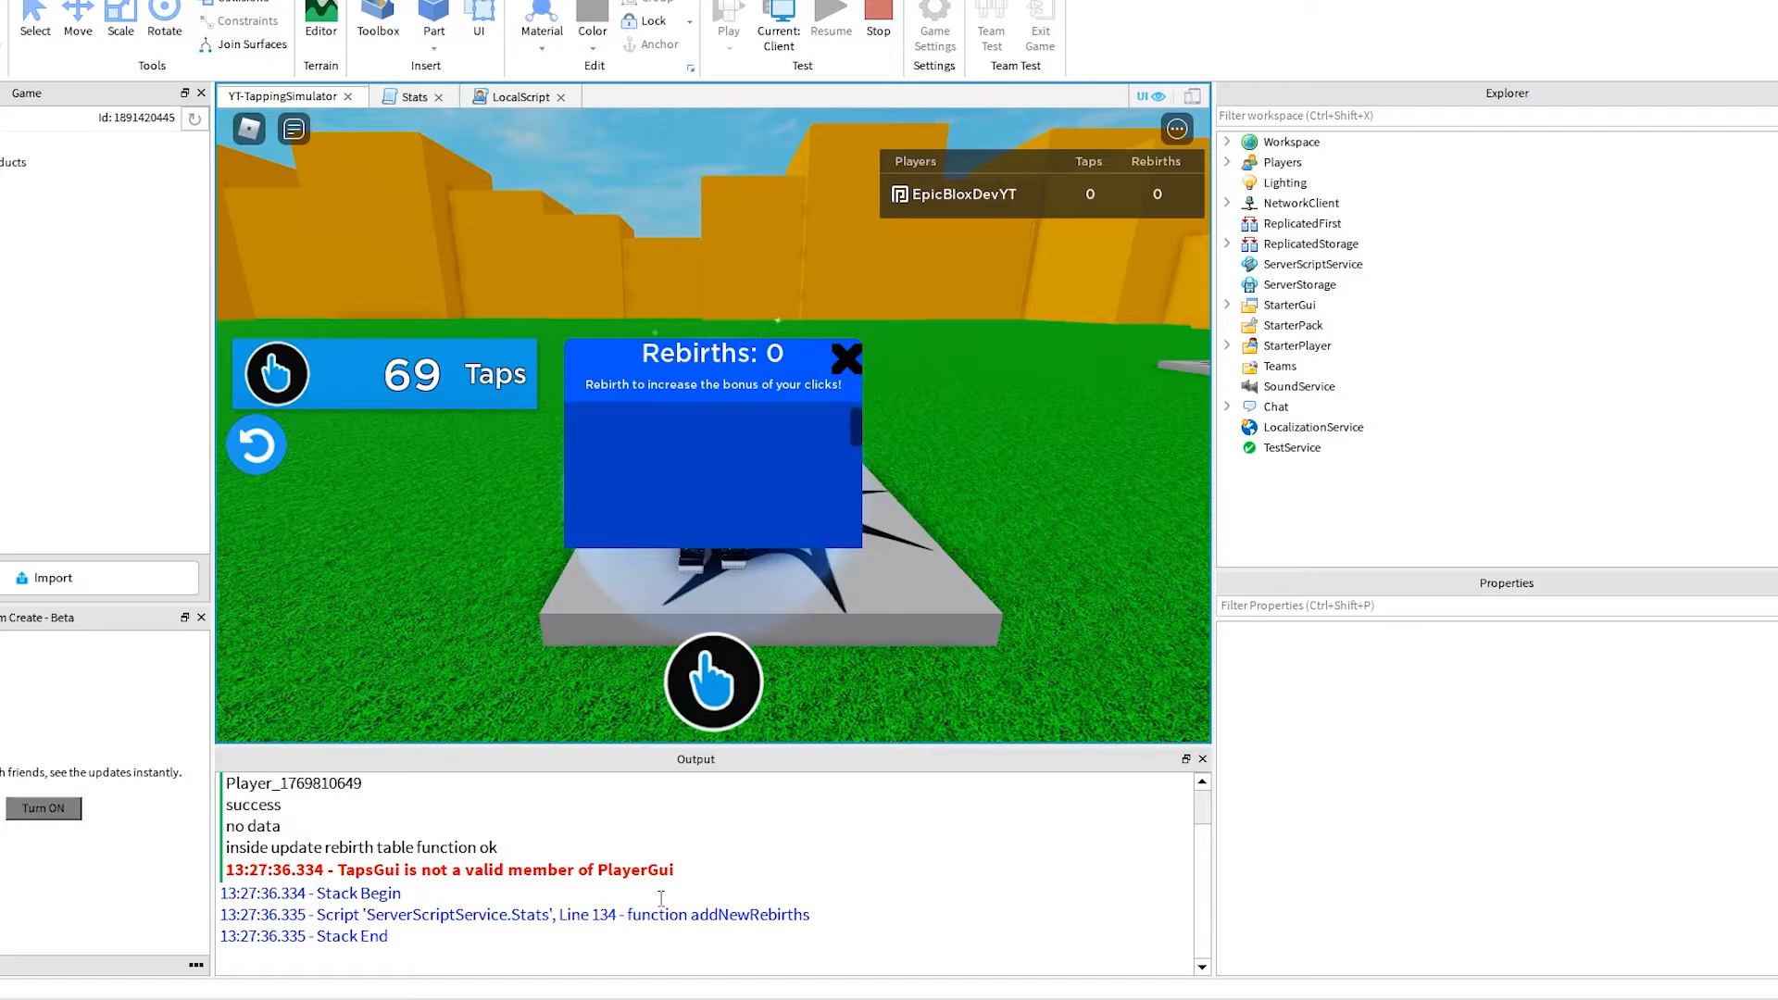
left_click(1347, 325)
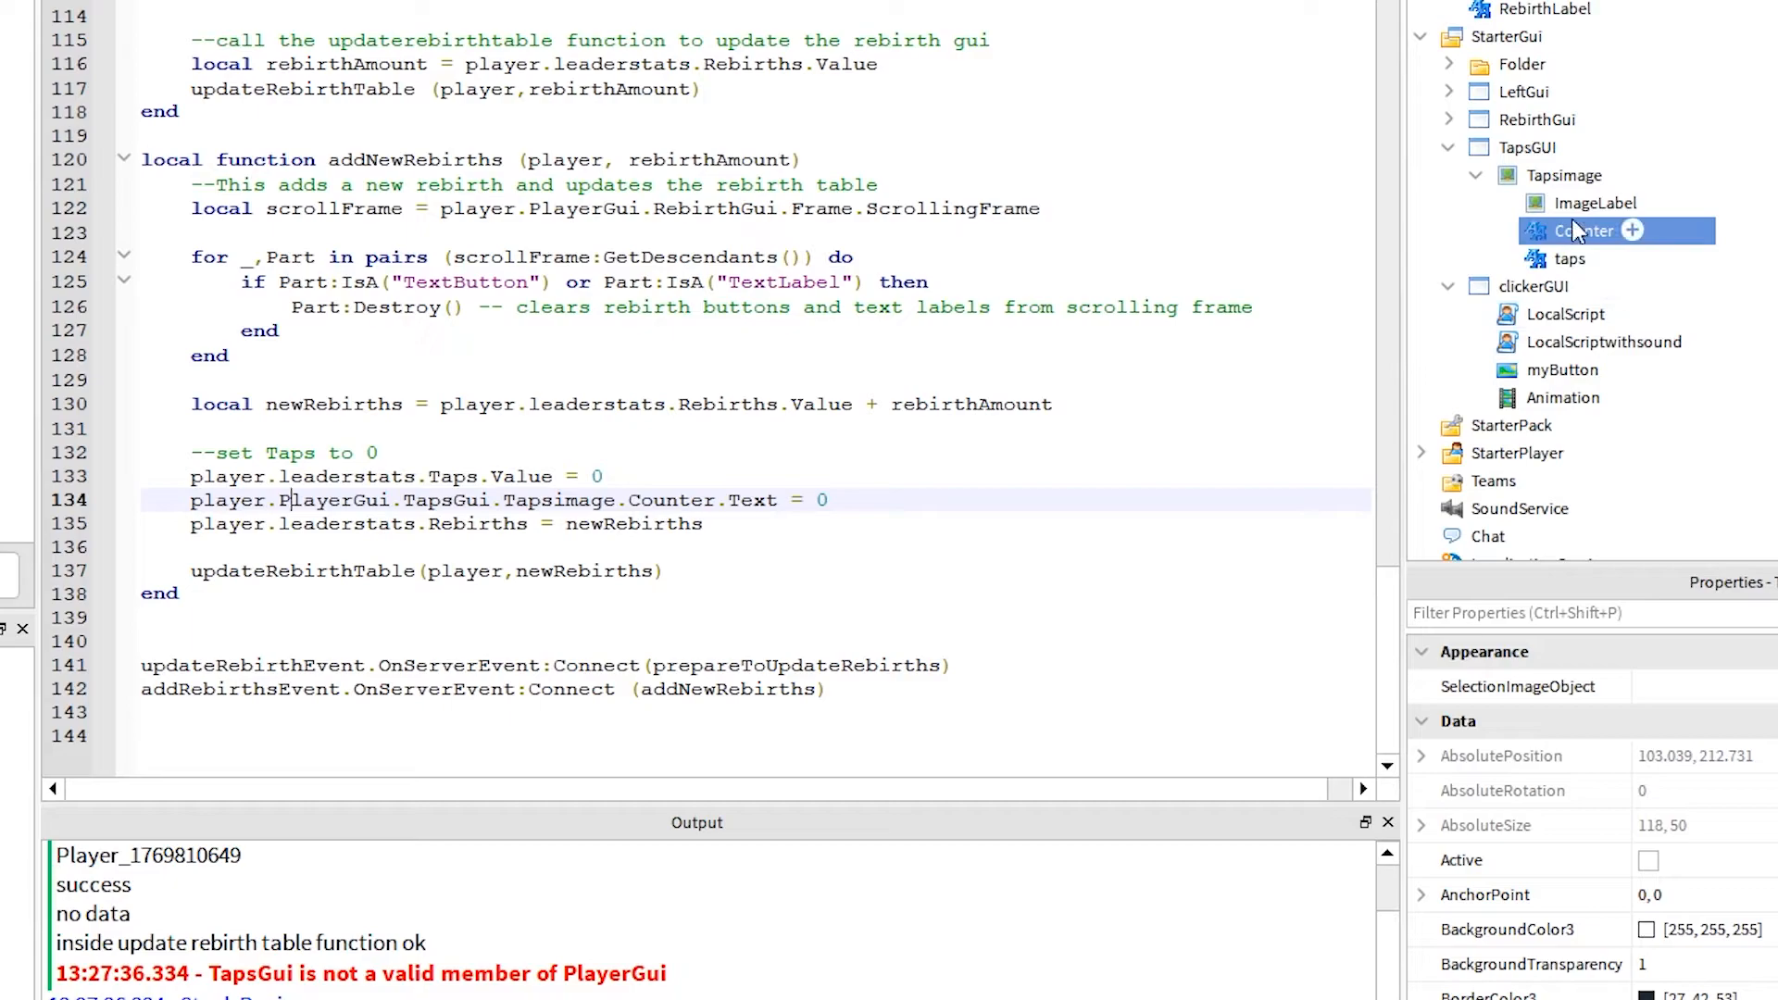
left_click(1526, 147)
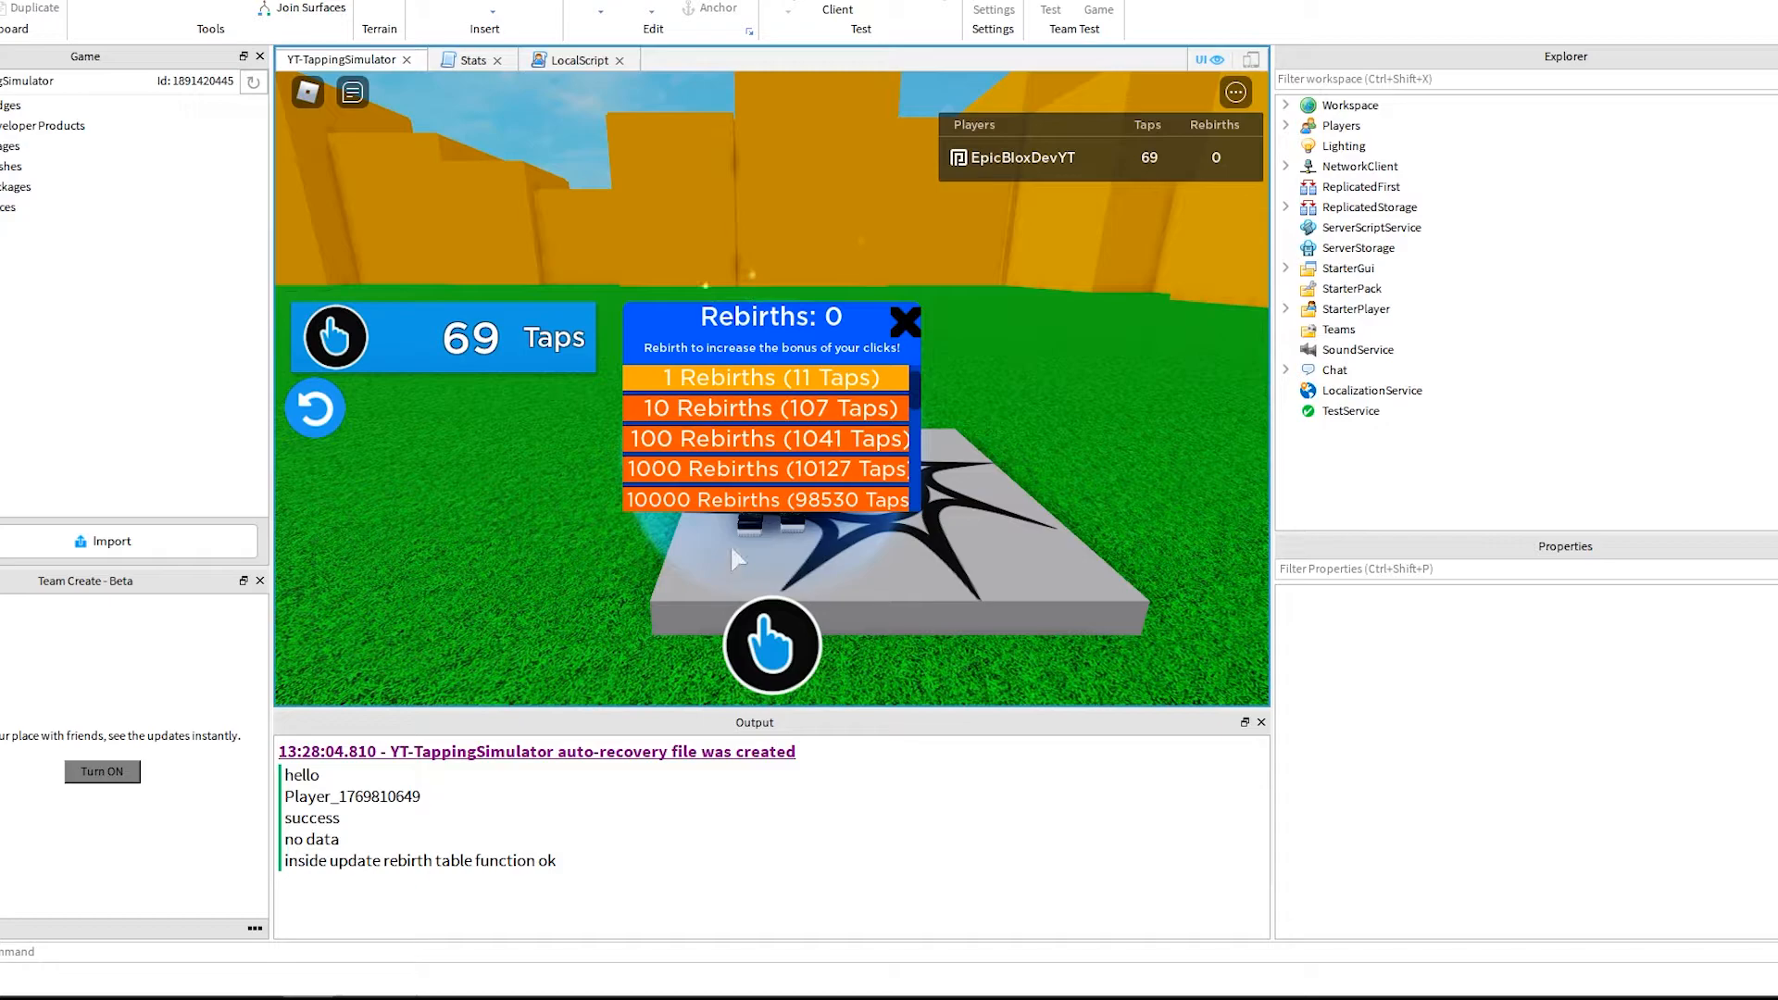
Step: Test buying a rebirth, fix the Rebirths error on line 135, and relaunch the playtest
left_click(763, 378)
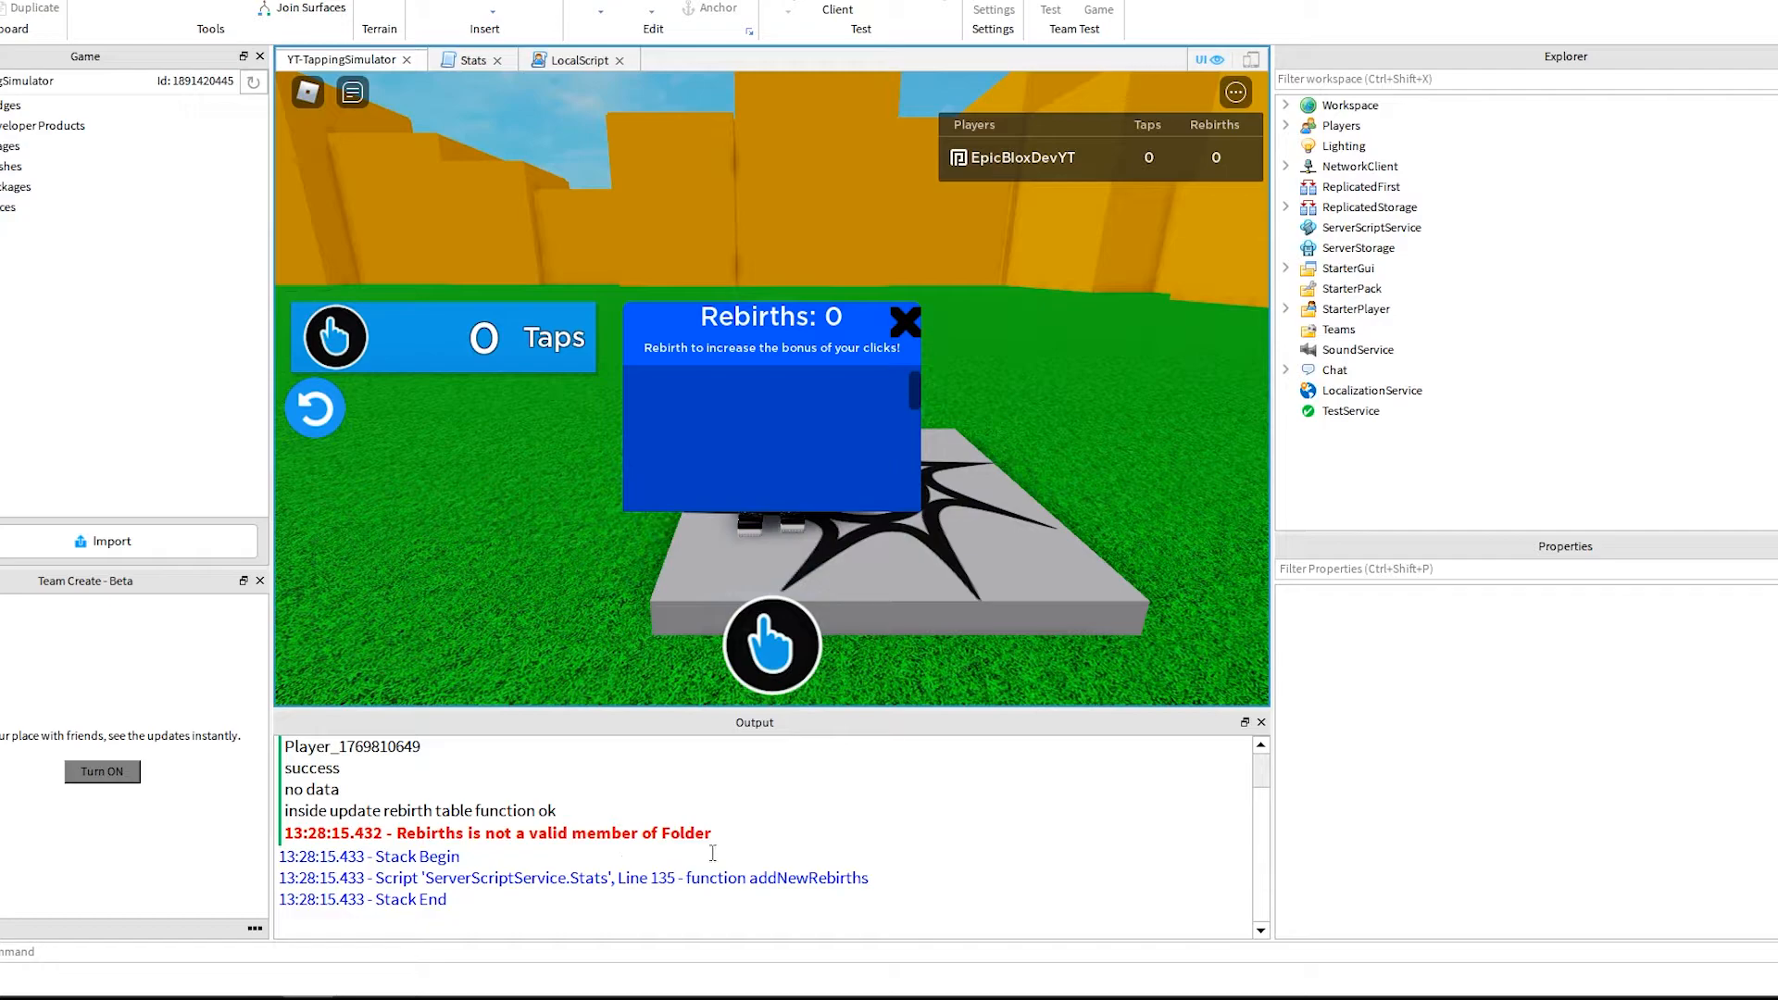
left_click(460, 59)
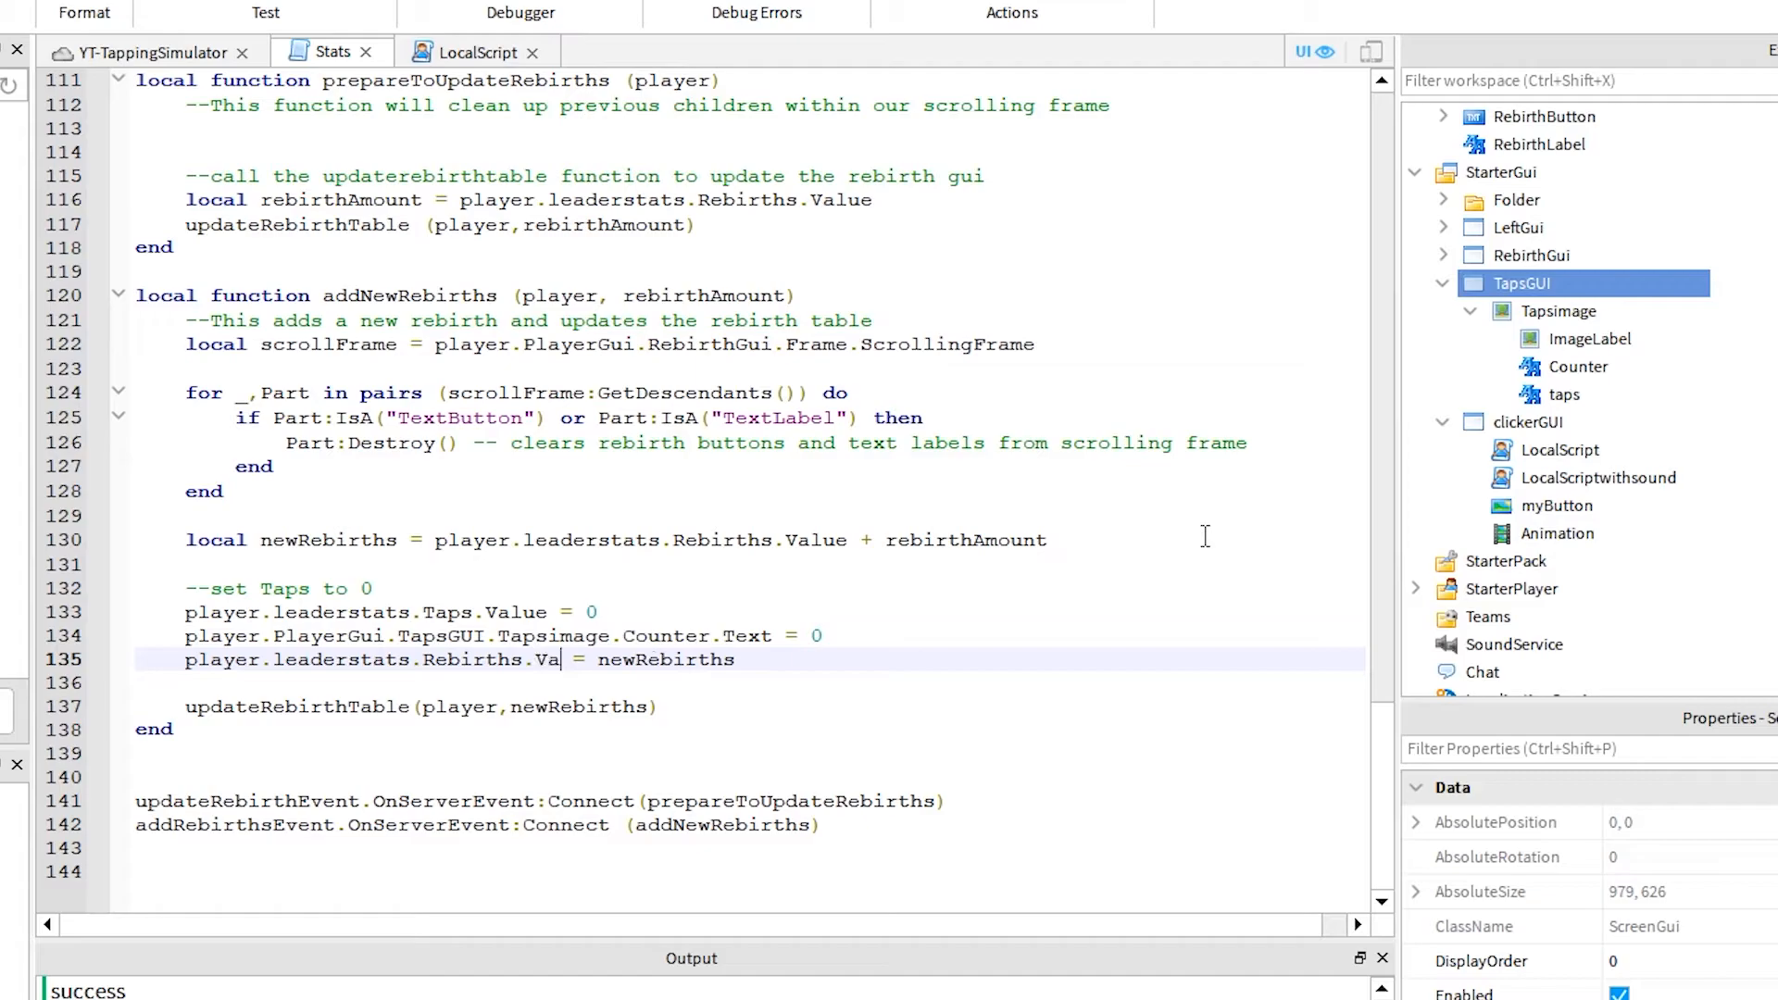
left_click(687, 20)
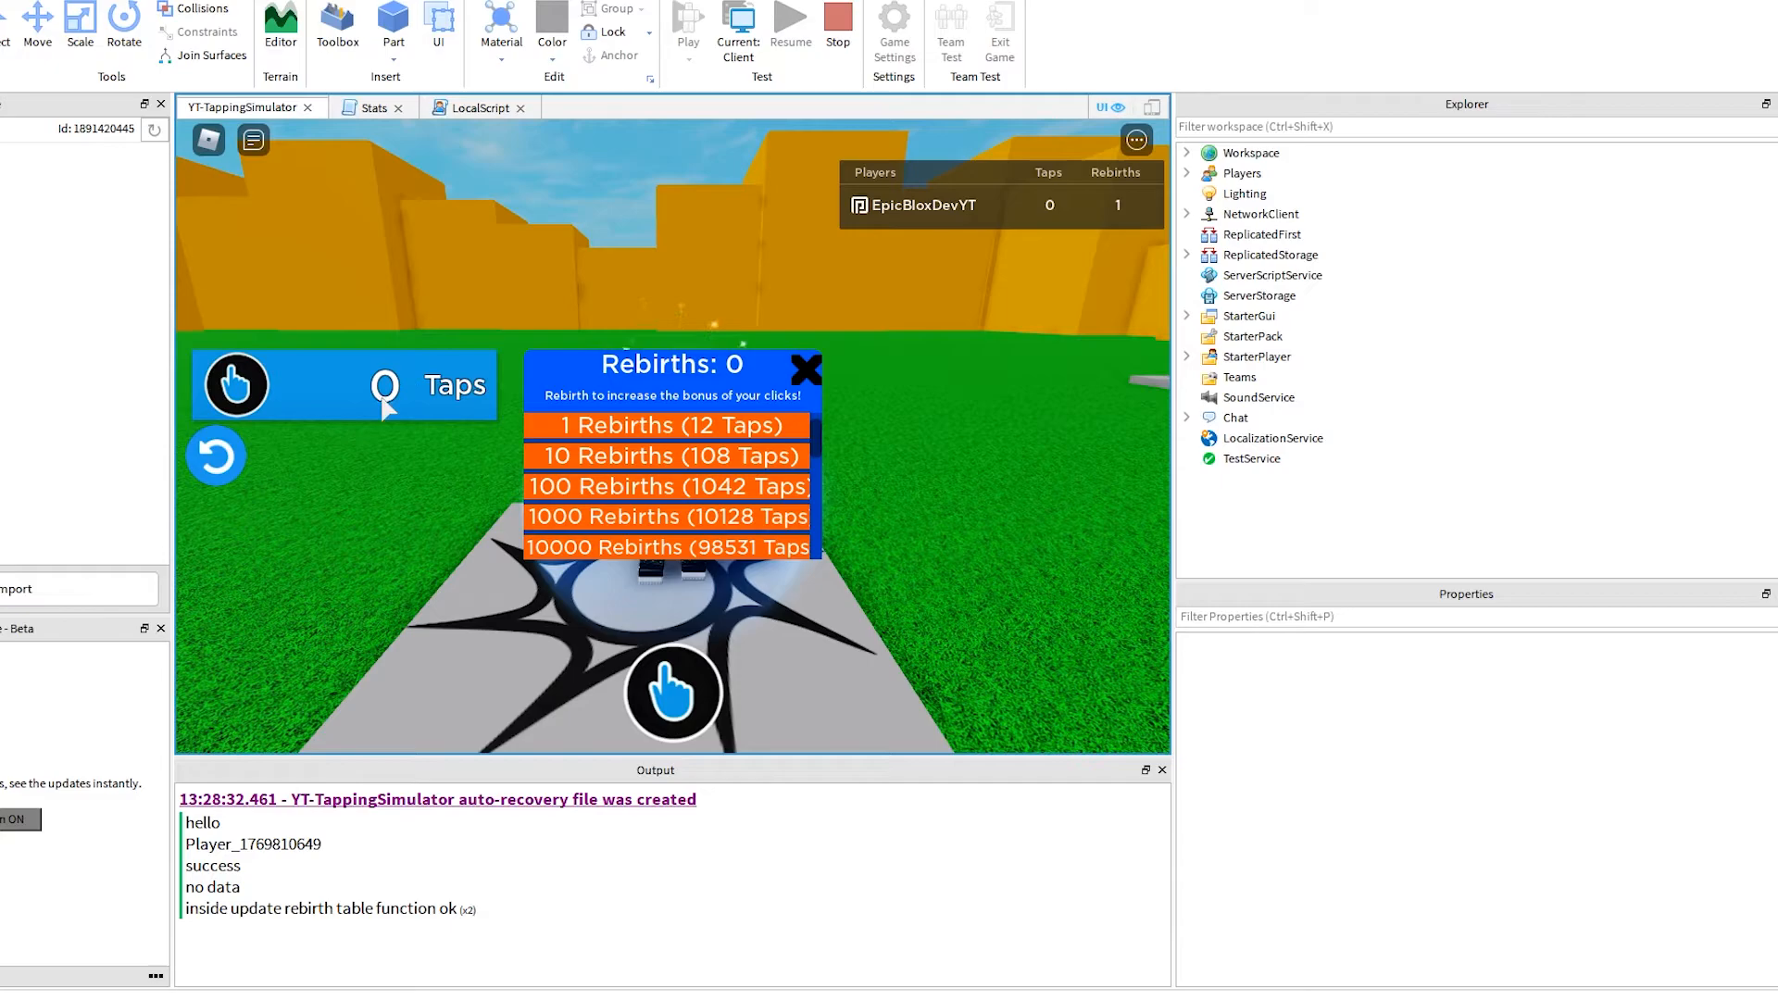
Step: Tap the button to build the Taps counter up to 14
left_click(670, 691)
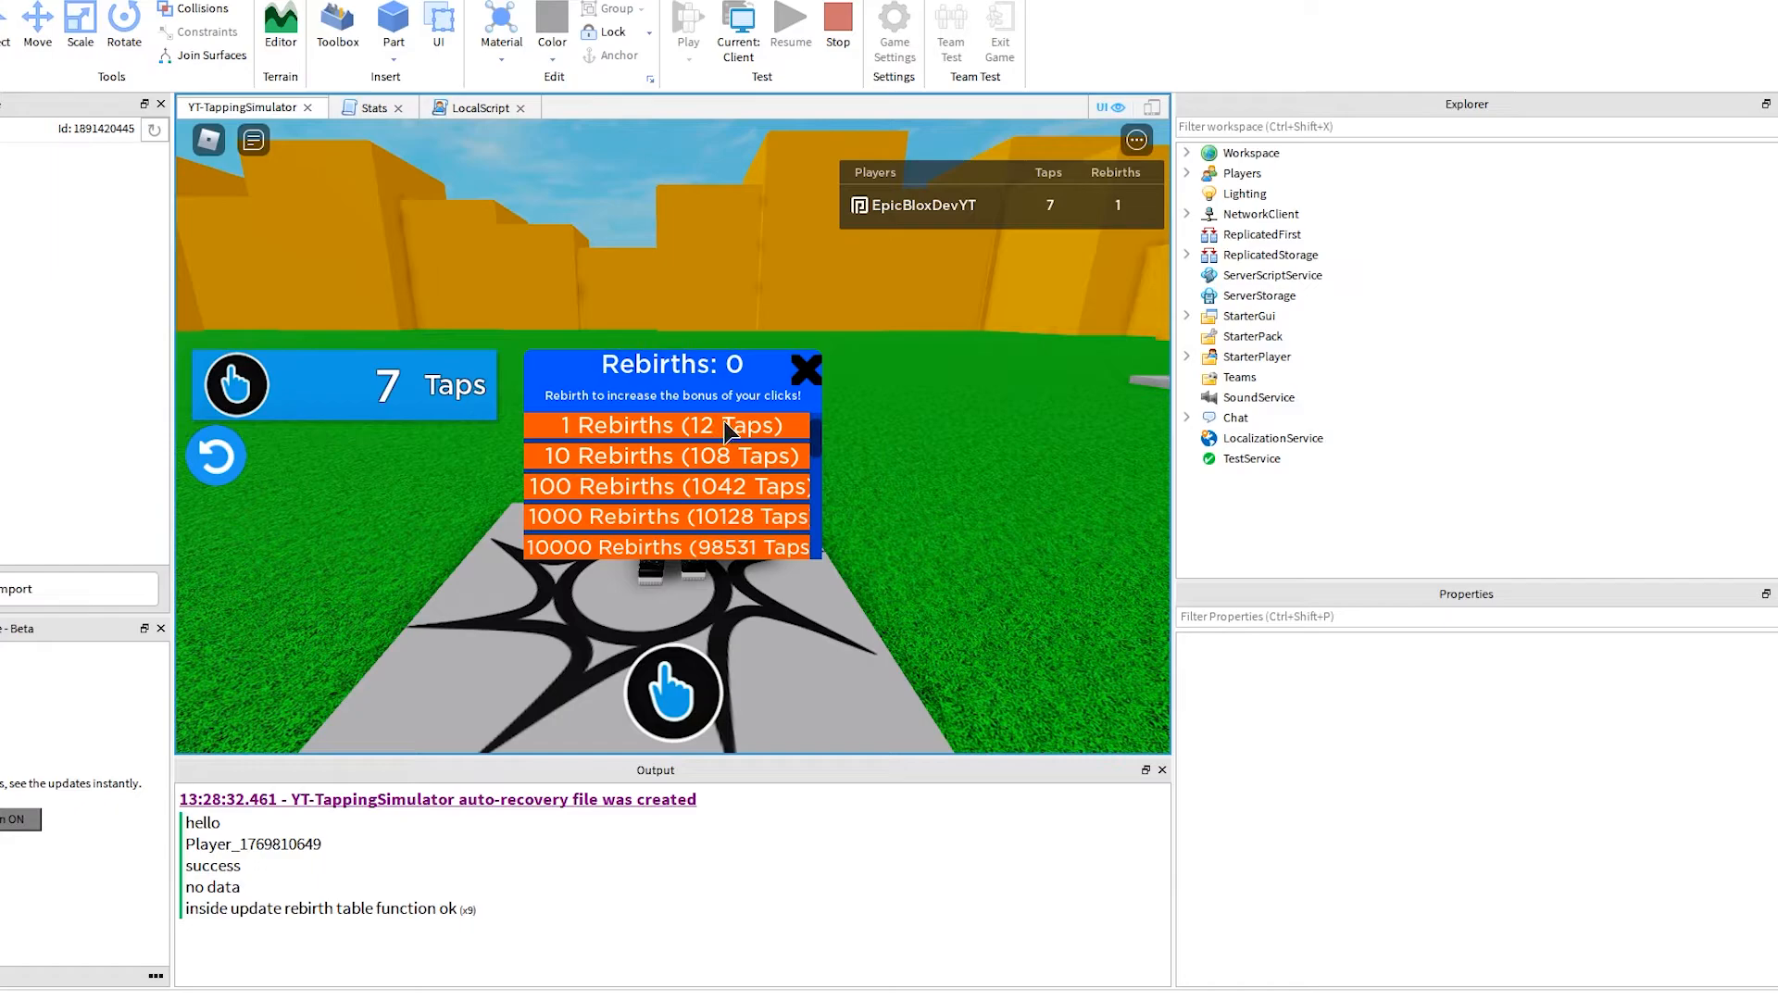
left_click(671, 689)
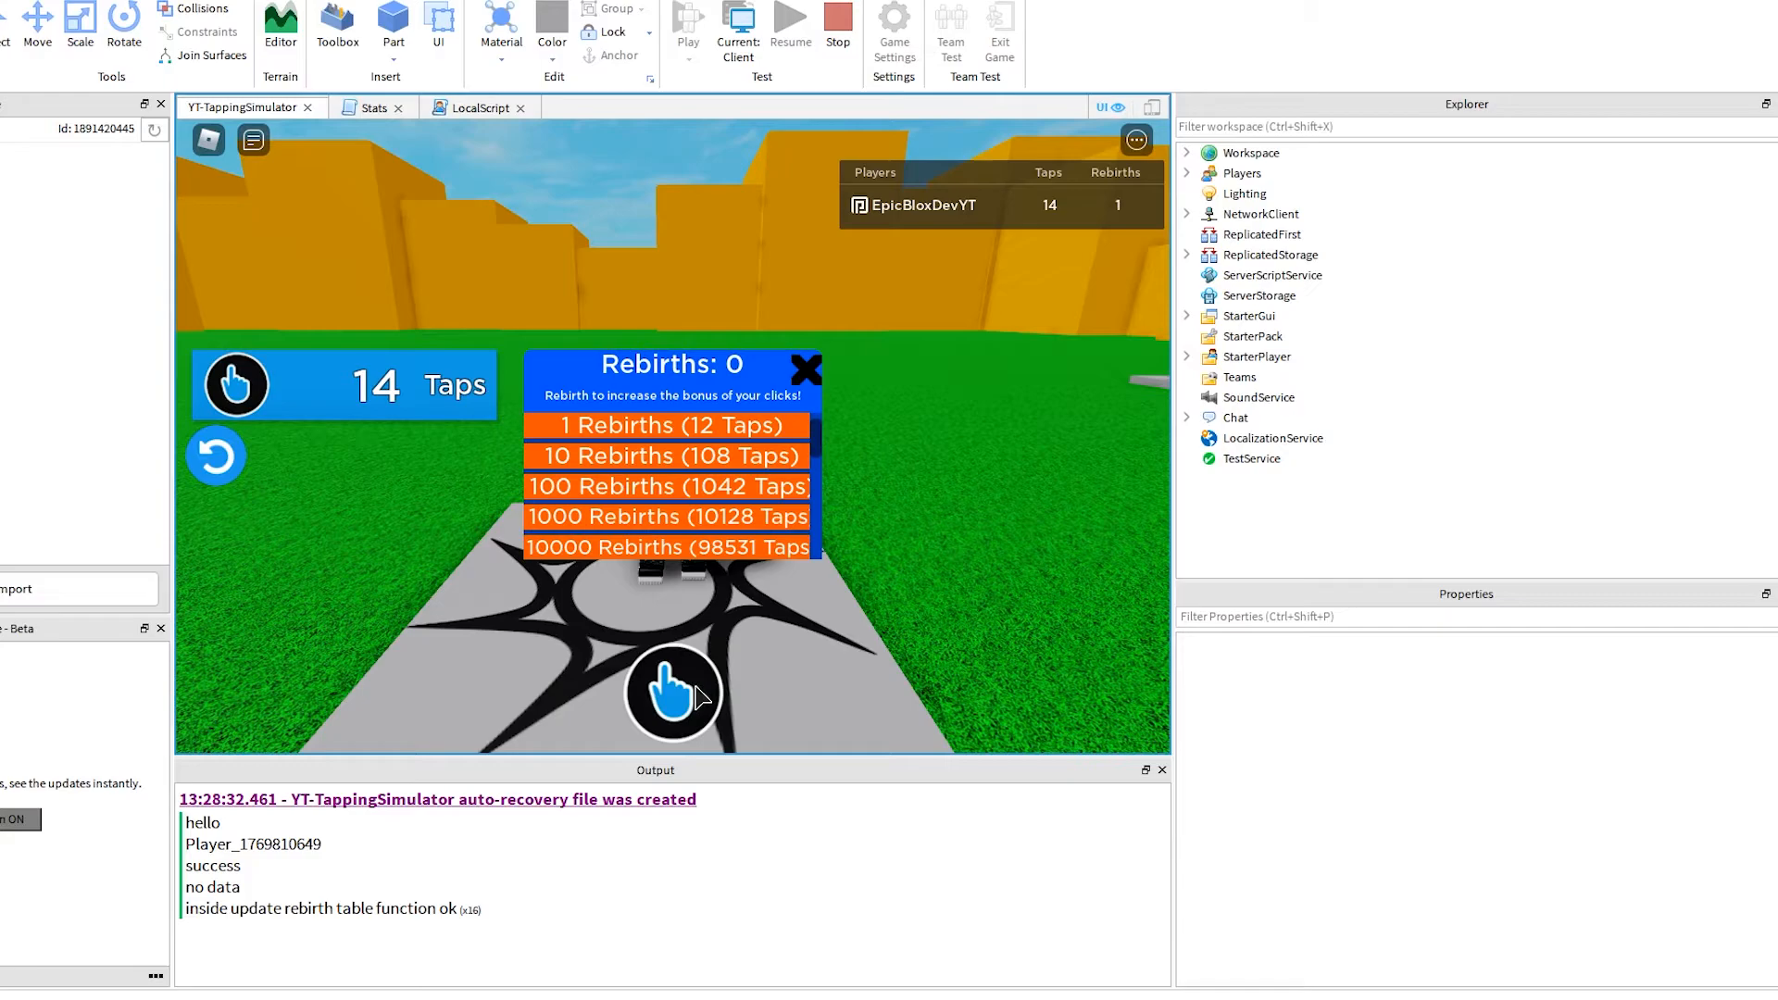
left_click(671, 691)
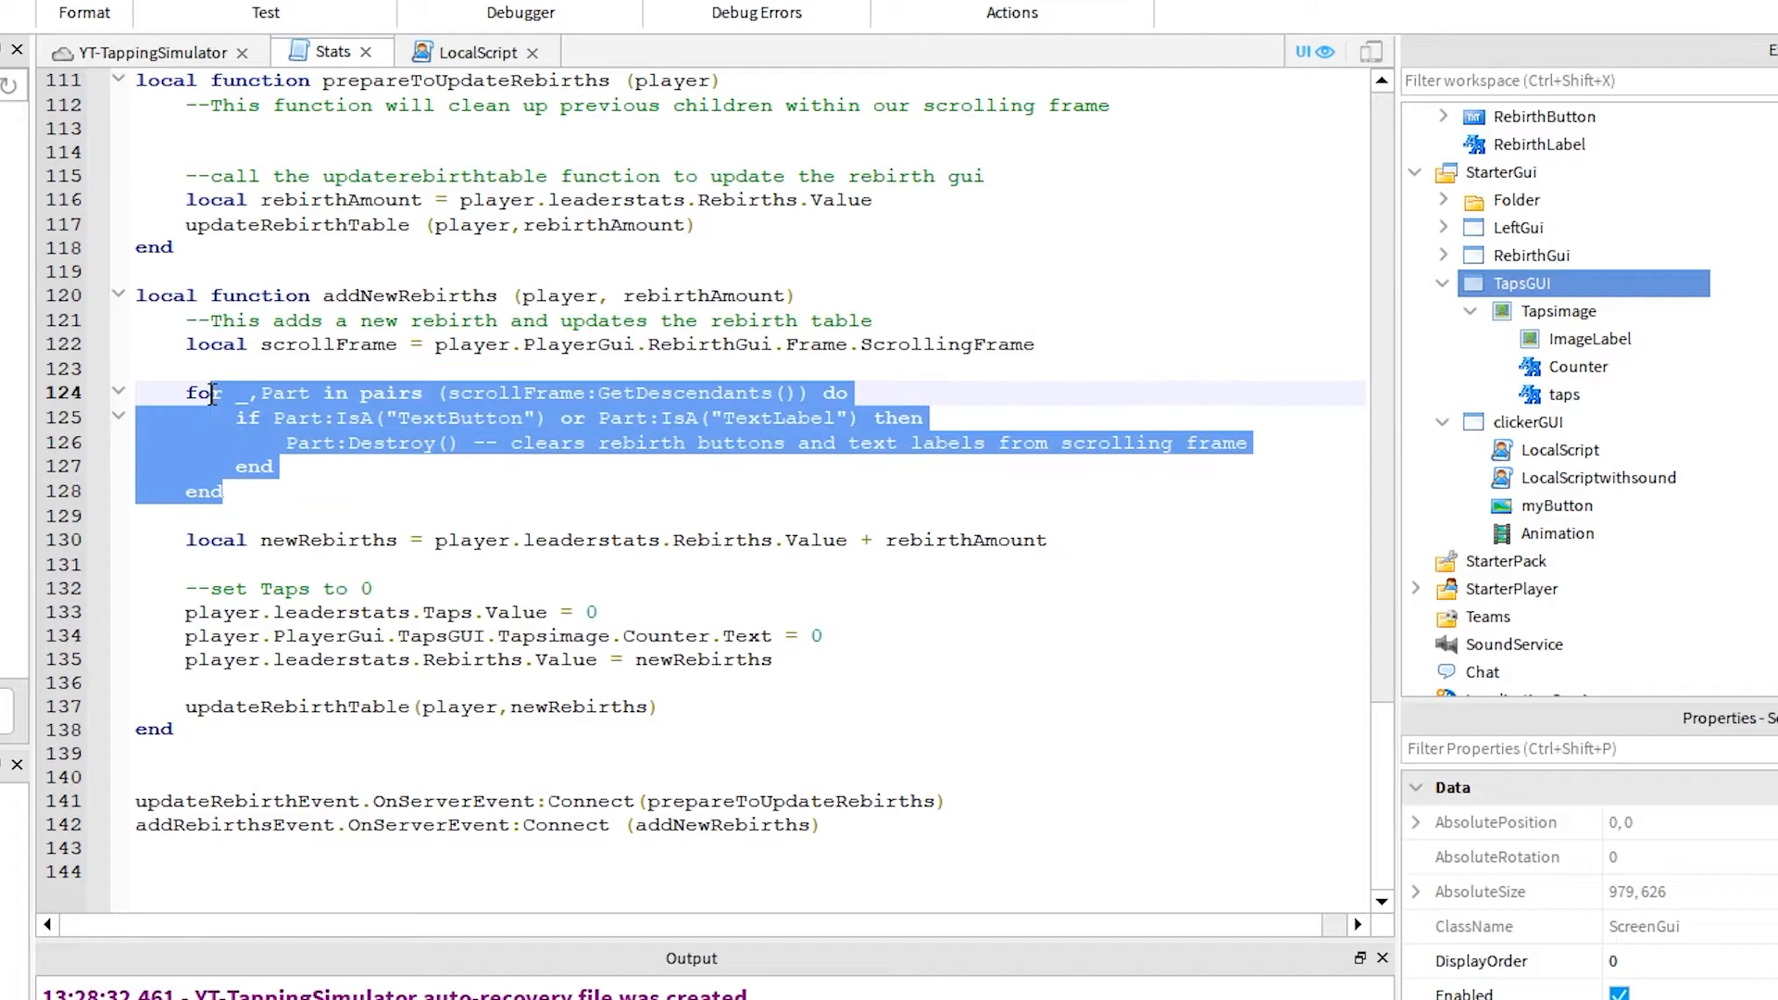
Step: Add print("inside add rebirths event") and Counter.Text = 0 atop addNewRebirths
scroll("up", 3)
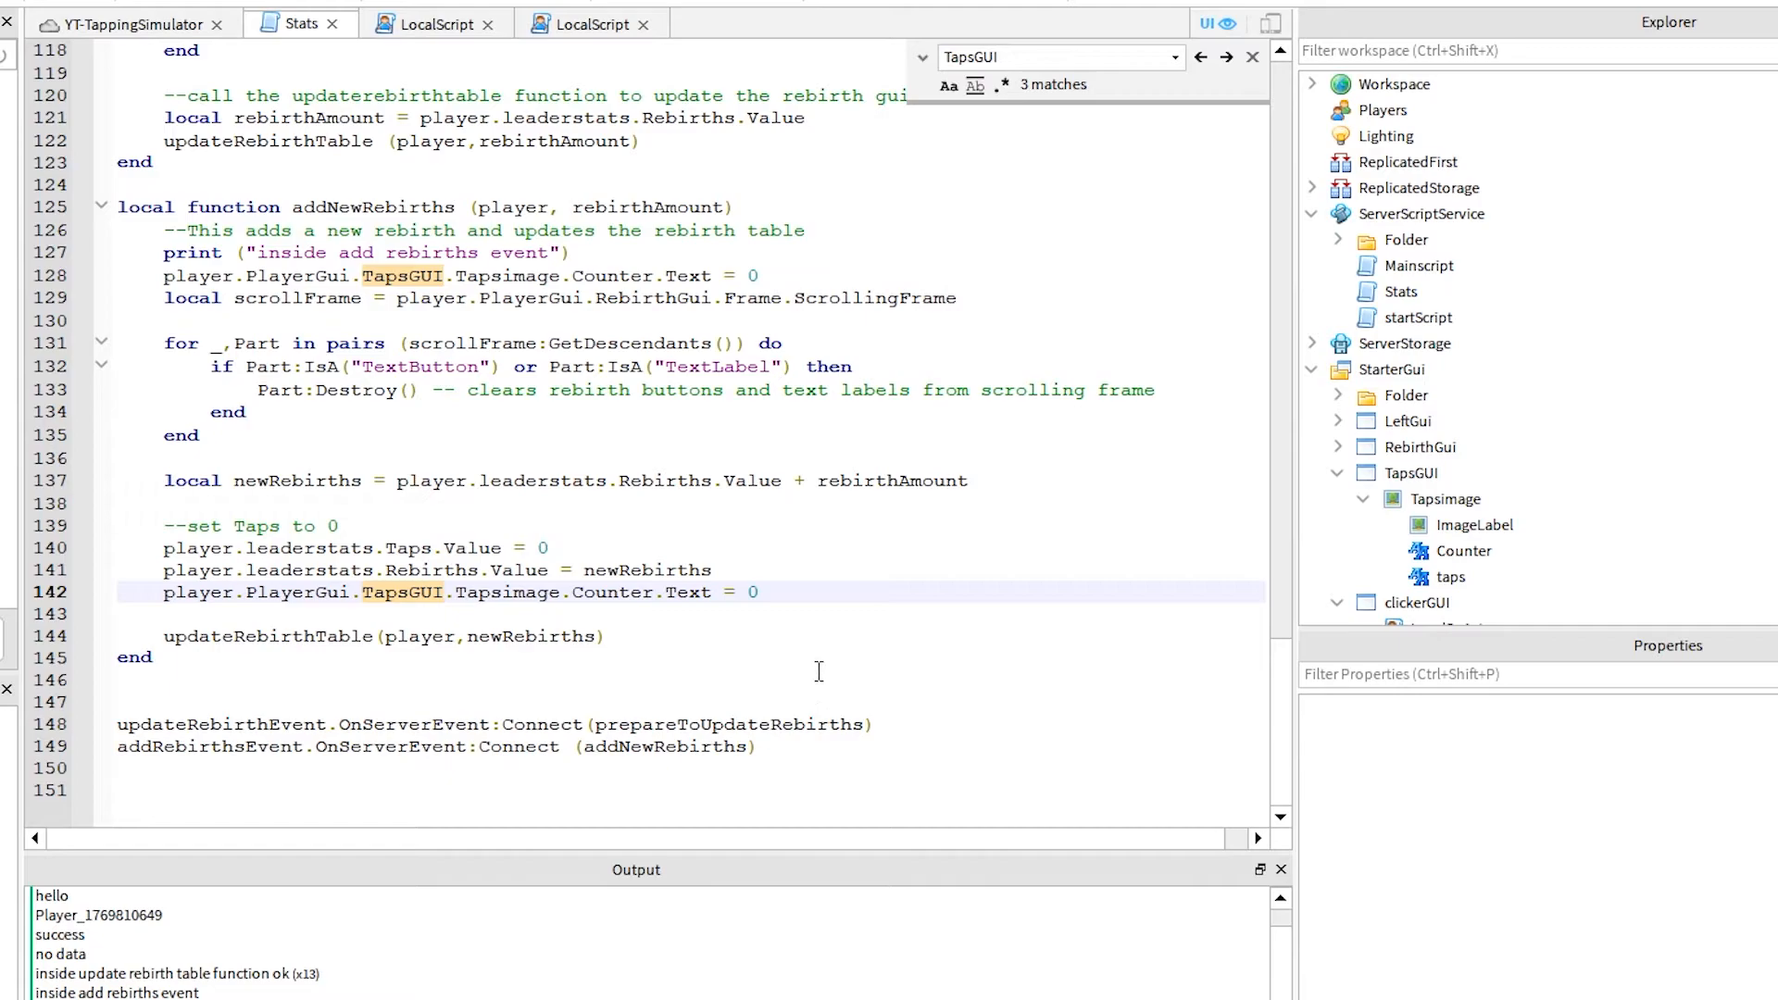
triple_click(454, 591)
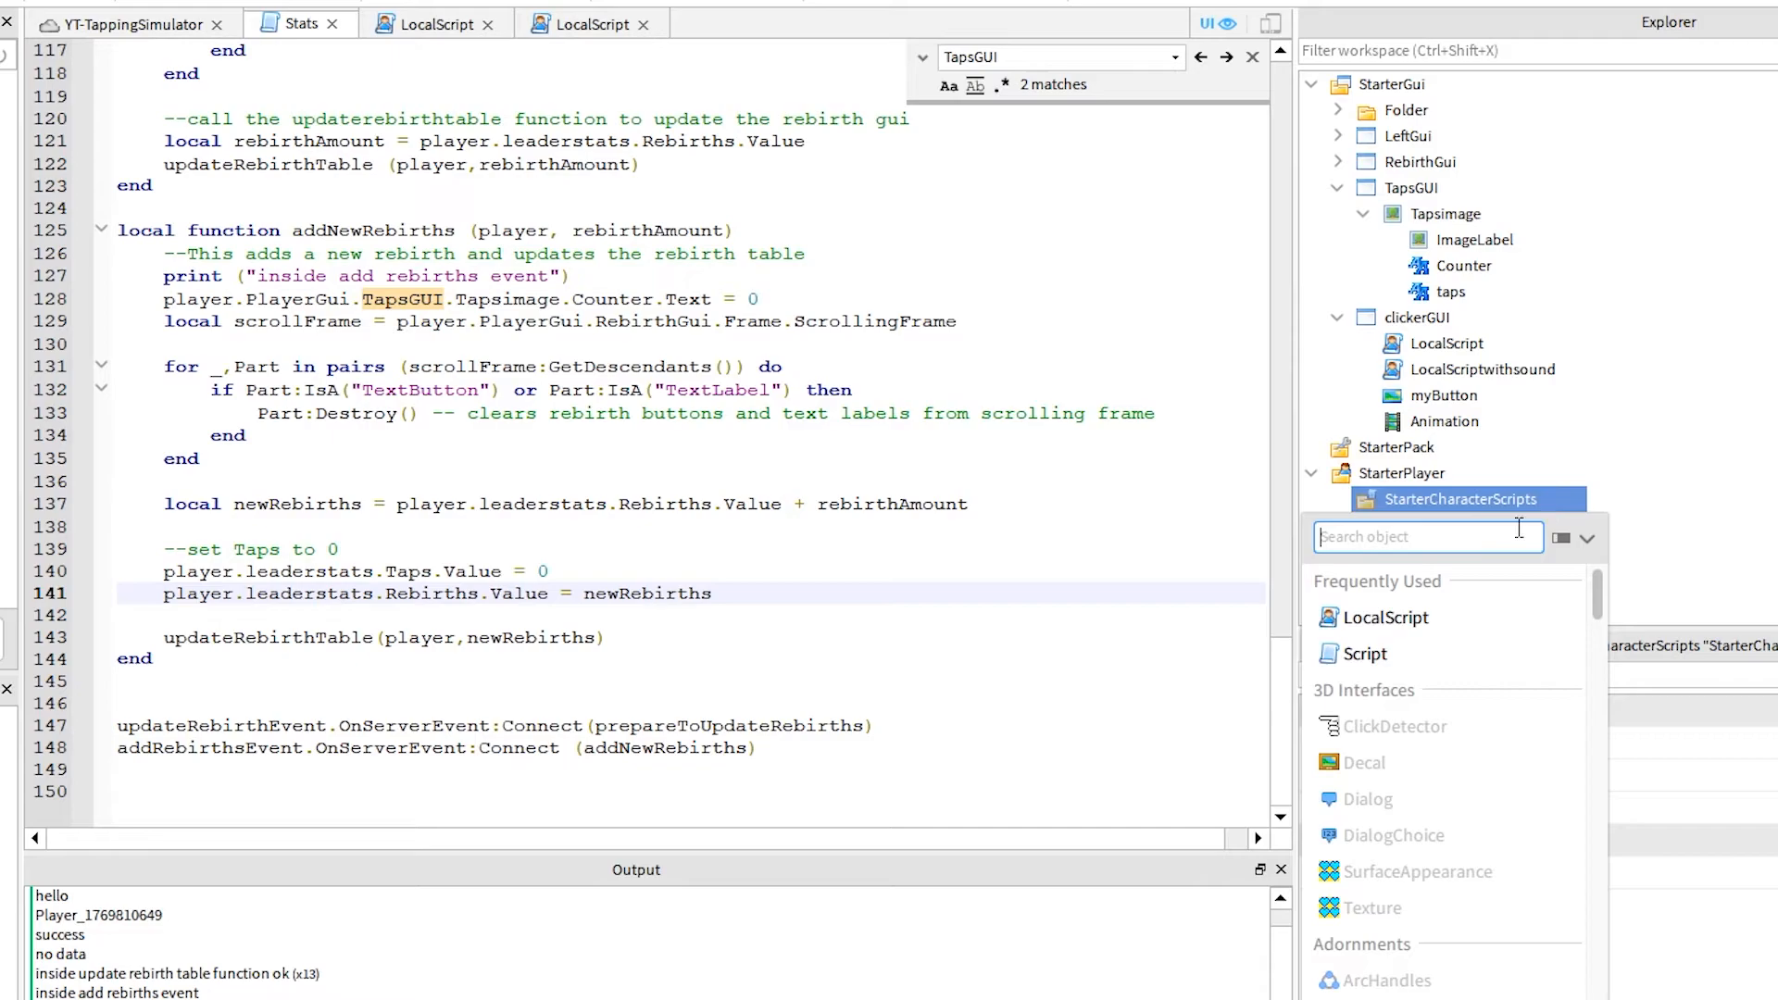
Step: Add a StarterCharacterScripts LocalScript whose taps.Changed handler sets Counter.Text, then playtest
left_click(1383, 617)
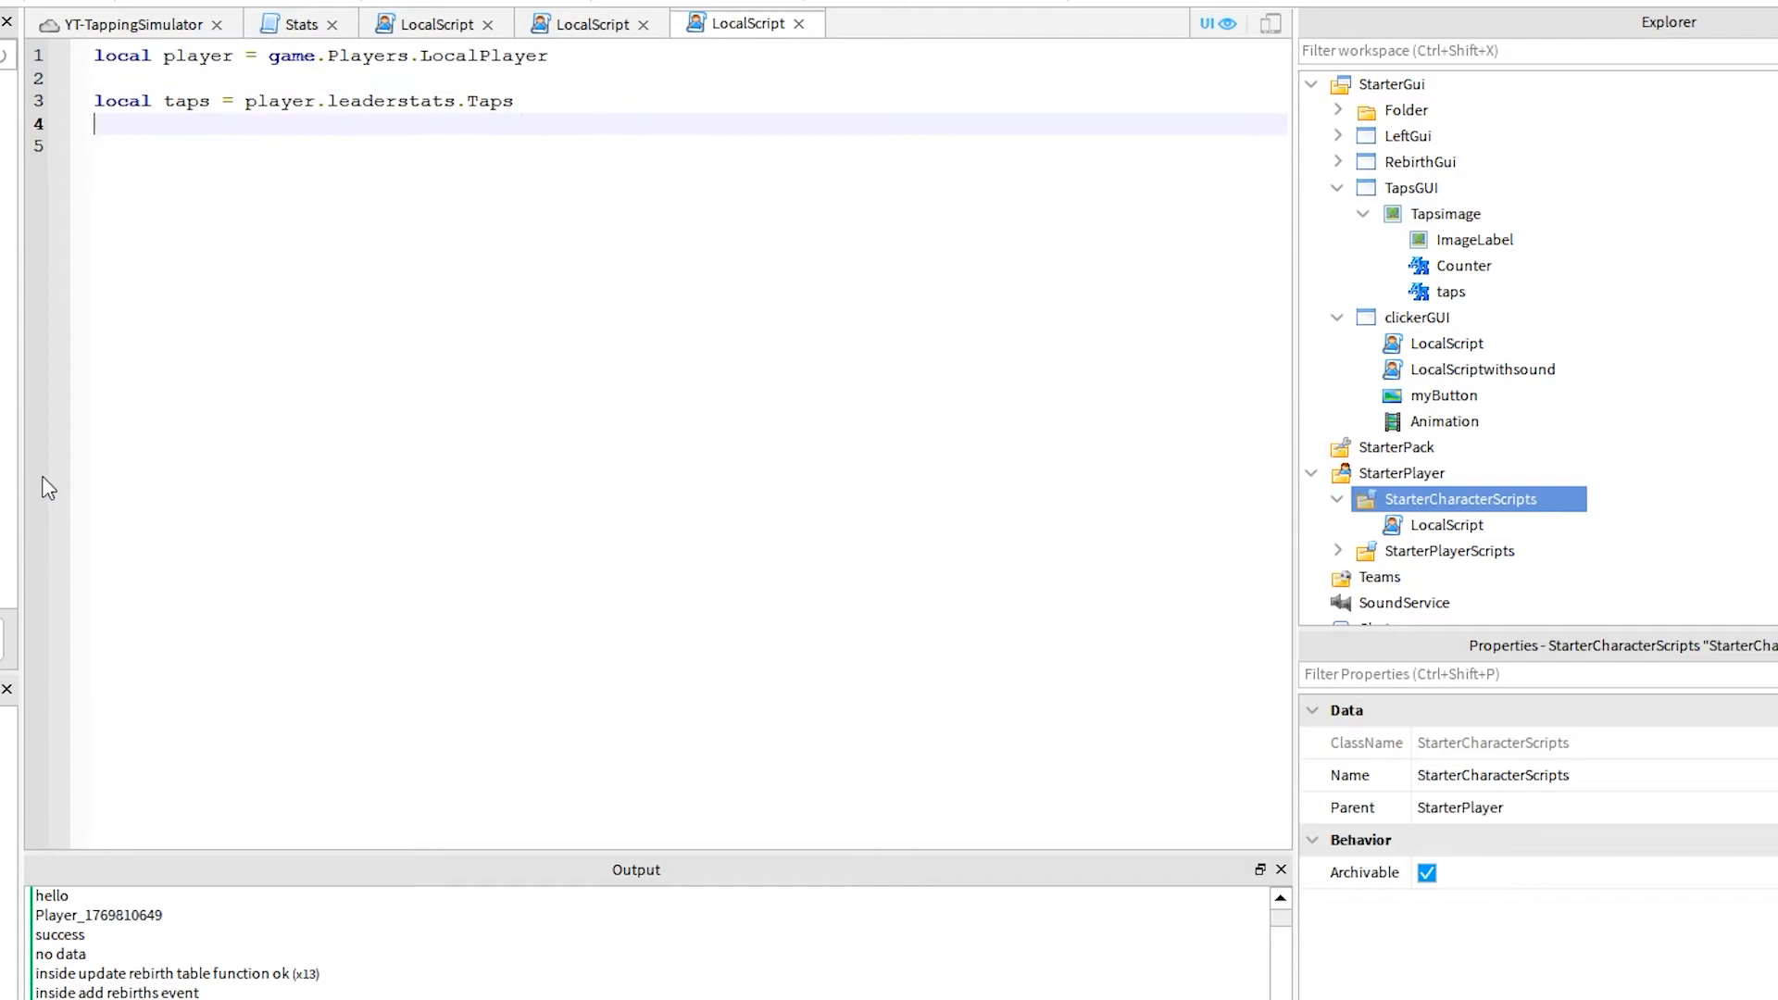
type("taps.changed:Connect(function()")
type("player.PlayerGui.TapsGUI.Tapsimage.Counter.Text = taps.Value")
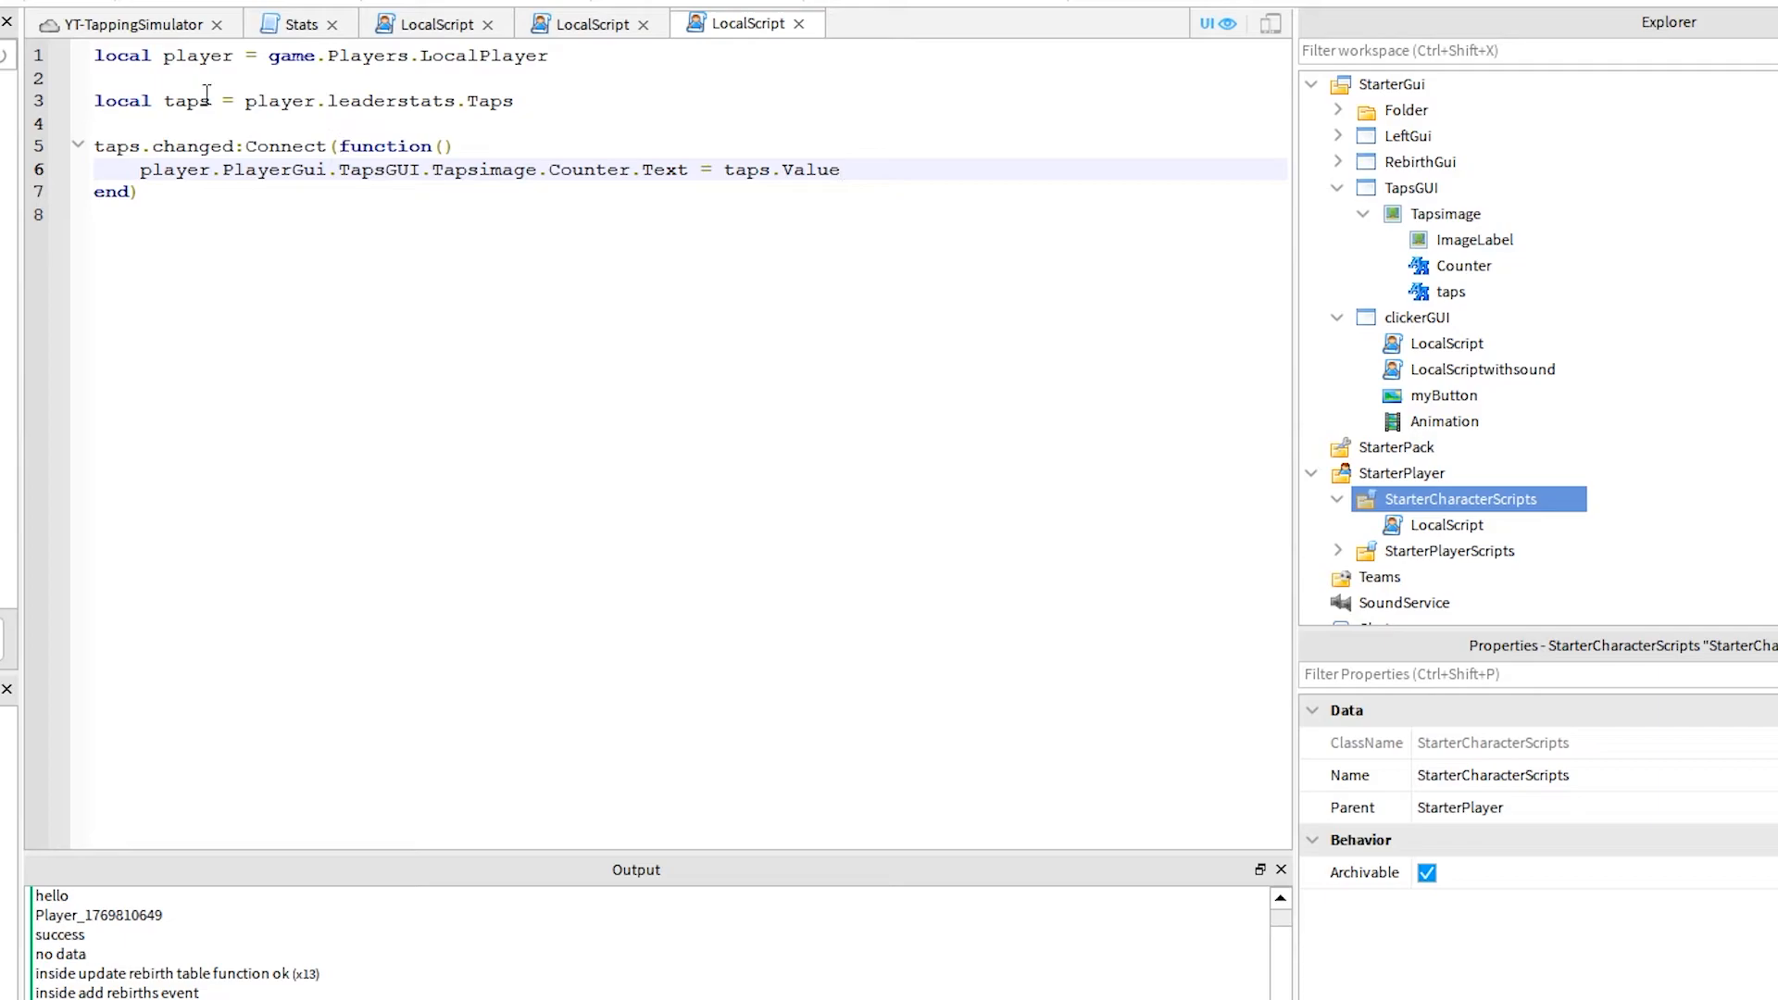
left_click(35, 45)
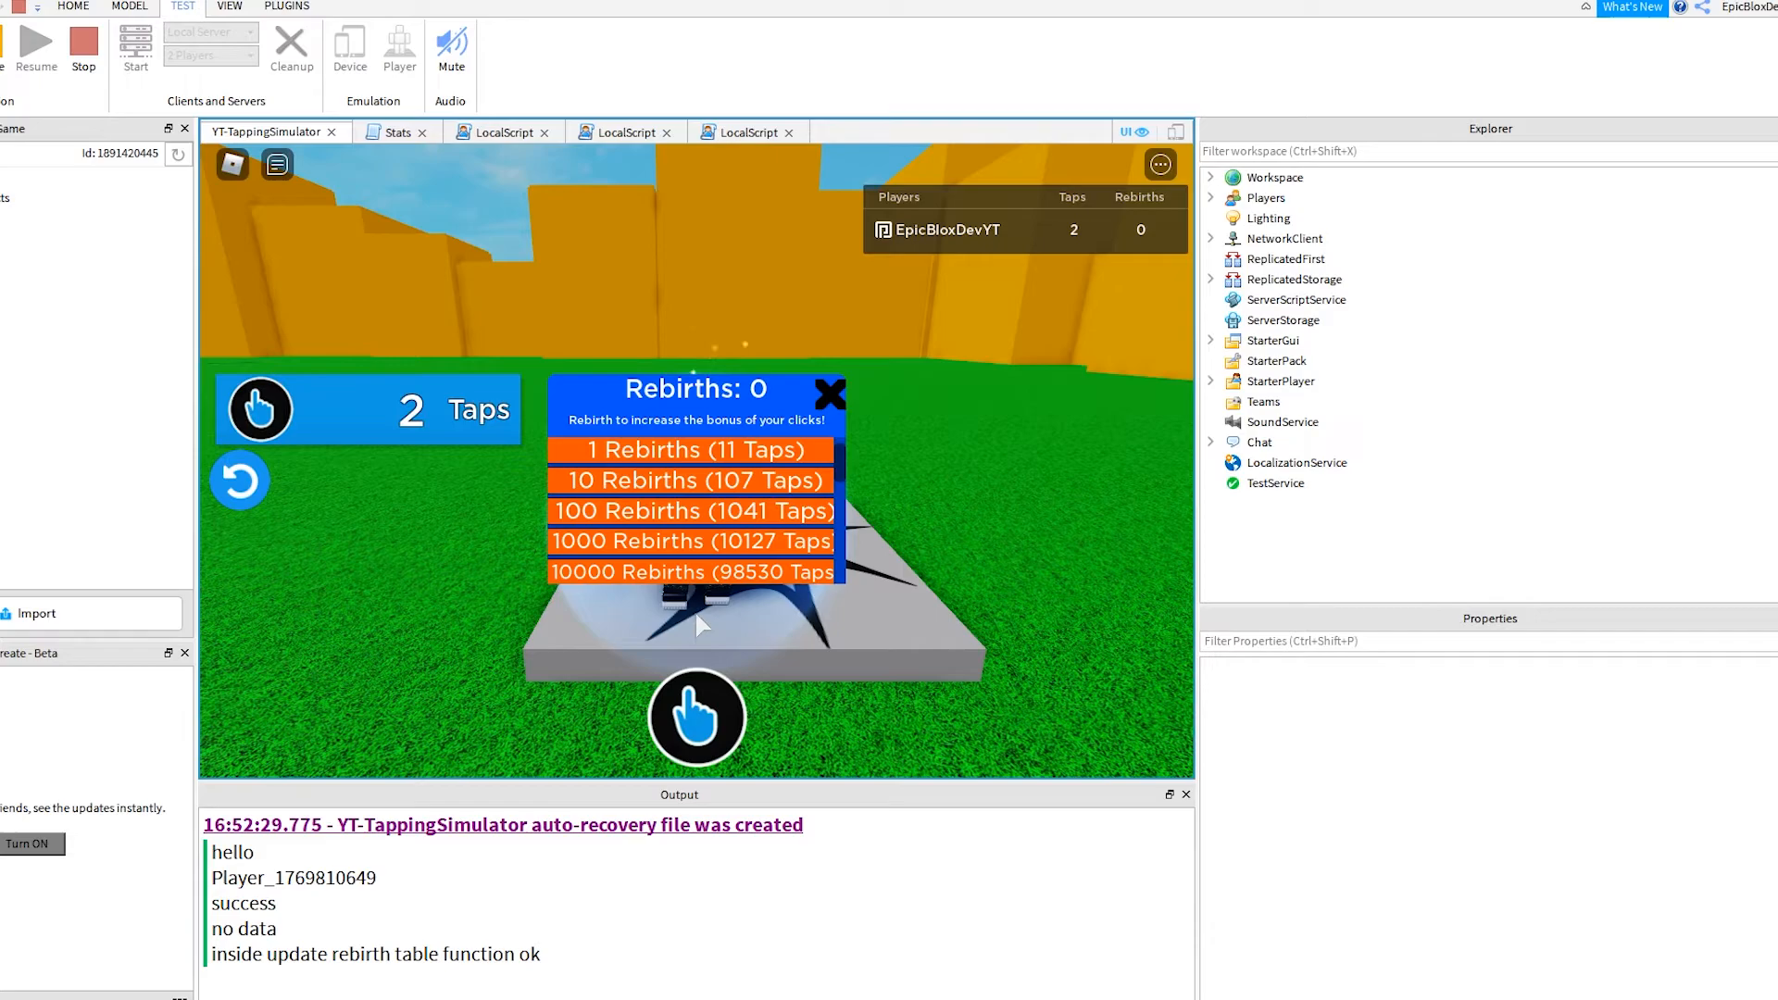
Step: Tap until a rebirth is affordable and buy it, confirming taps reset with 2 rebirths
left_click(696, 716)
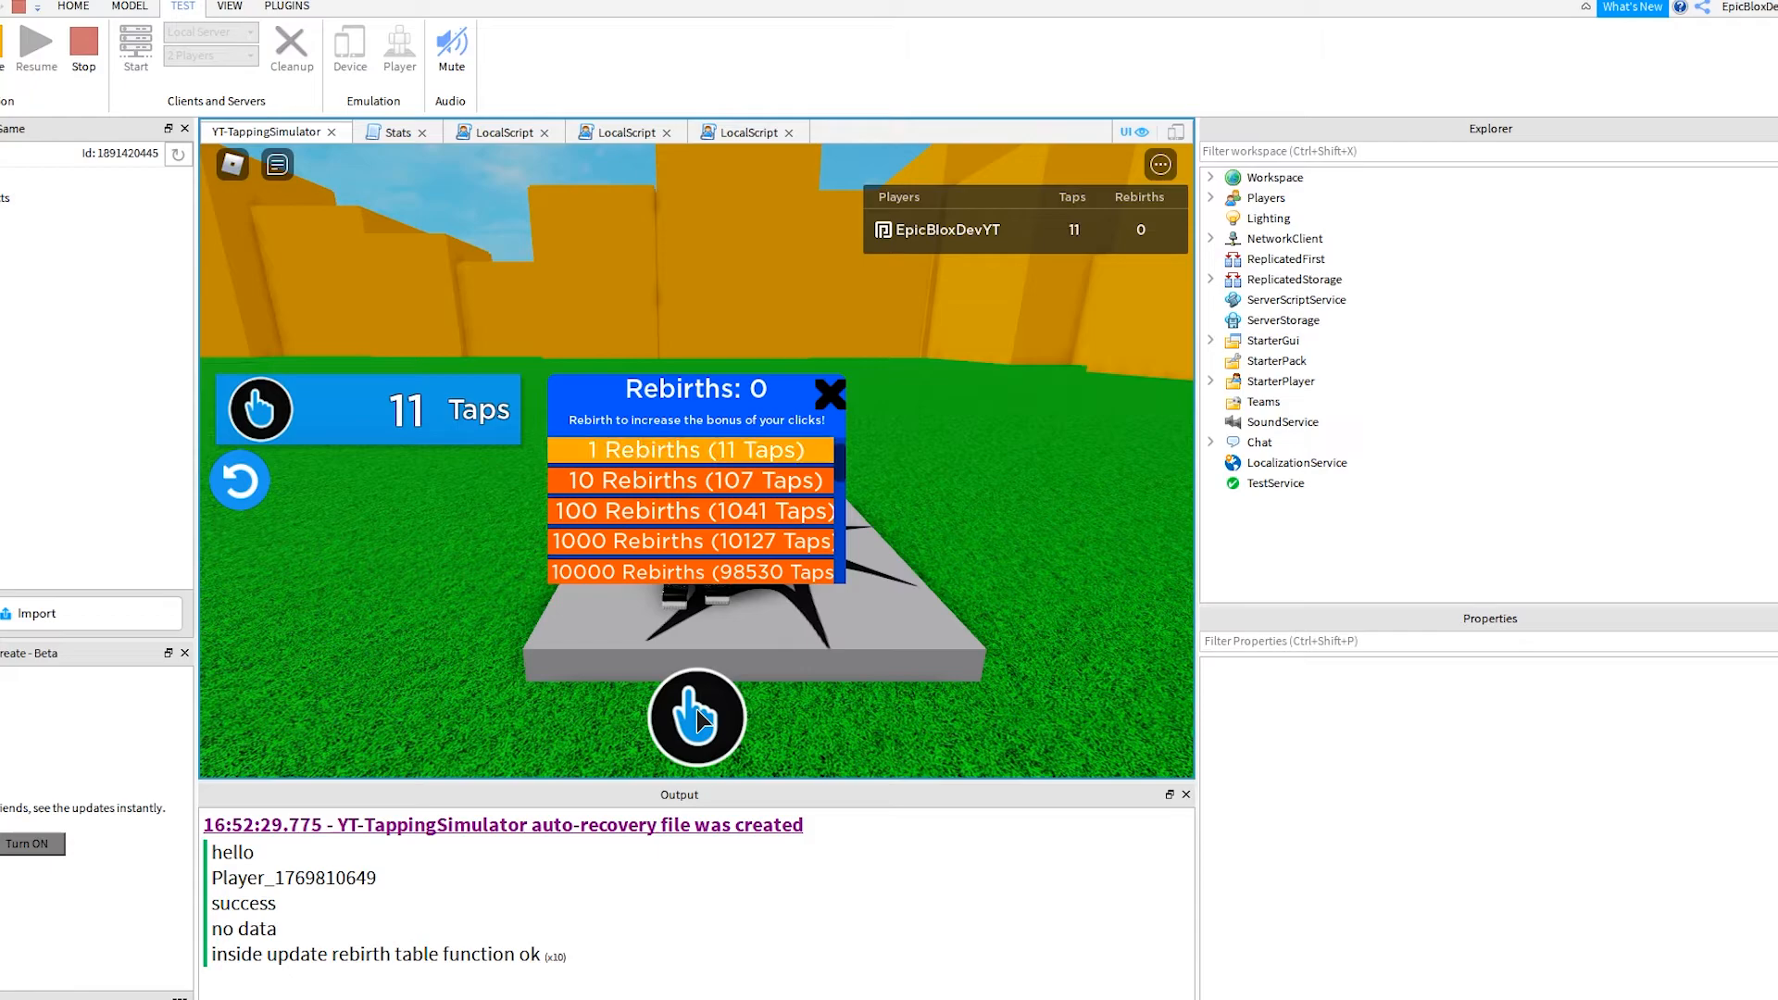
left_click(689, 449)
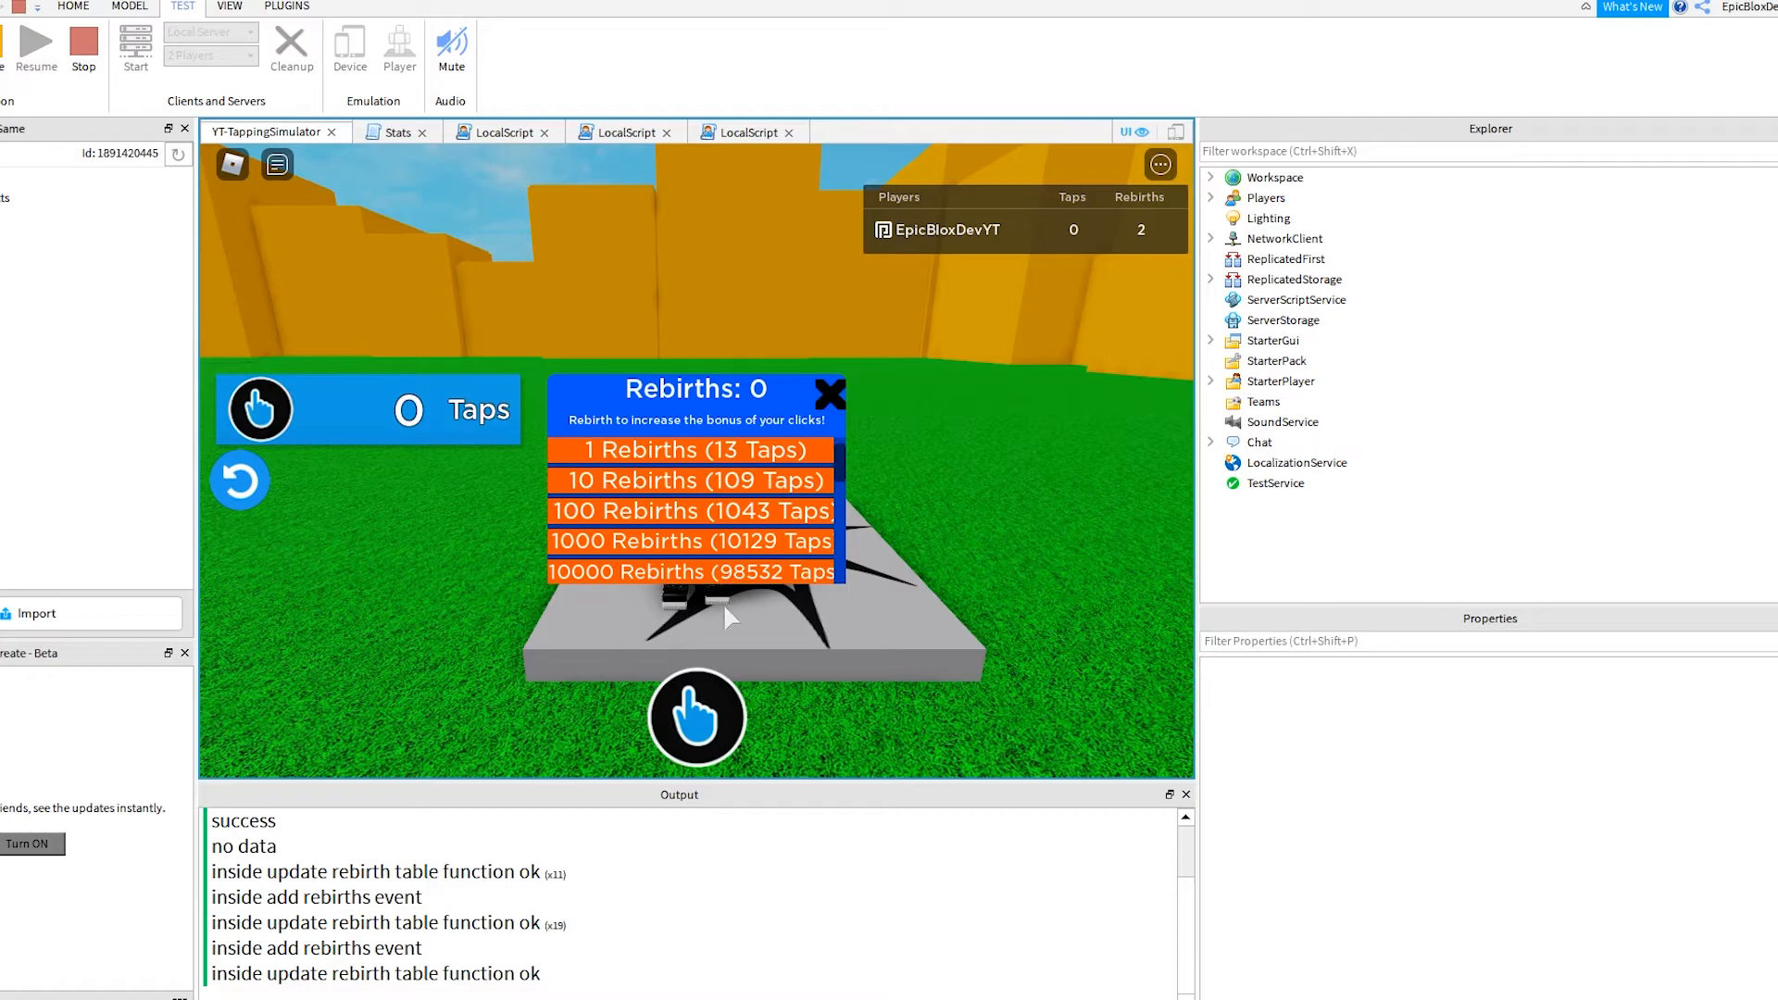
left_click(696, 716)
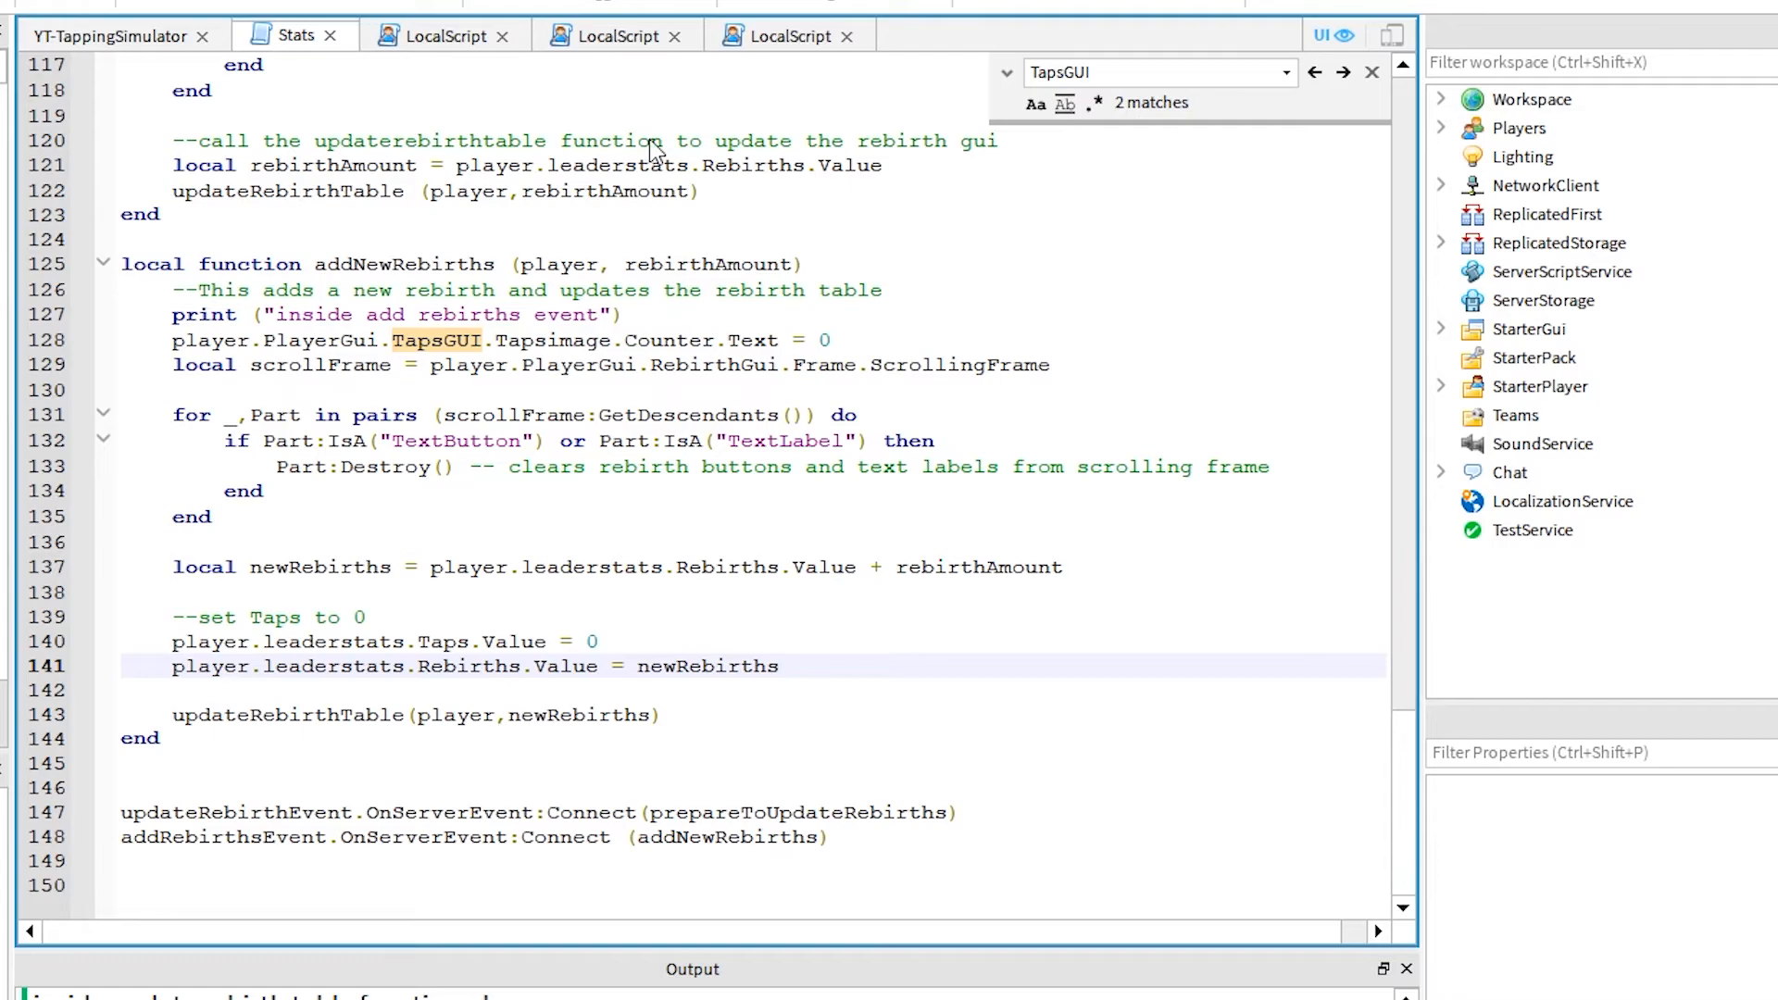
Step: Delete the print statements in updateRebirthTable and addNewRebirths in the Stats script
left_click(307, 35)
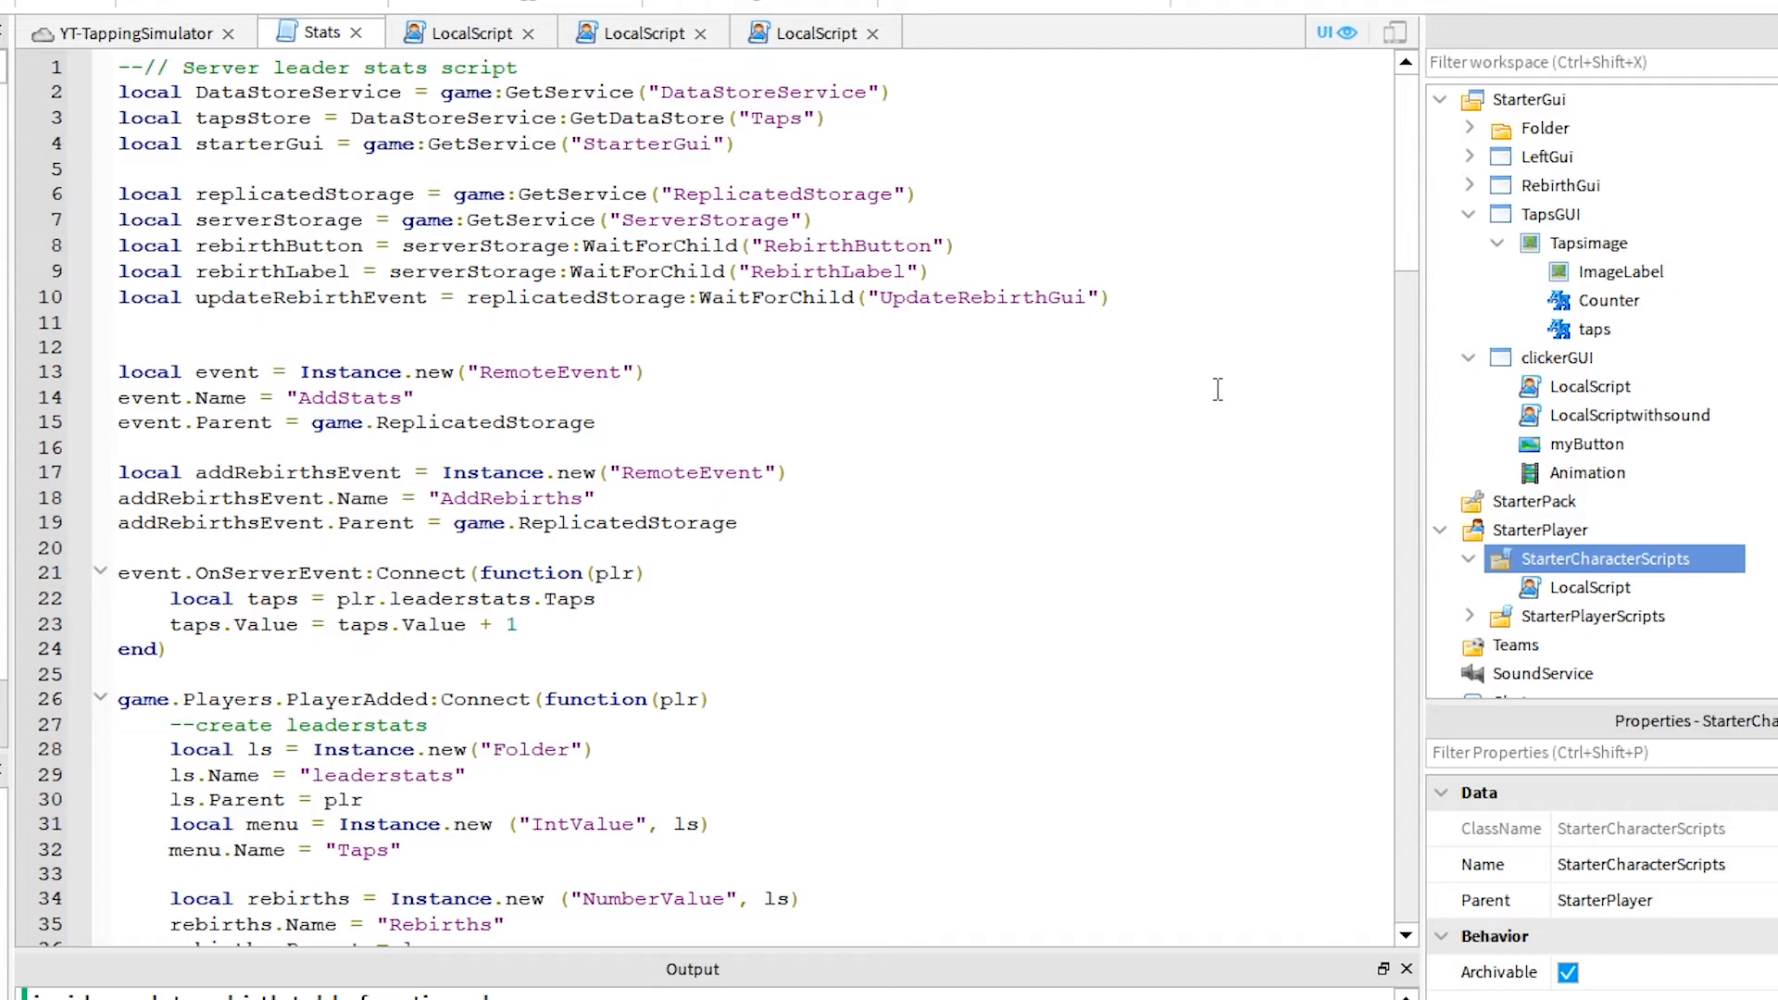
scroll("down", 3)
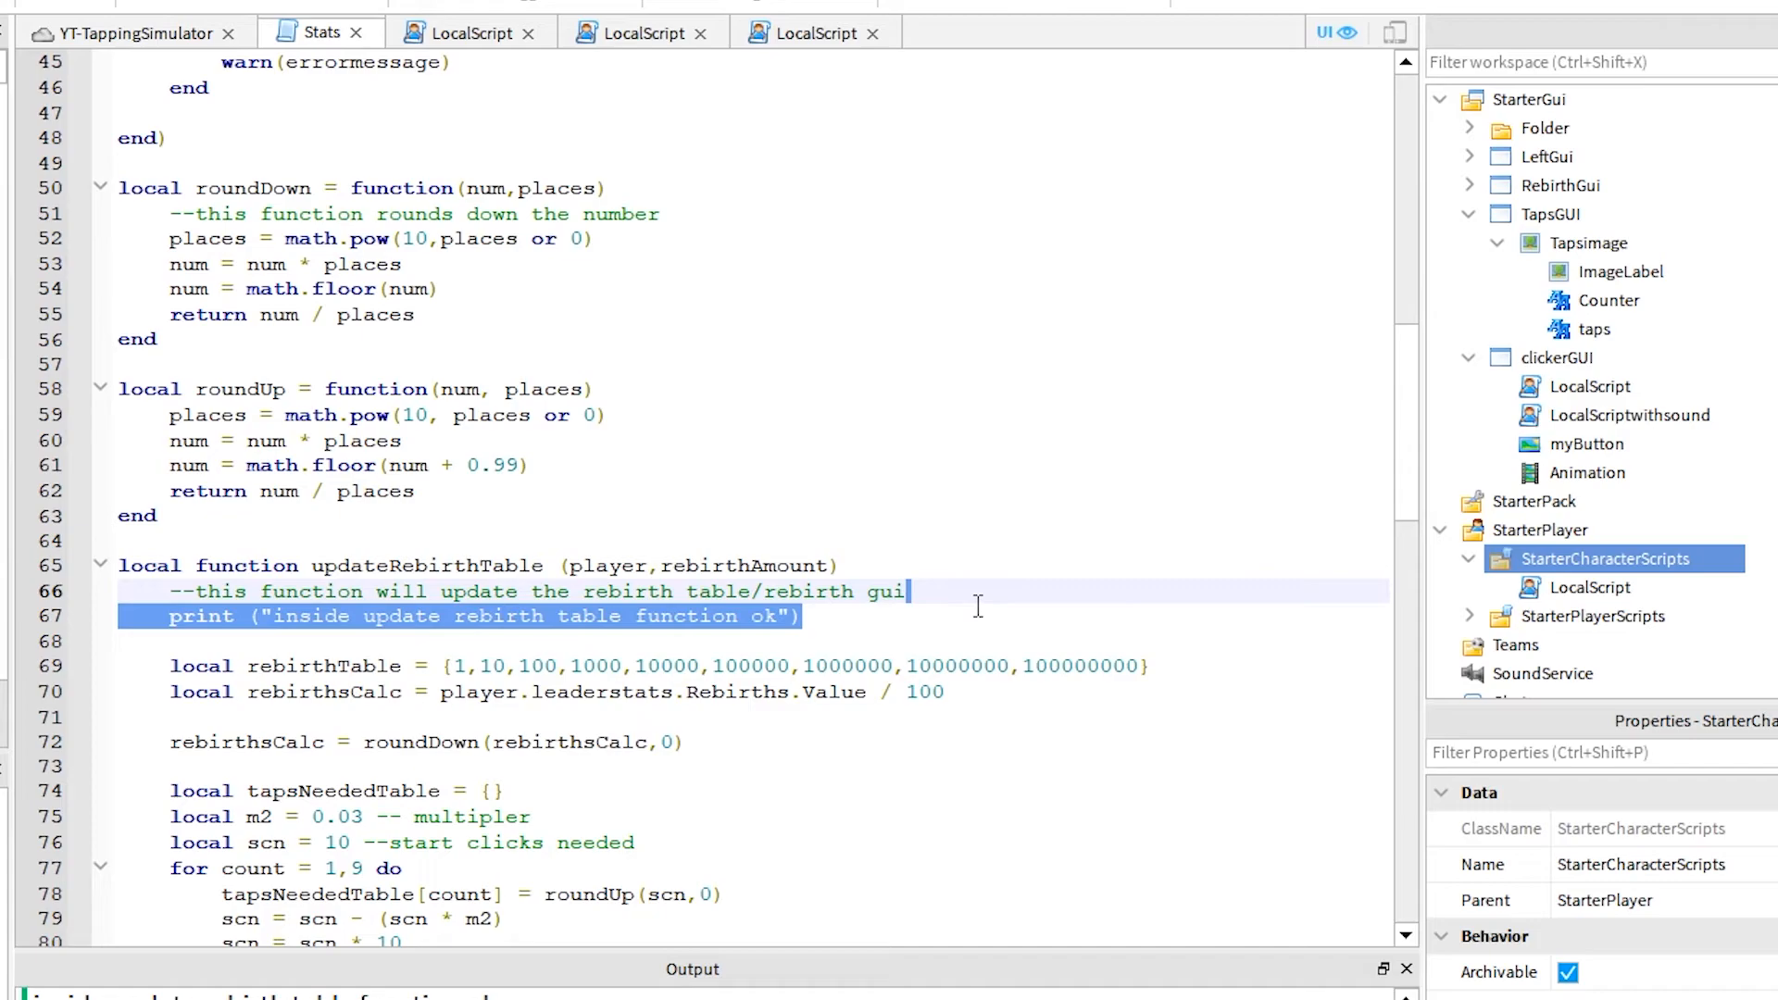
scroll("down", 3)
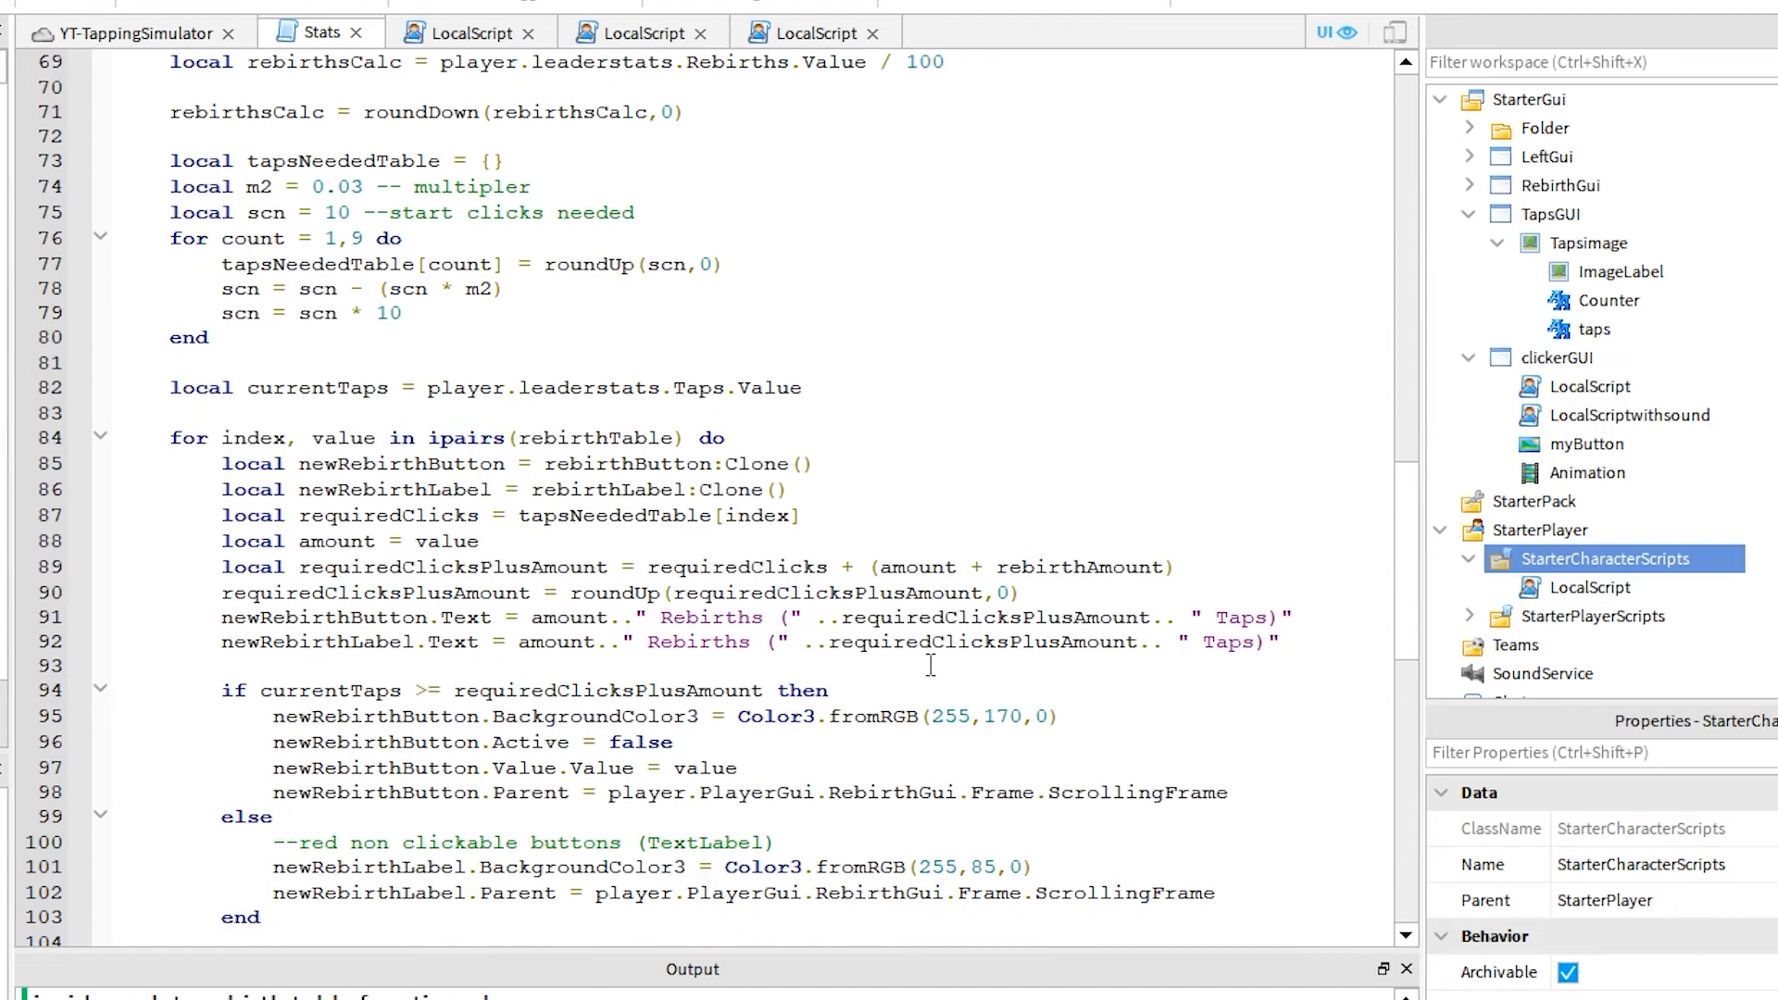
scroll("down", 3)
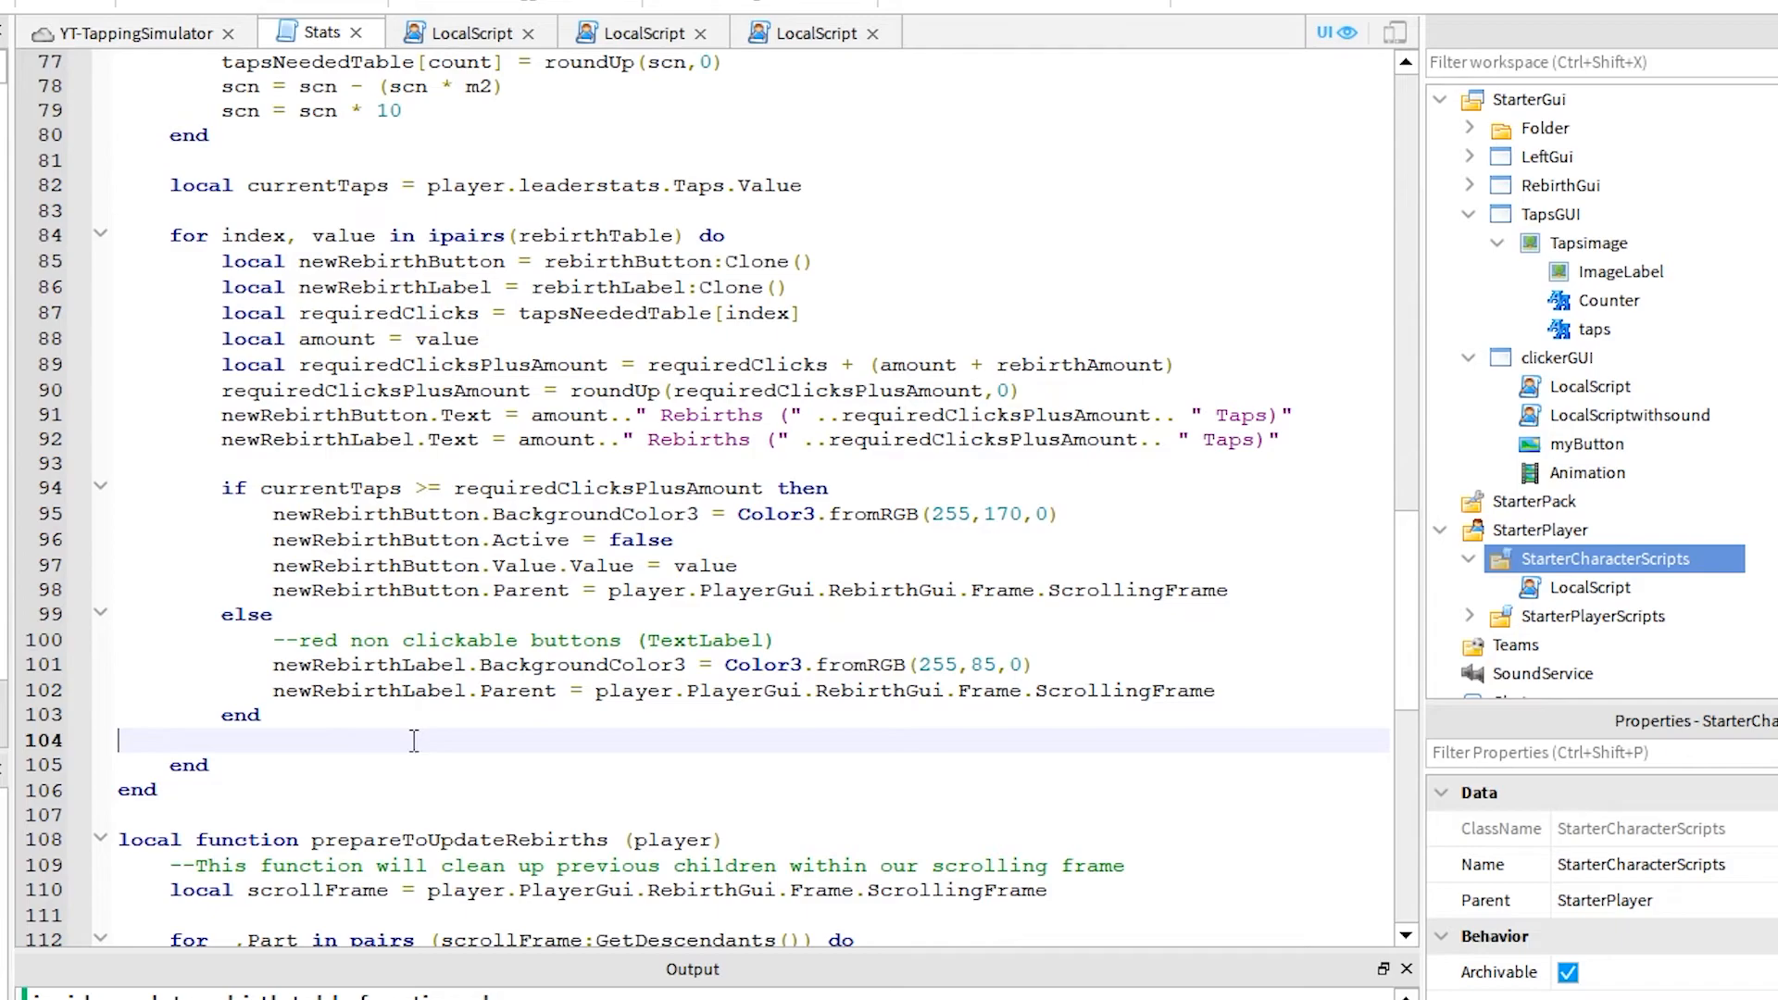
scroll("down", 3)
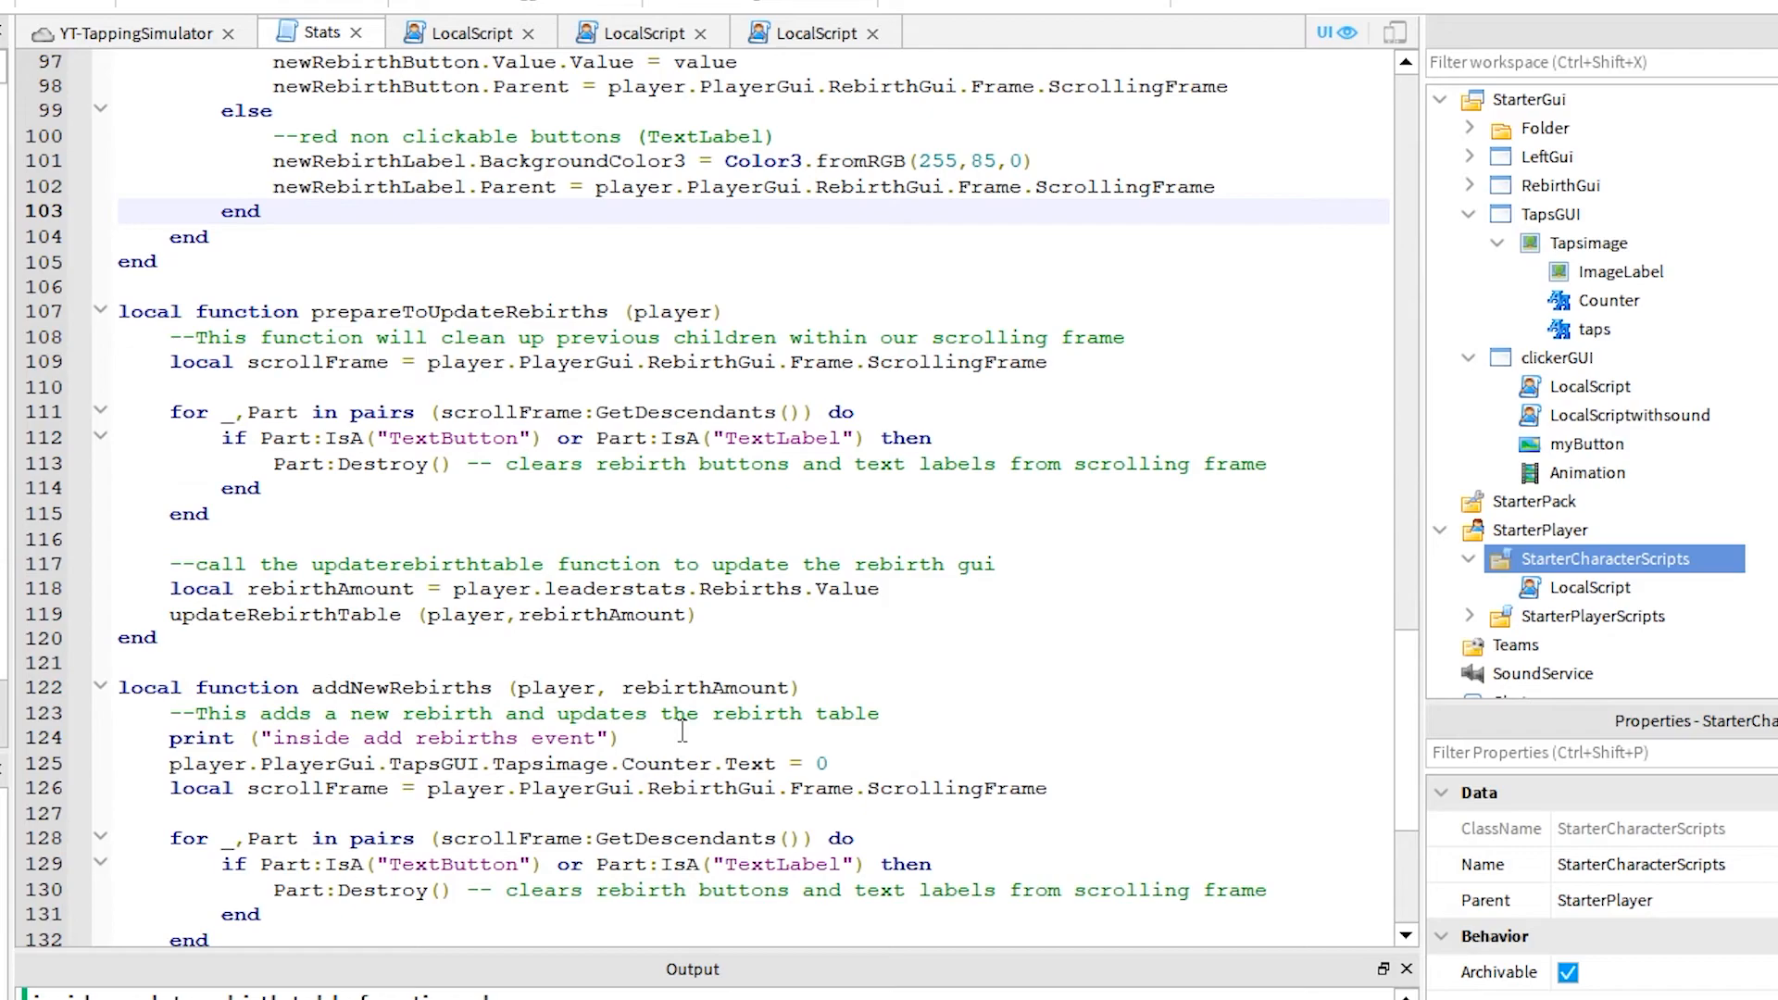
scroll("down", 3)
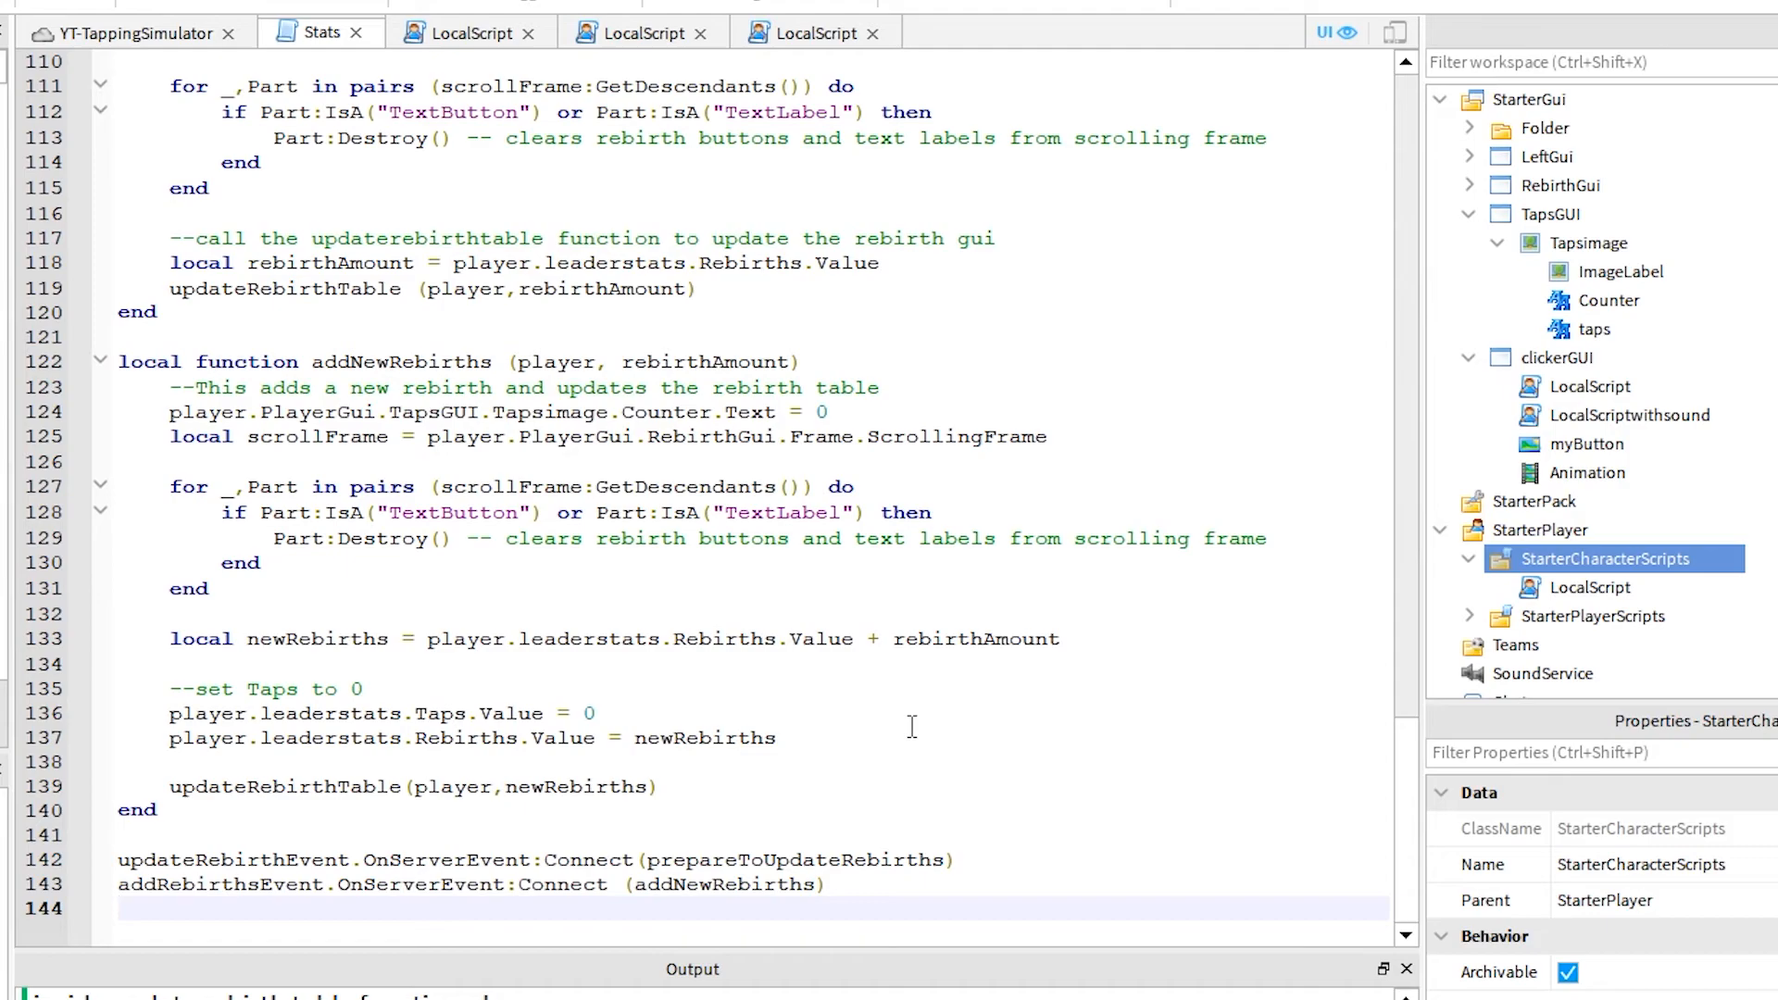
left_click(470, 32)
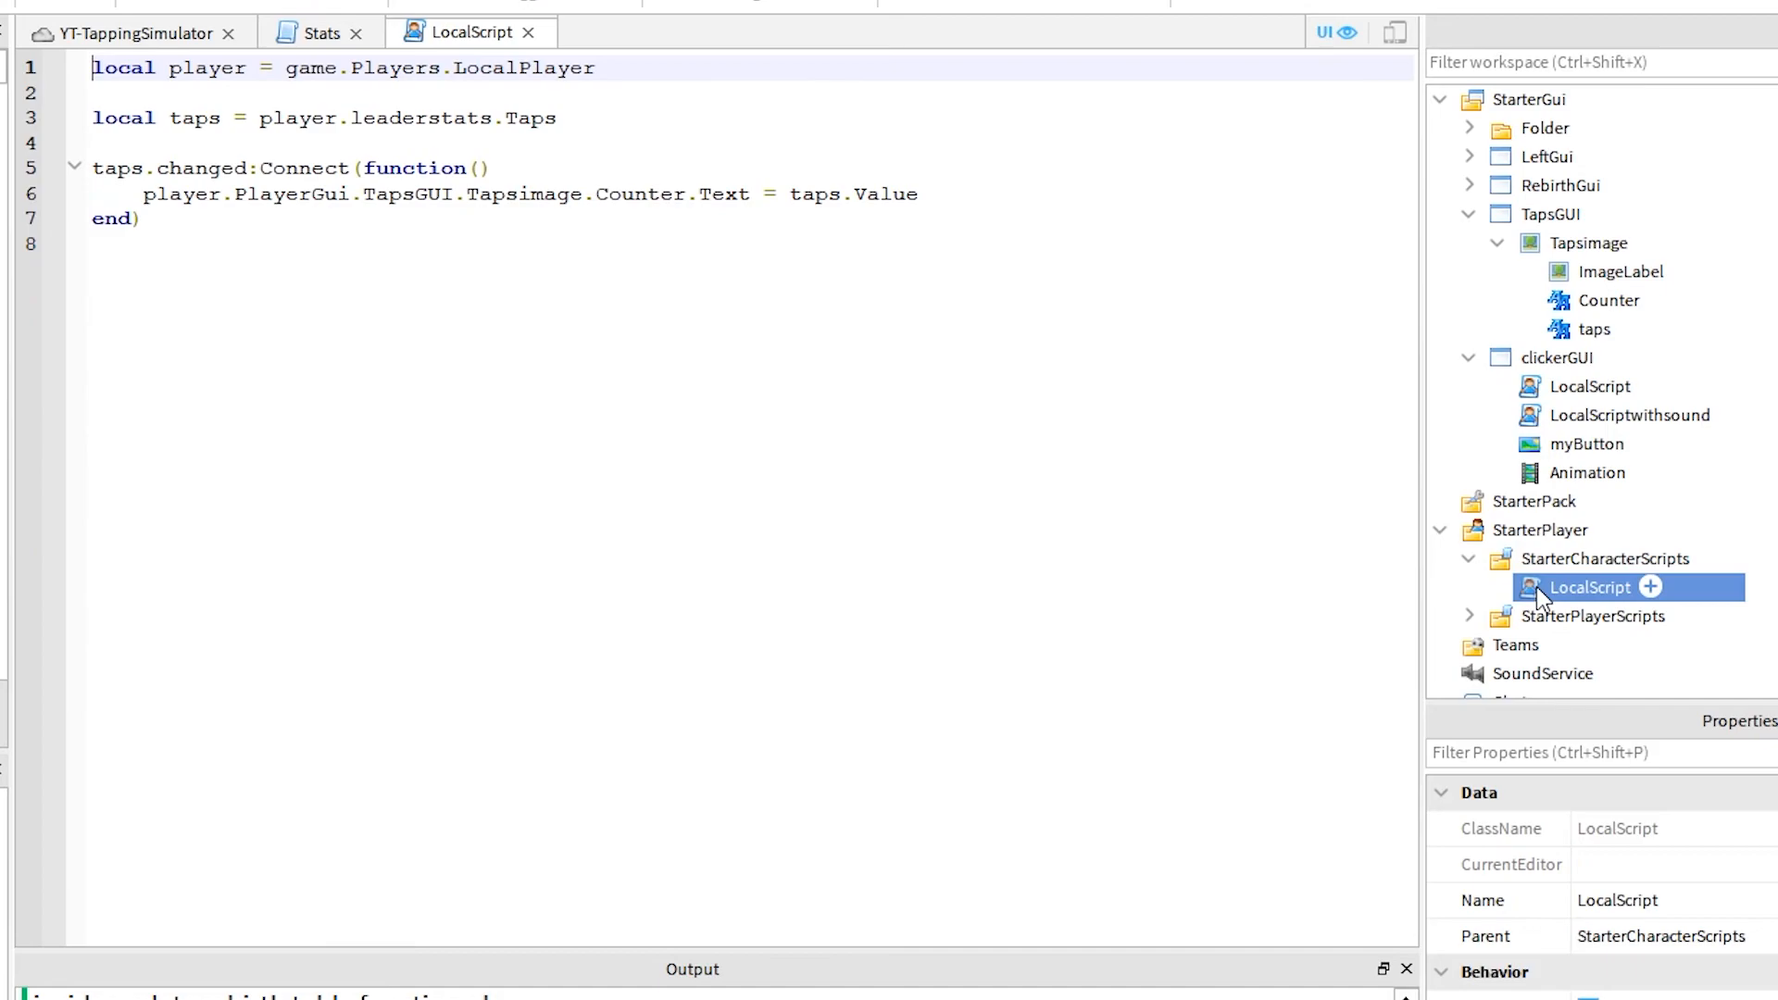
mouse_move(1496, 204)
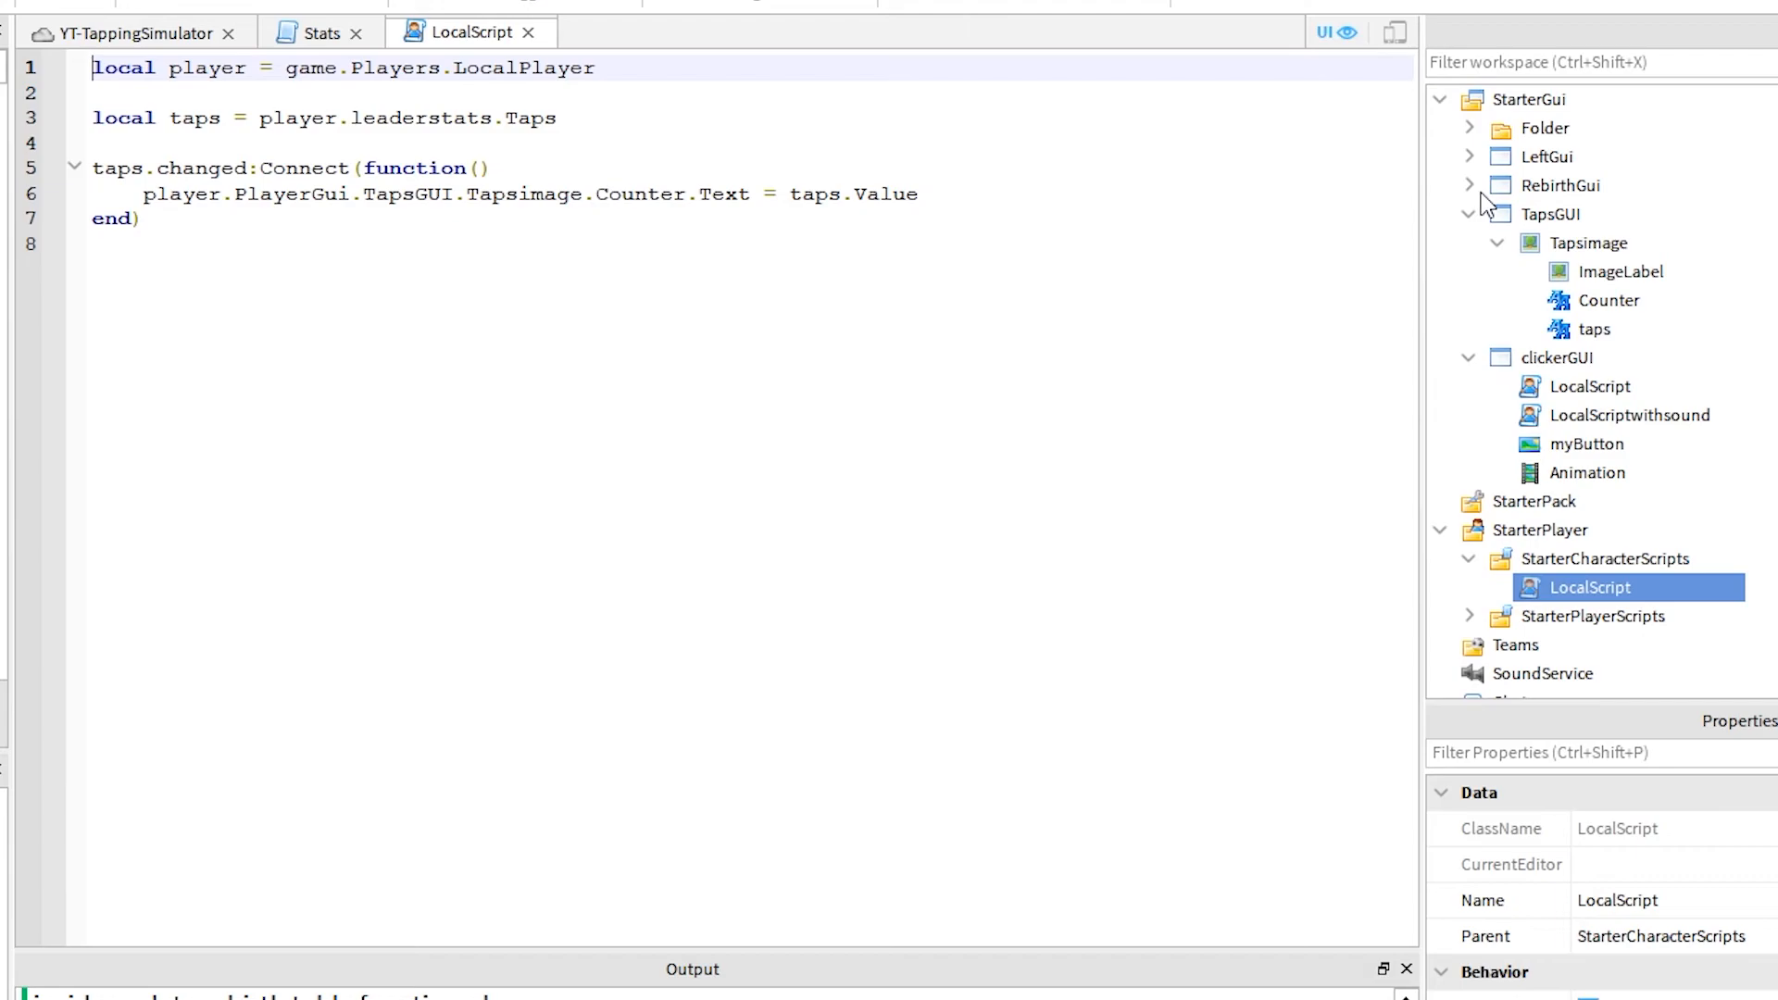
Step: Scroll up through the tap-counter LocalScript's Counter.Text update code
scroll("up", 3)
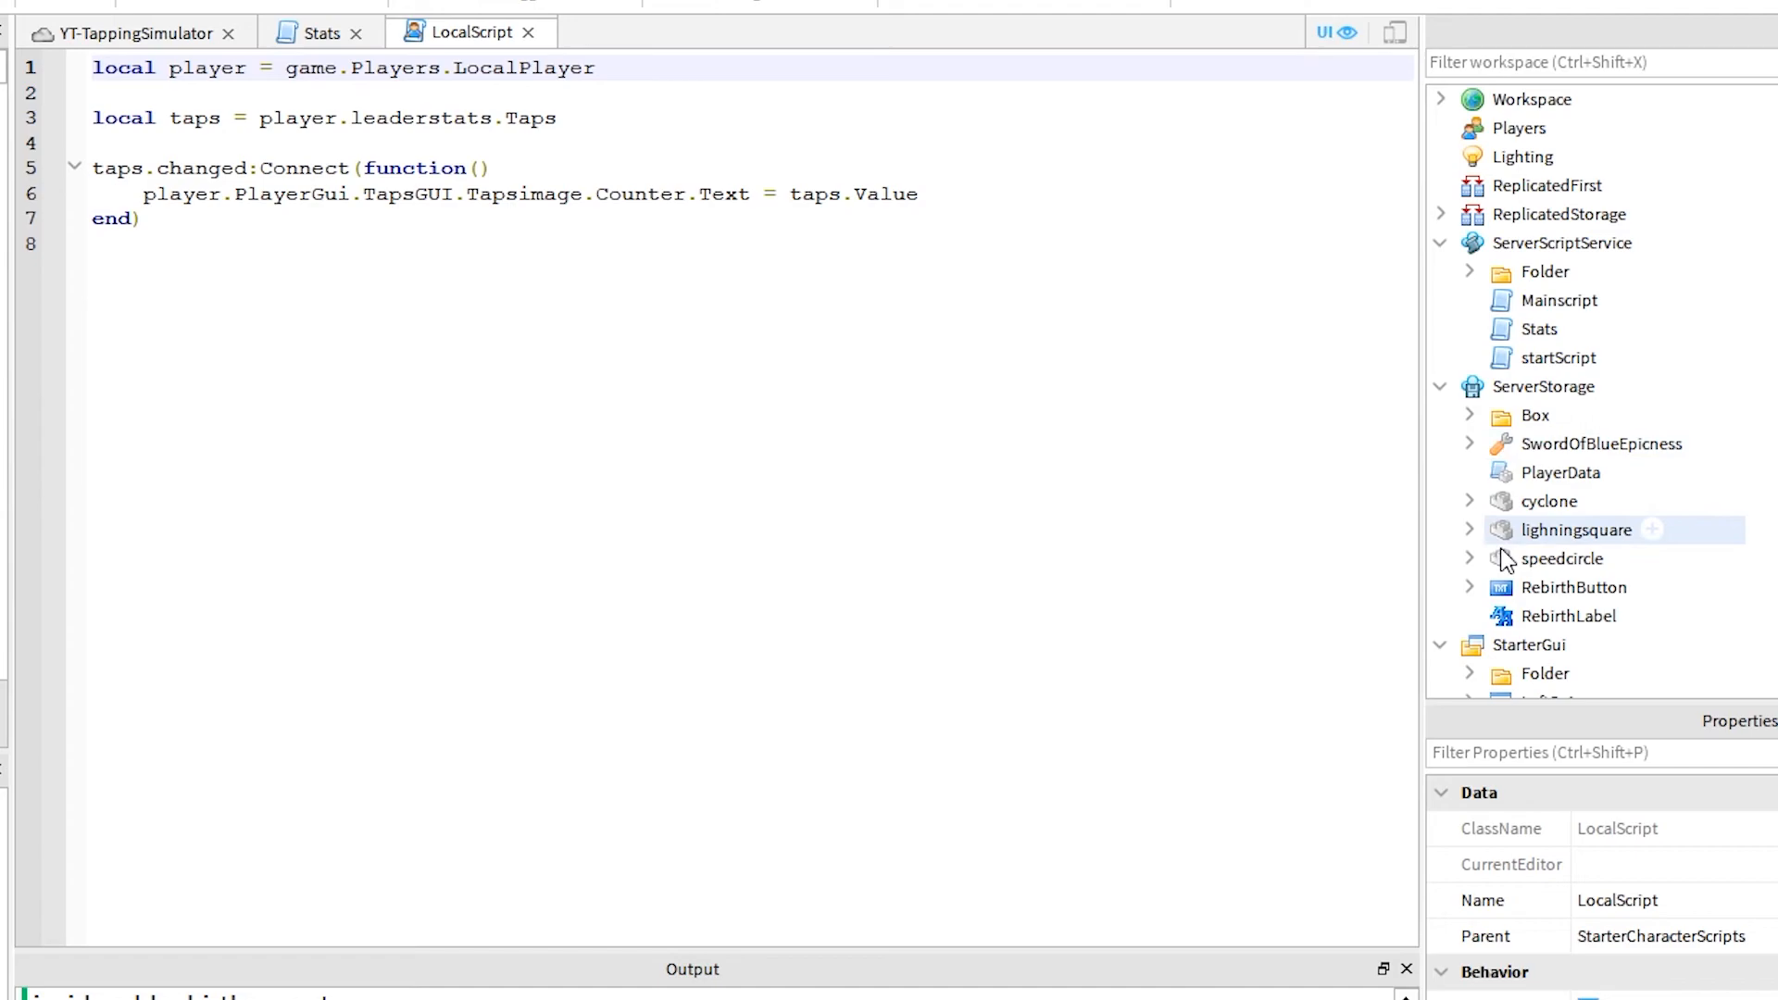